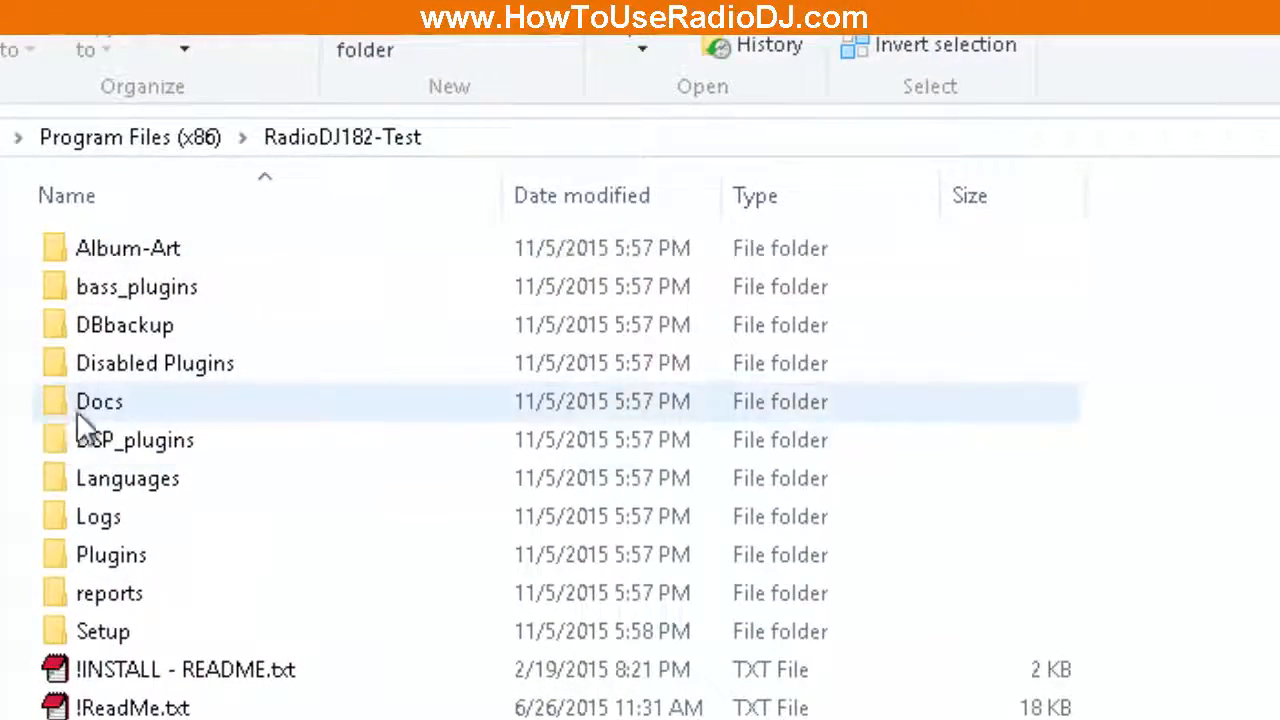
mouse_move(99, 401)
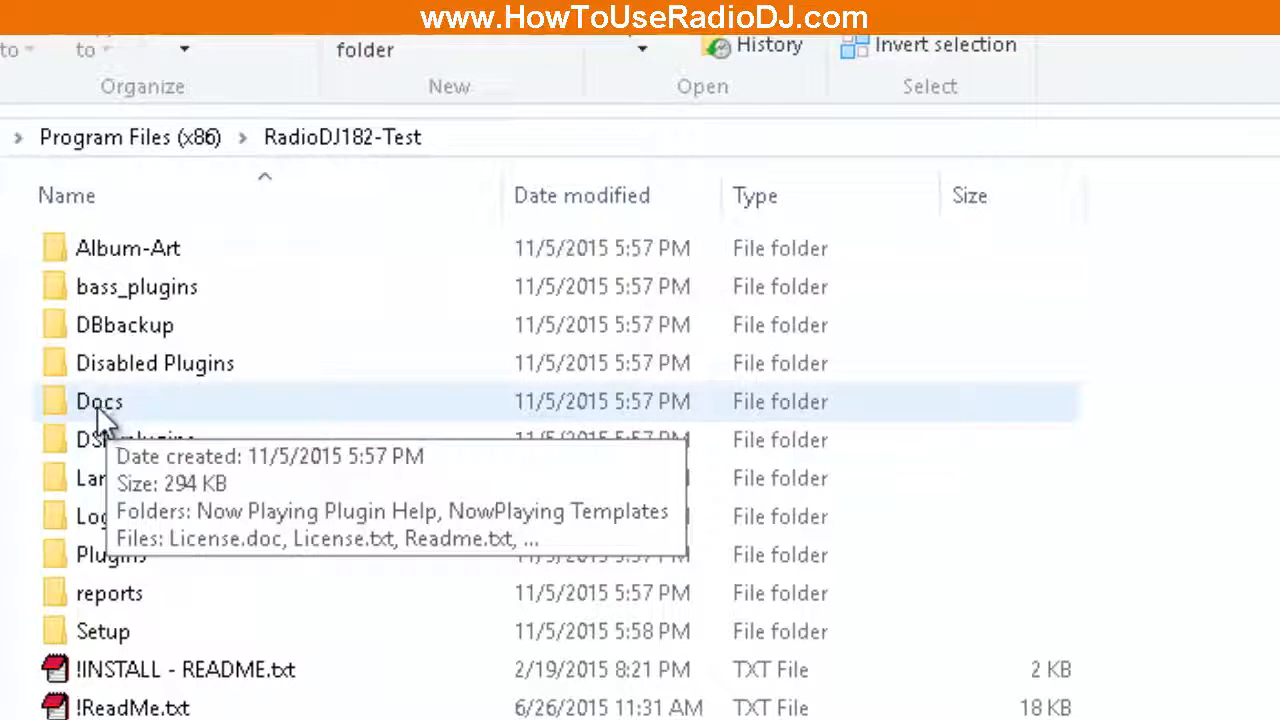
Browse into RadioDJ's Docs\NowPlaying Templates folder and look over the template files
double_click(98, 401)
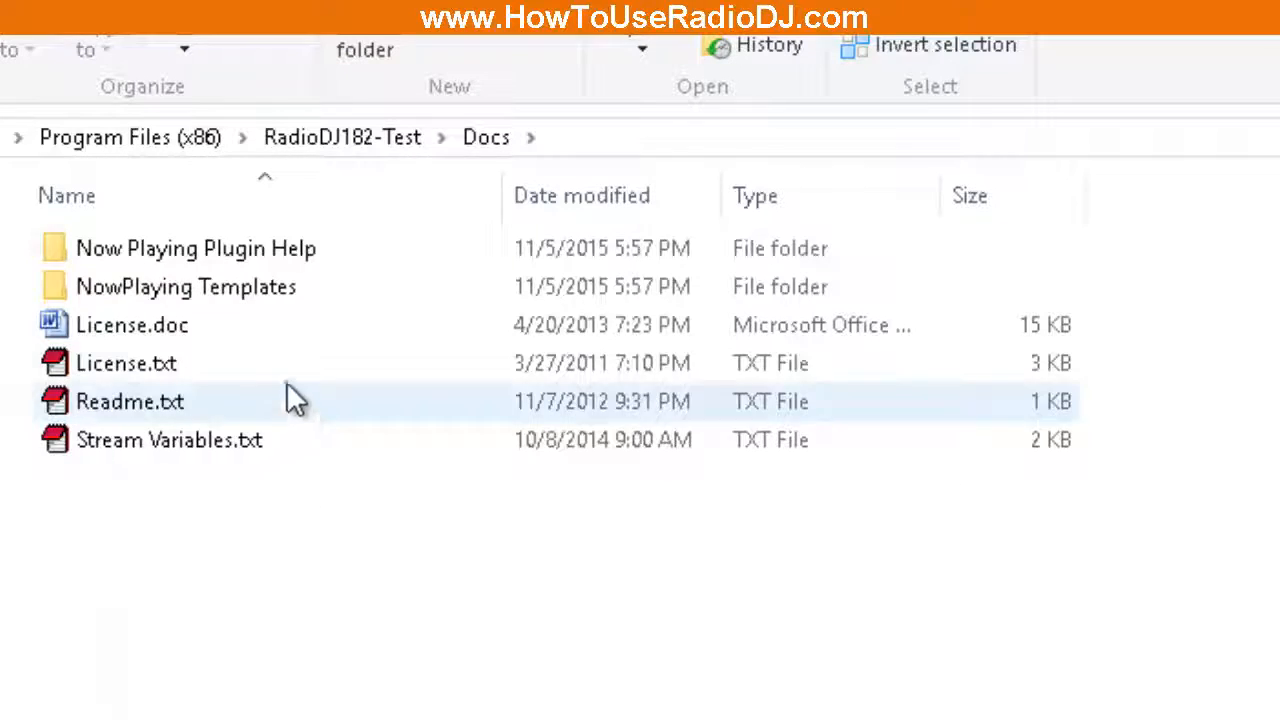
left_click(185, 287)
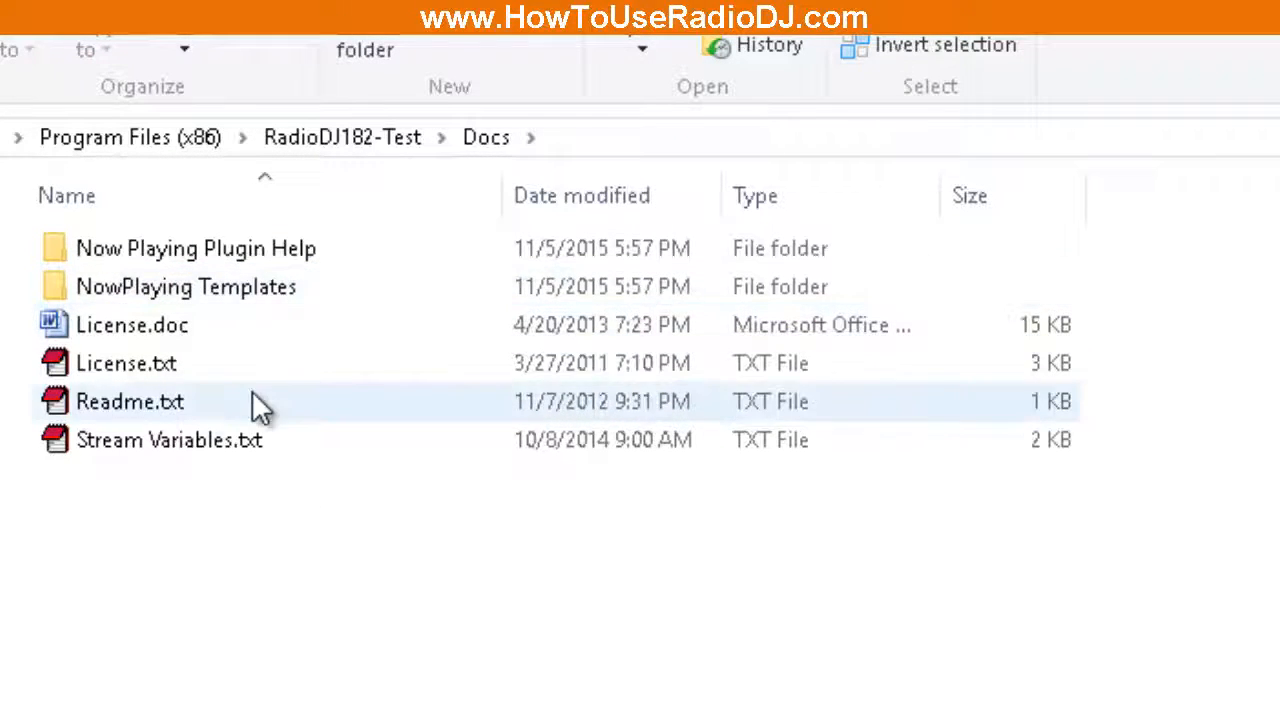
double_click(185, 286)
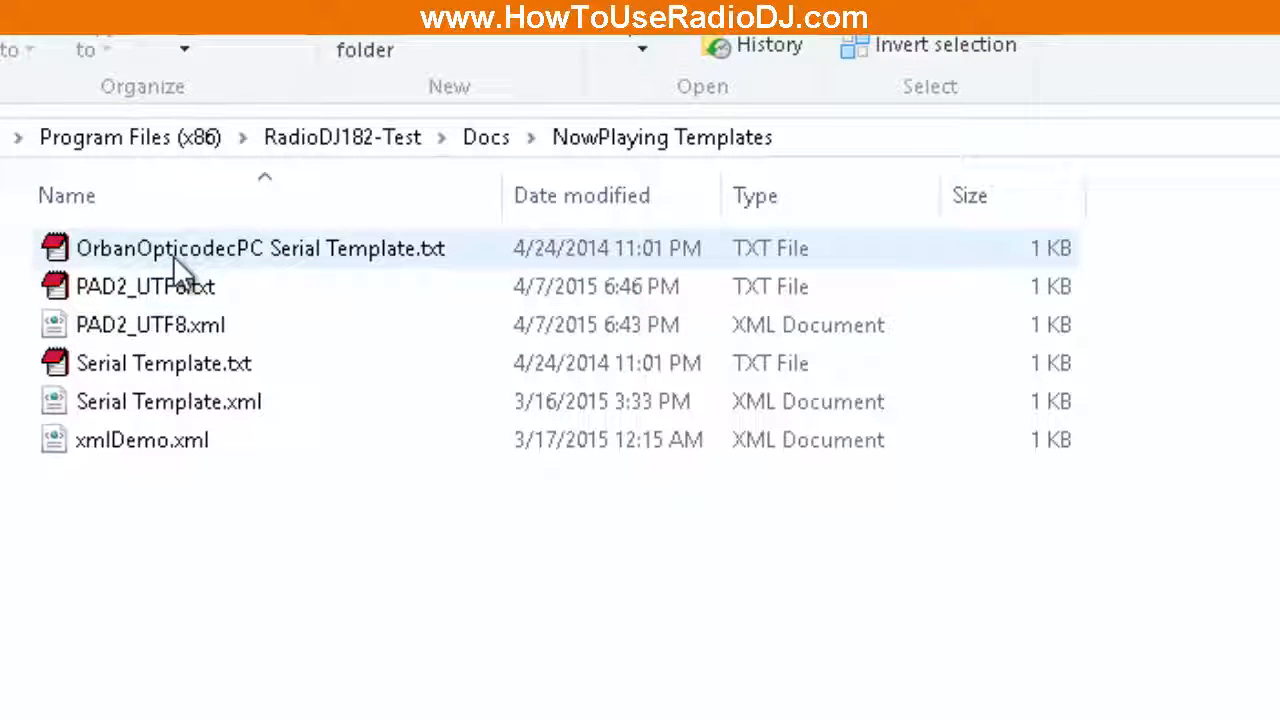
left_click(163, 363)
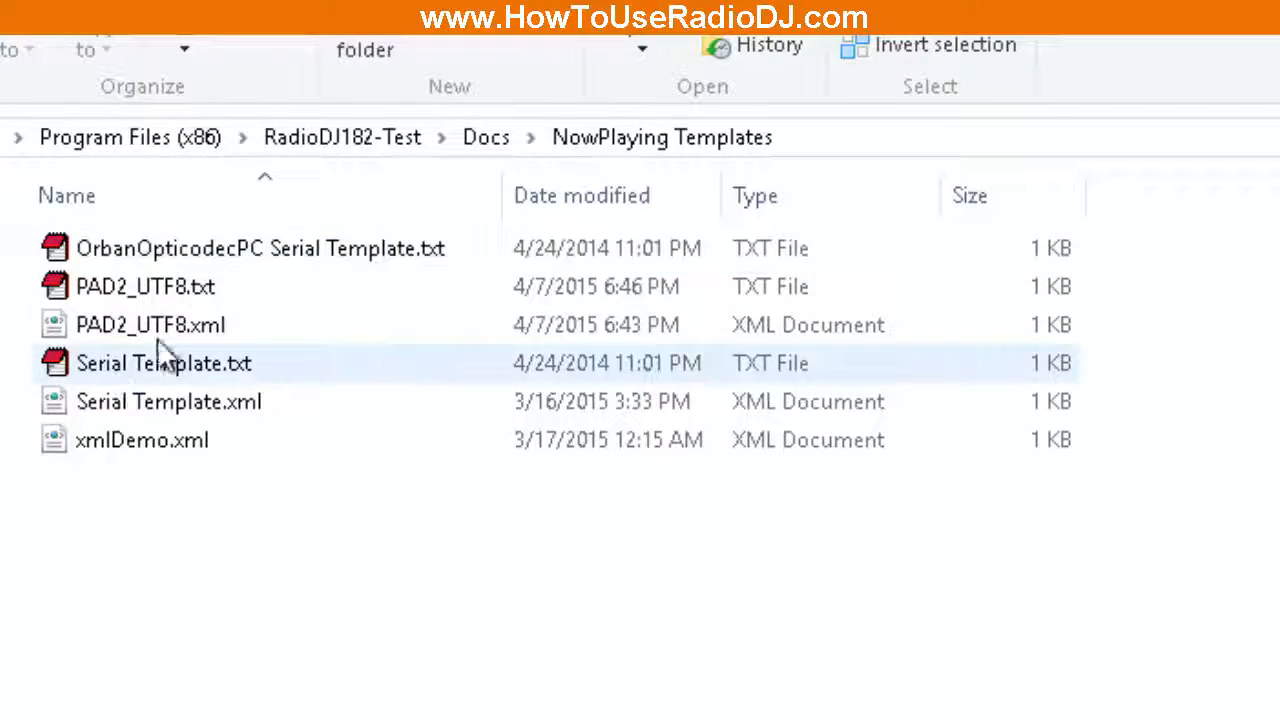
left_click(167, 401)
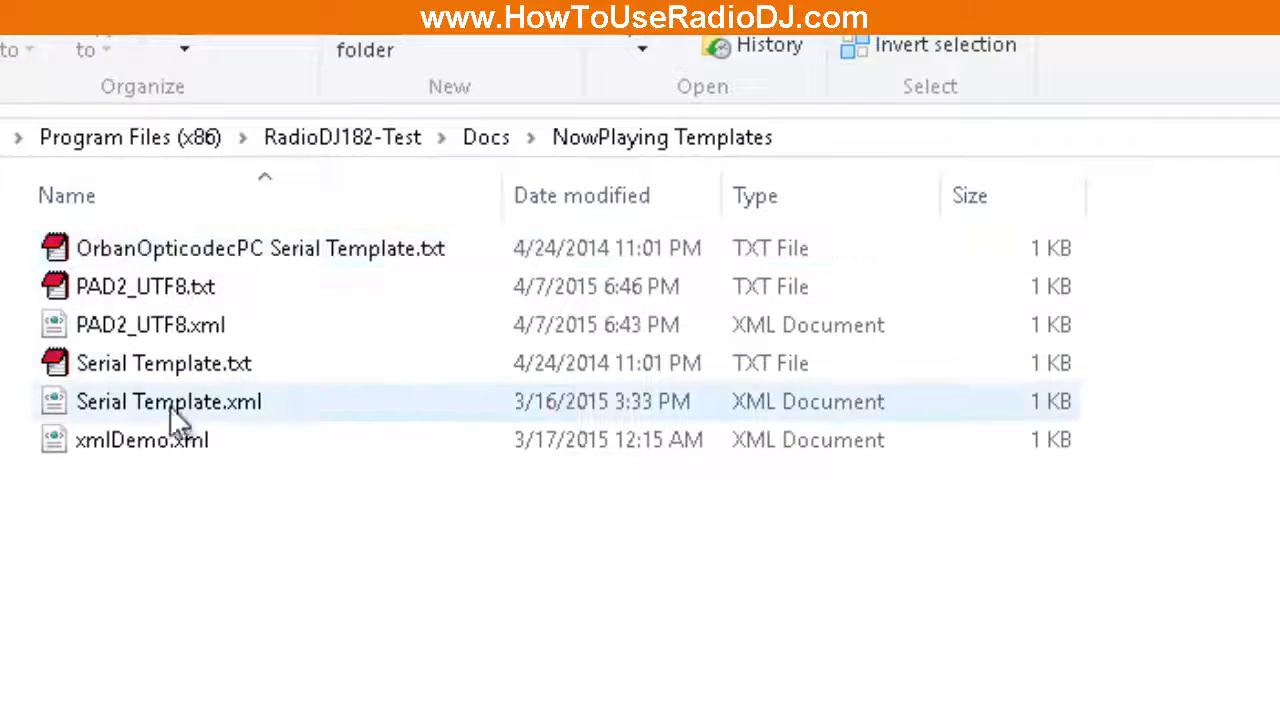
mouse_move(167, 401)
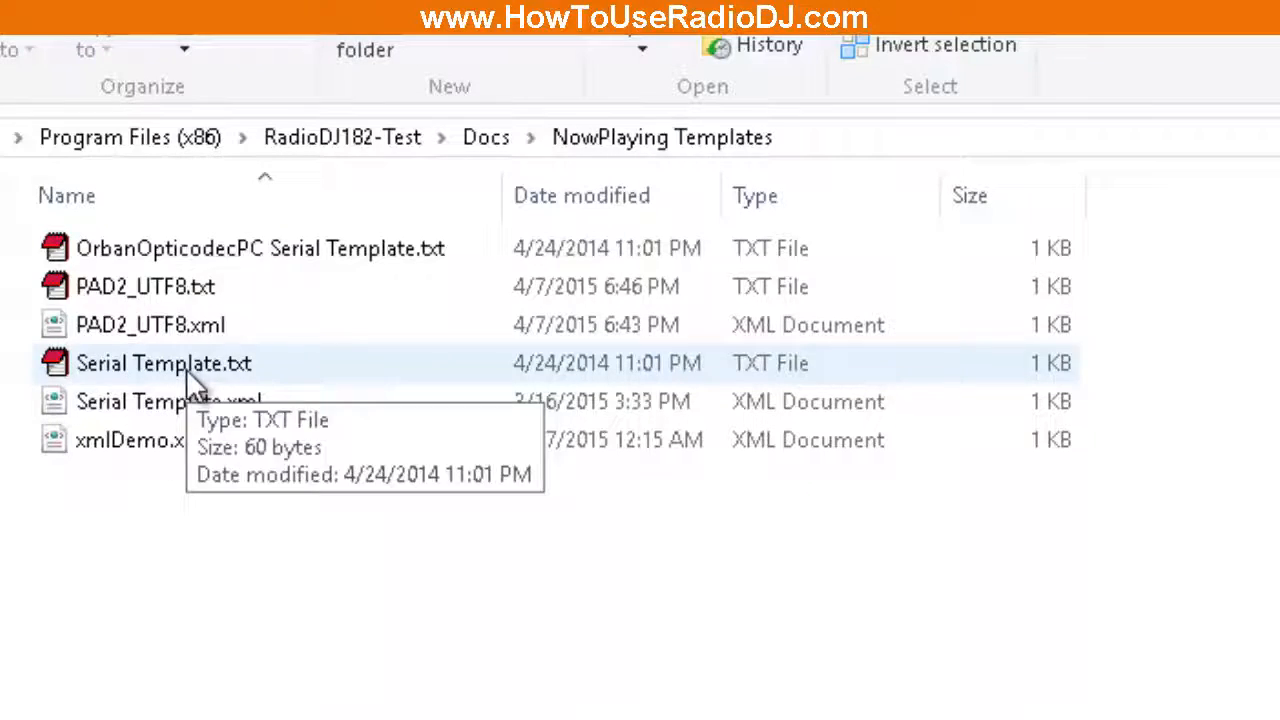
left_click(140, 440)
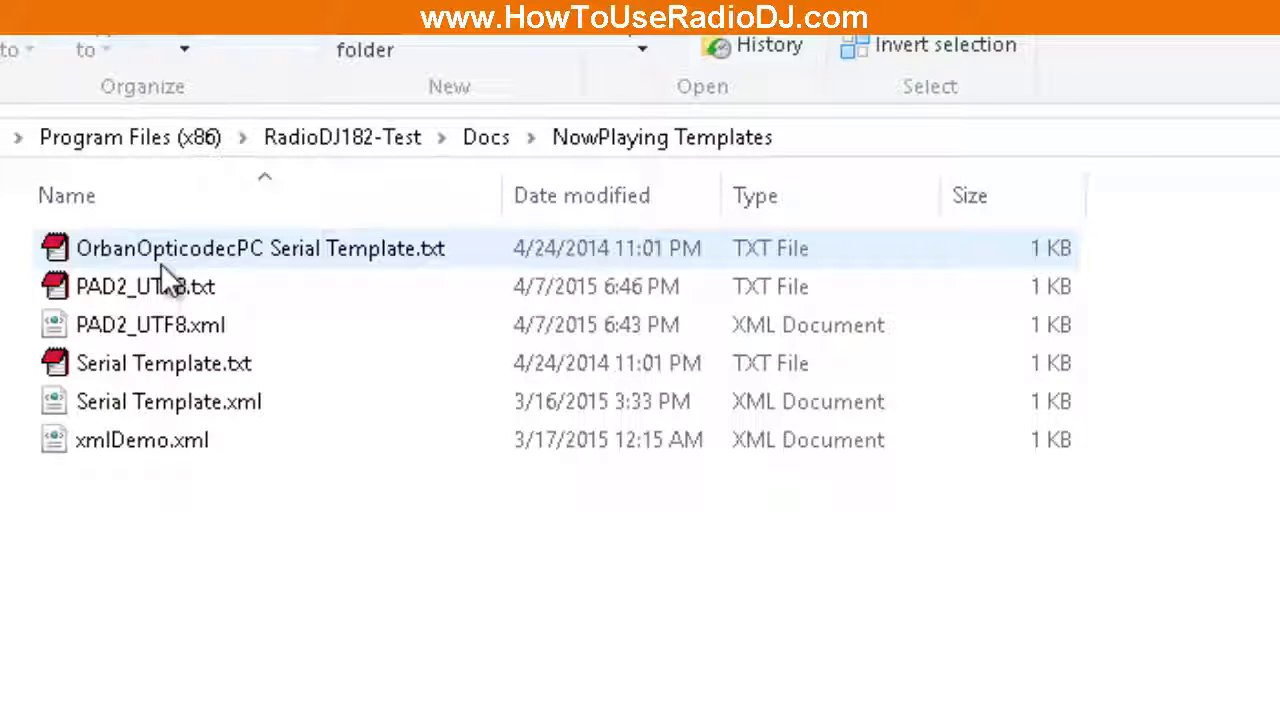
Open PAD2_UTF8.txt in the text editor via the Edit context action
left_click(145, 286)
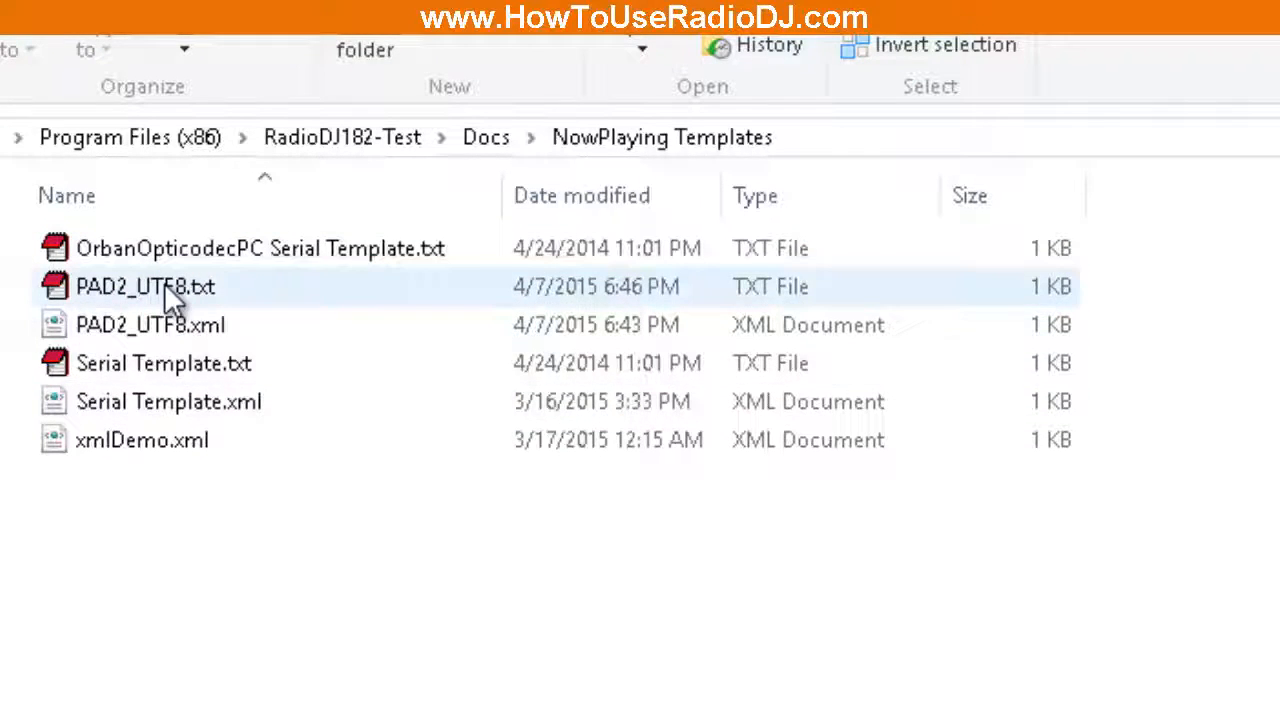
left_click(150, 324)
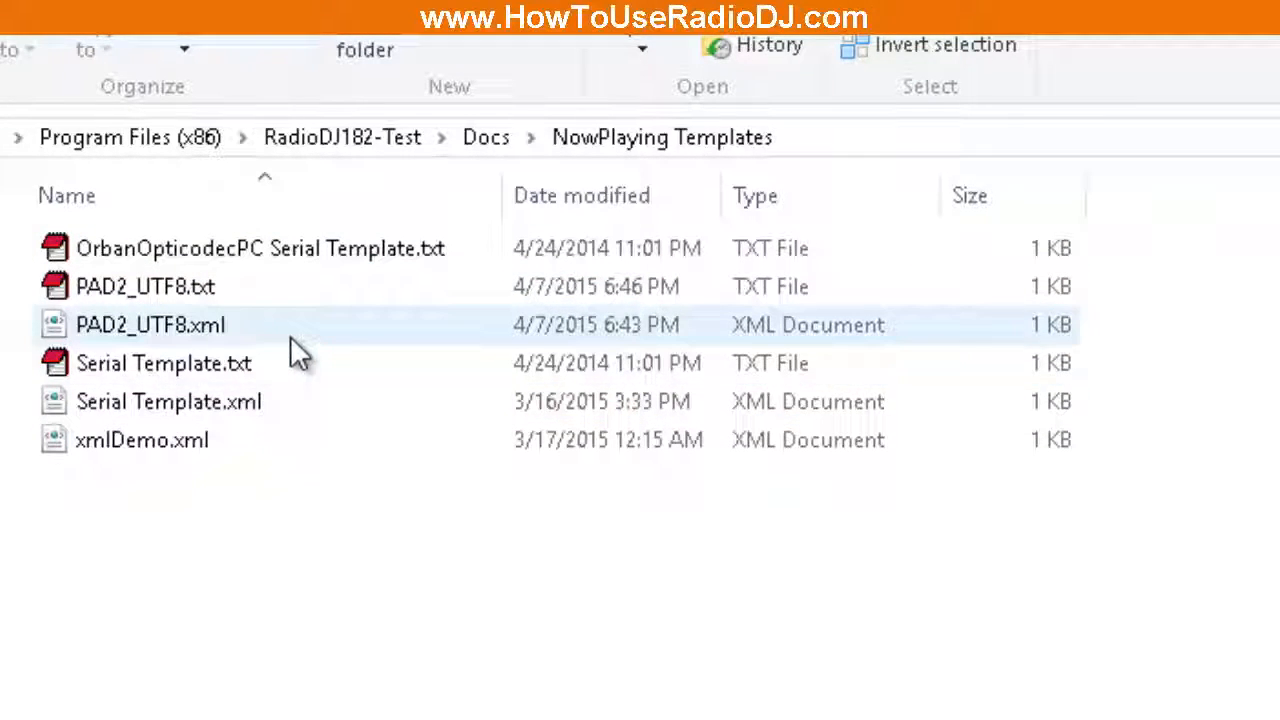
left_click(145, 287)
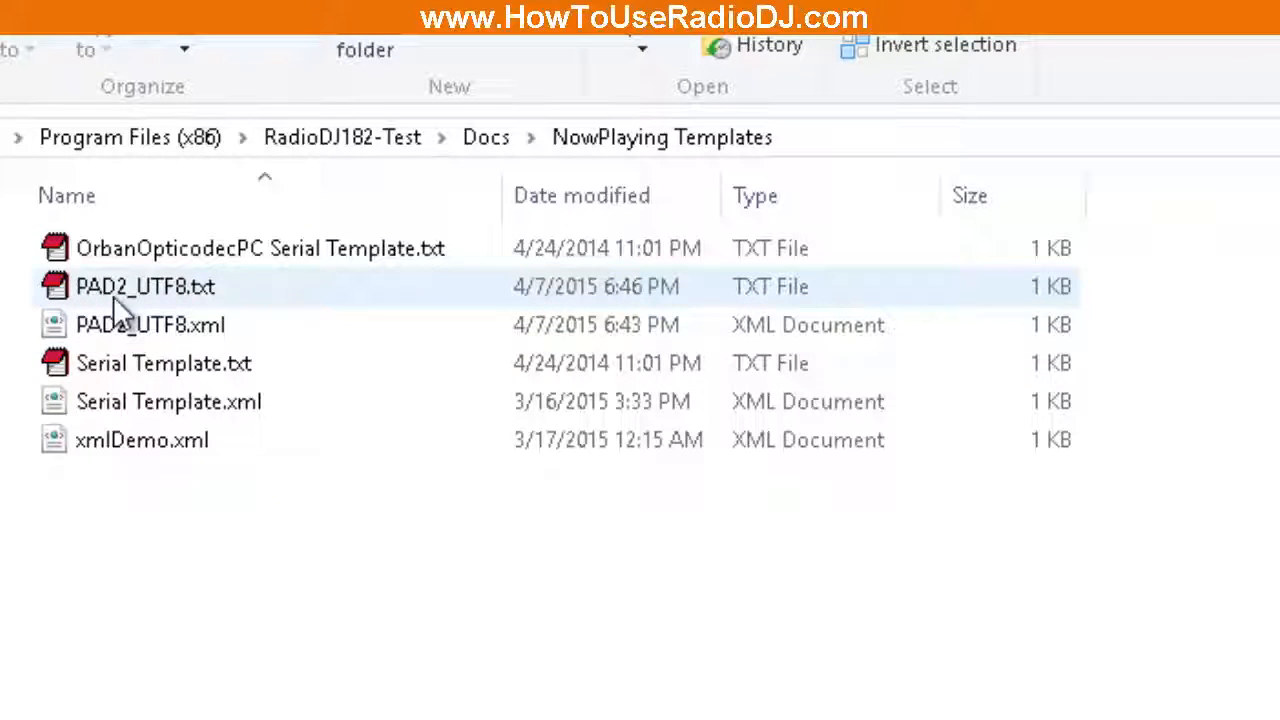
mouse_move(145, 287)
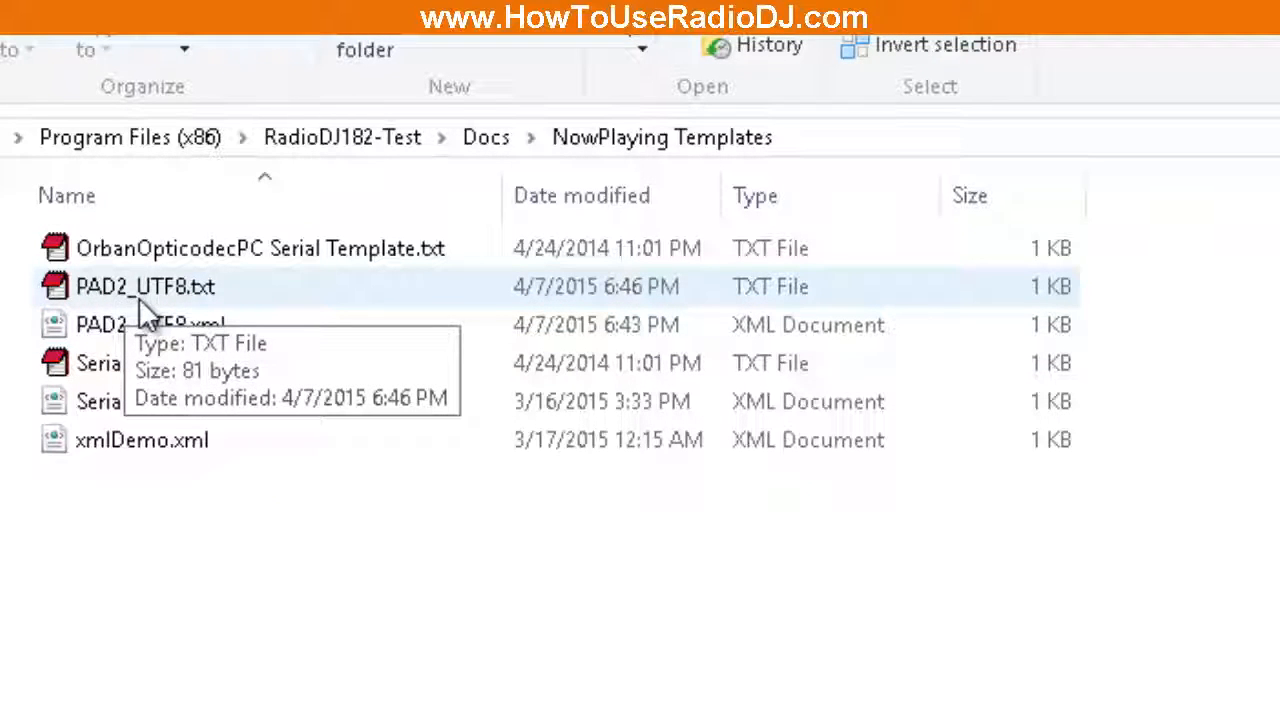
left_click(145, 287)
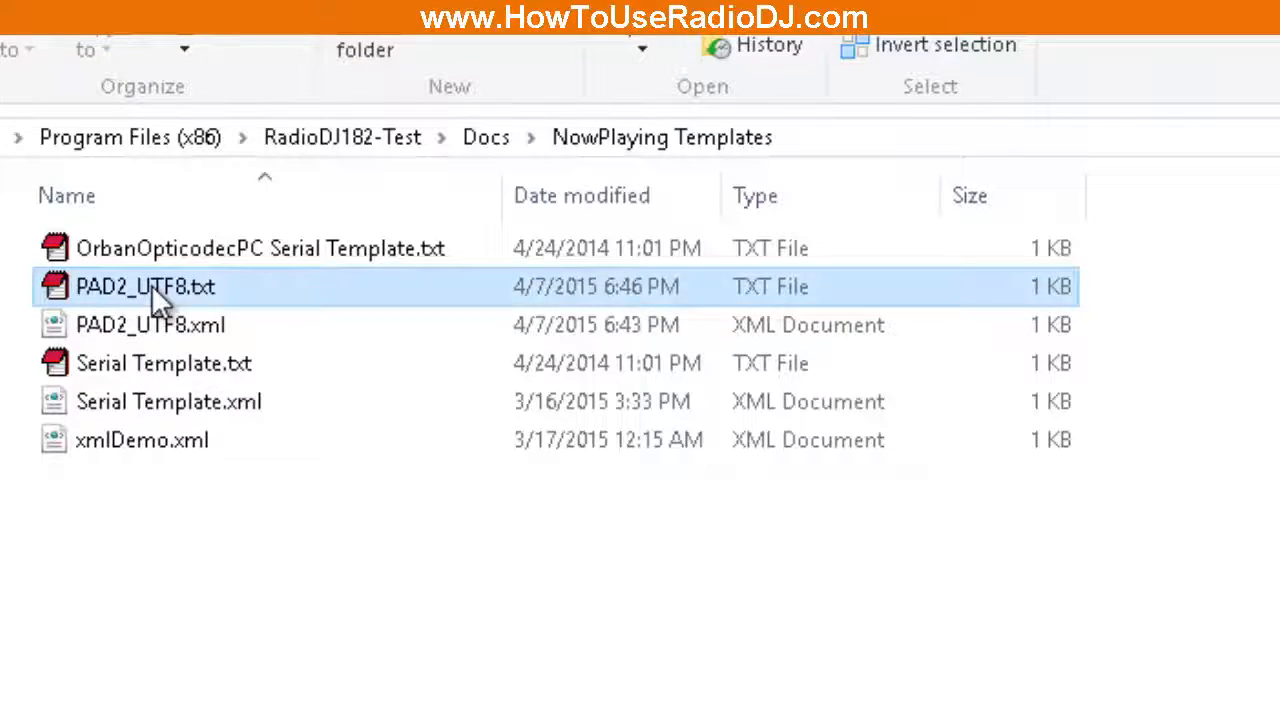
right_click(145, 287)
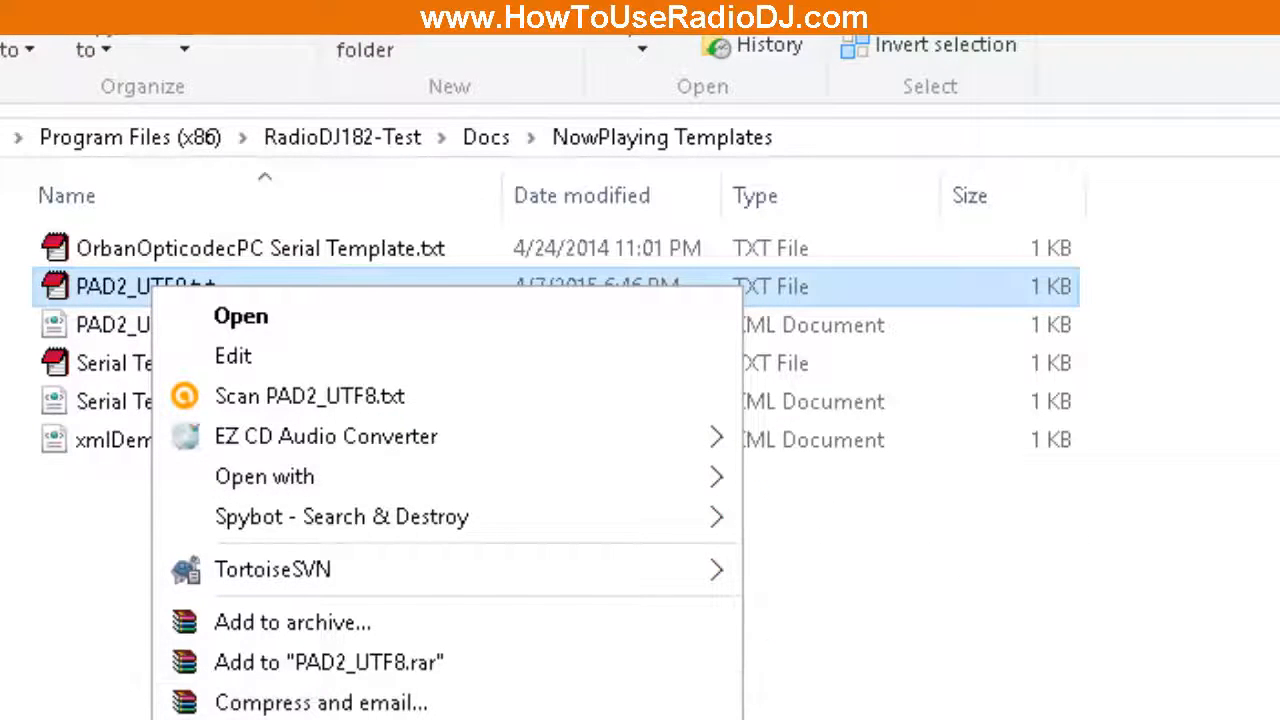
left_click(835, 463)
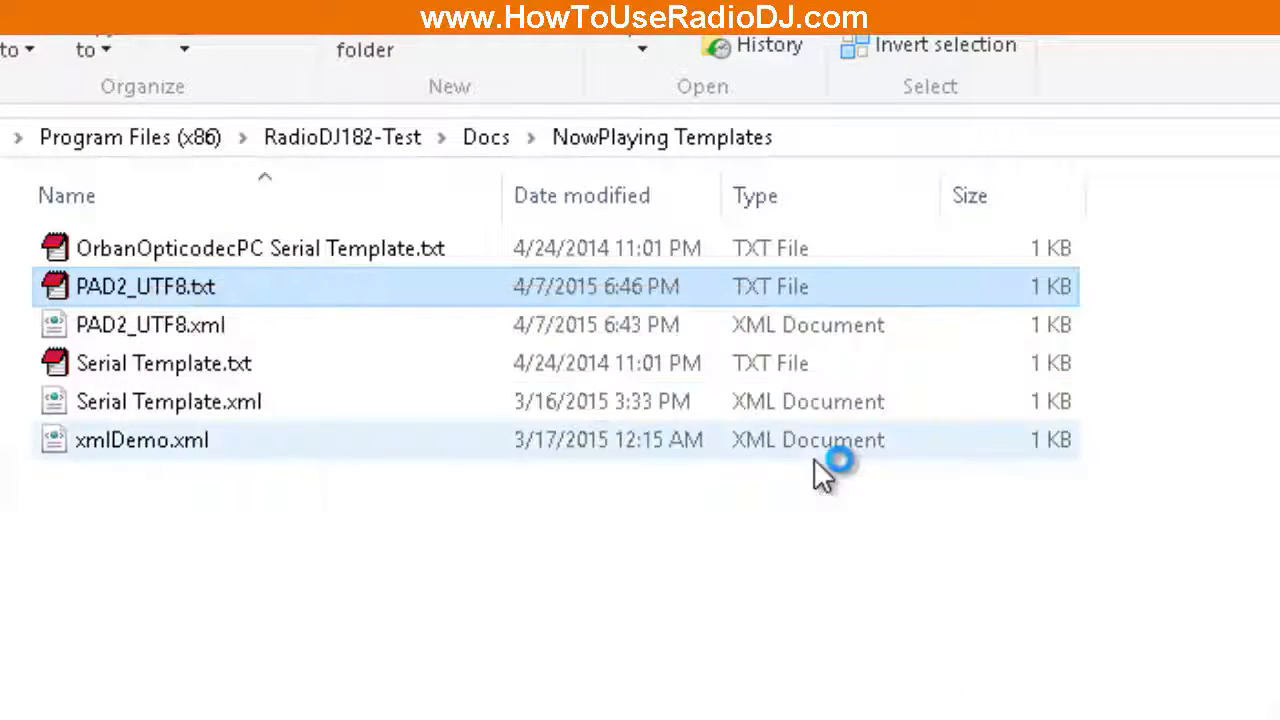
double_click(145, 286)
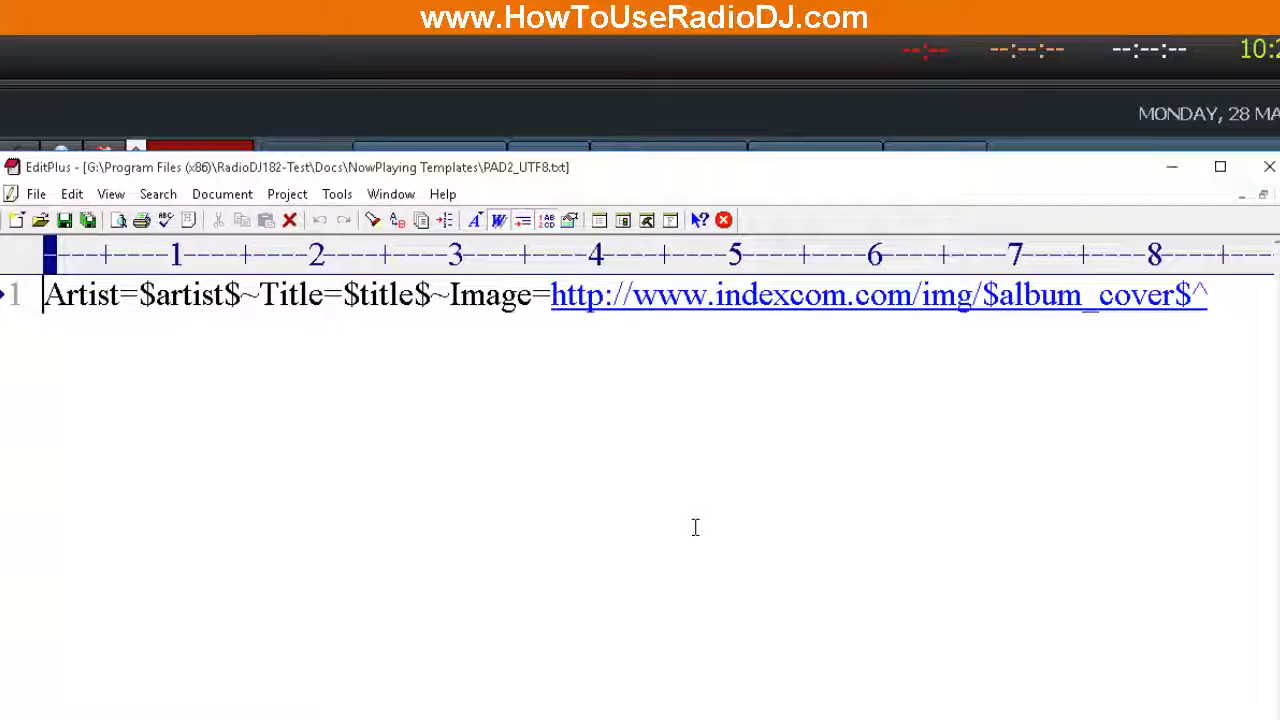
mouse_move(438, 399)
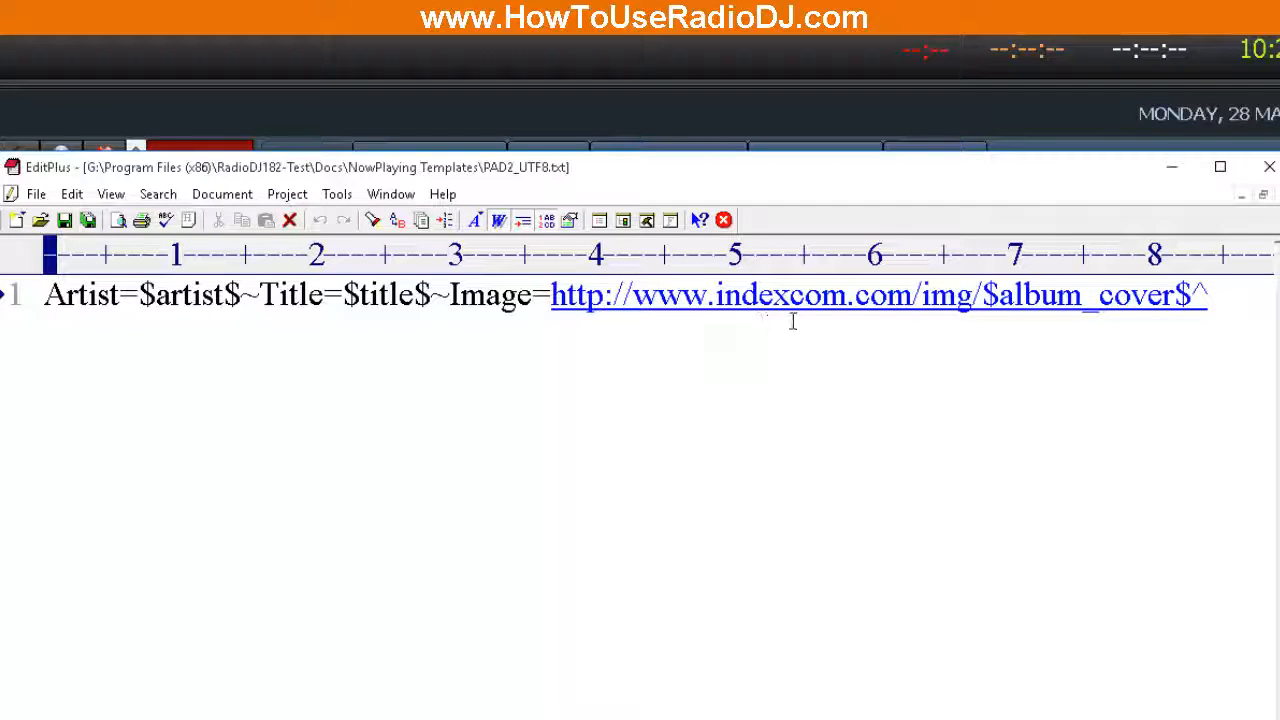
mouse_move(836, 466)
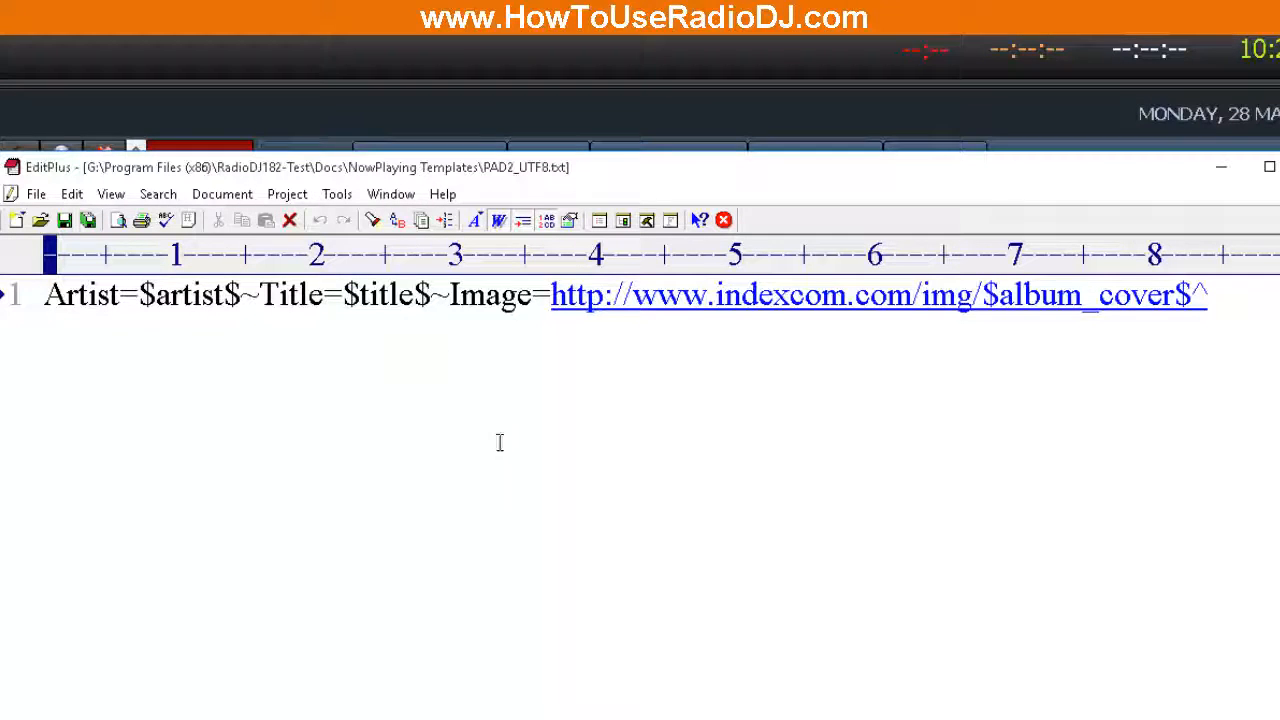
mouse_move(970, 375)
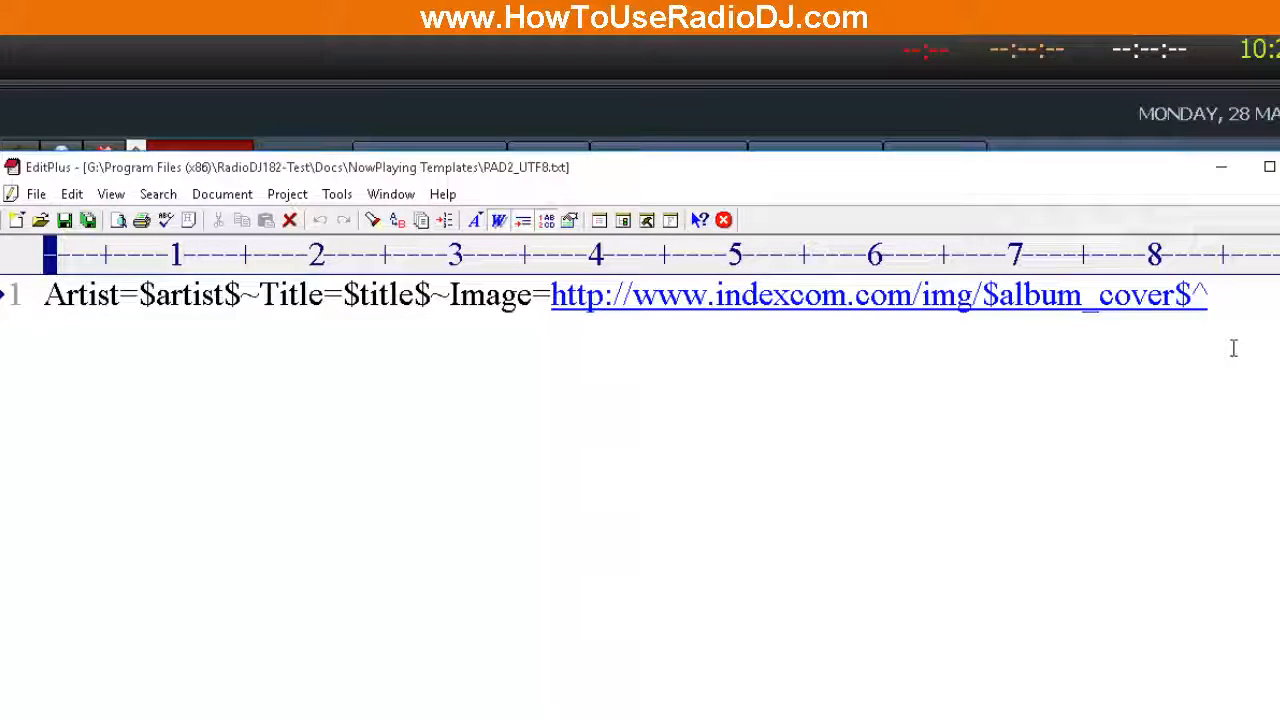
mouse_move(1233, 293)
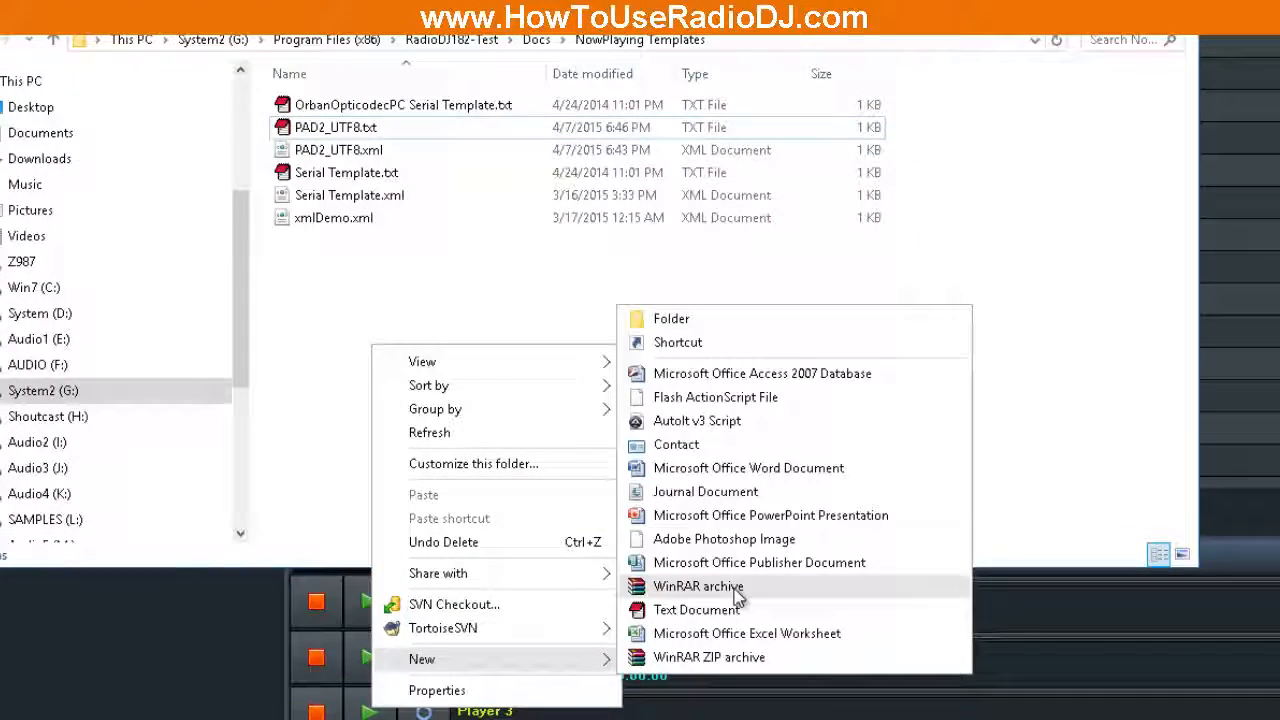
Create NowPlaying-Template.txt in the folder and open it in EditPlus with the pasted template line
left_click(699, 609)
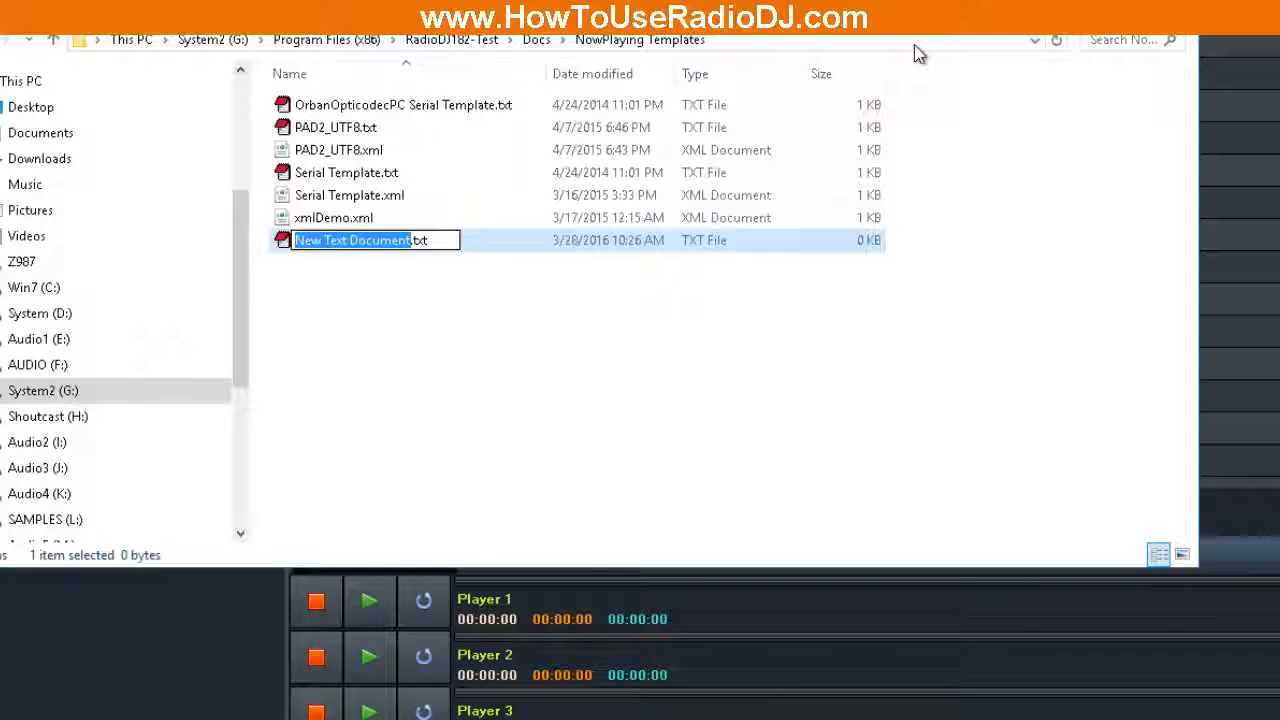
type("NowPlaying.txt")
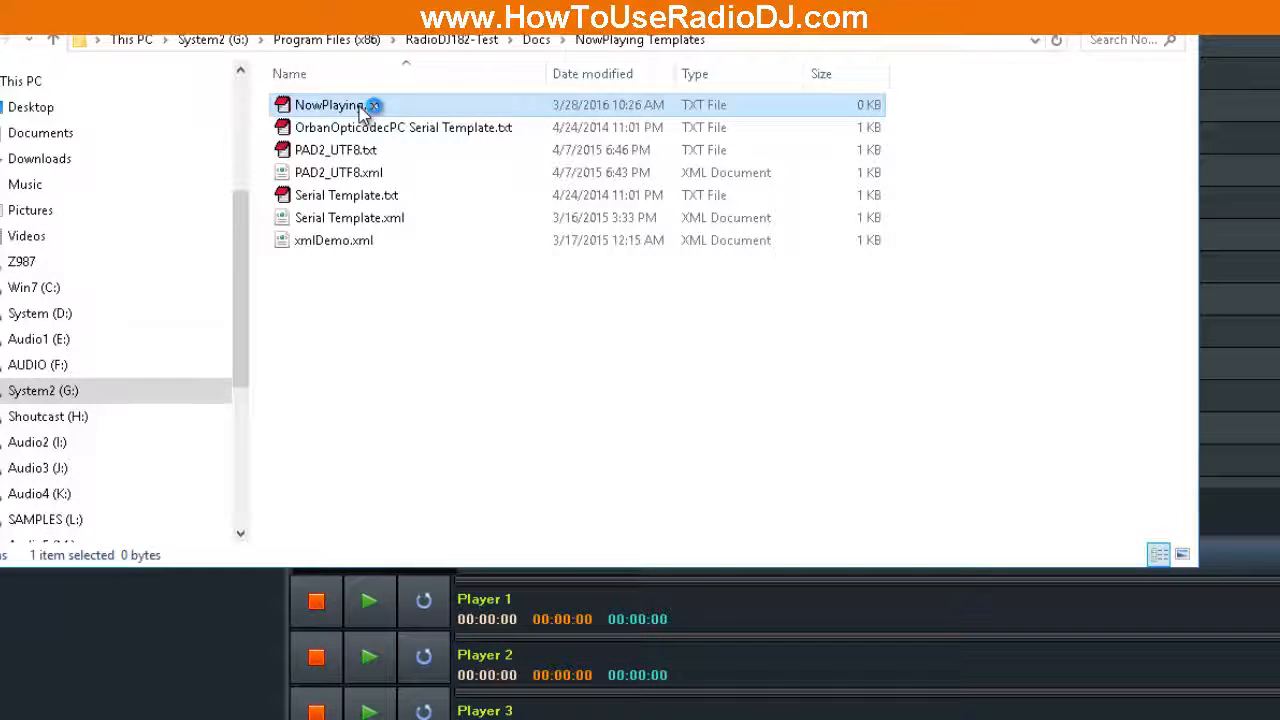
double_click(329, 105)
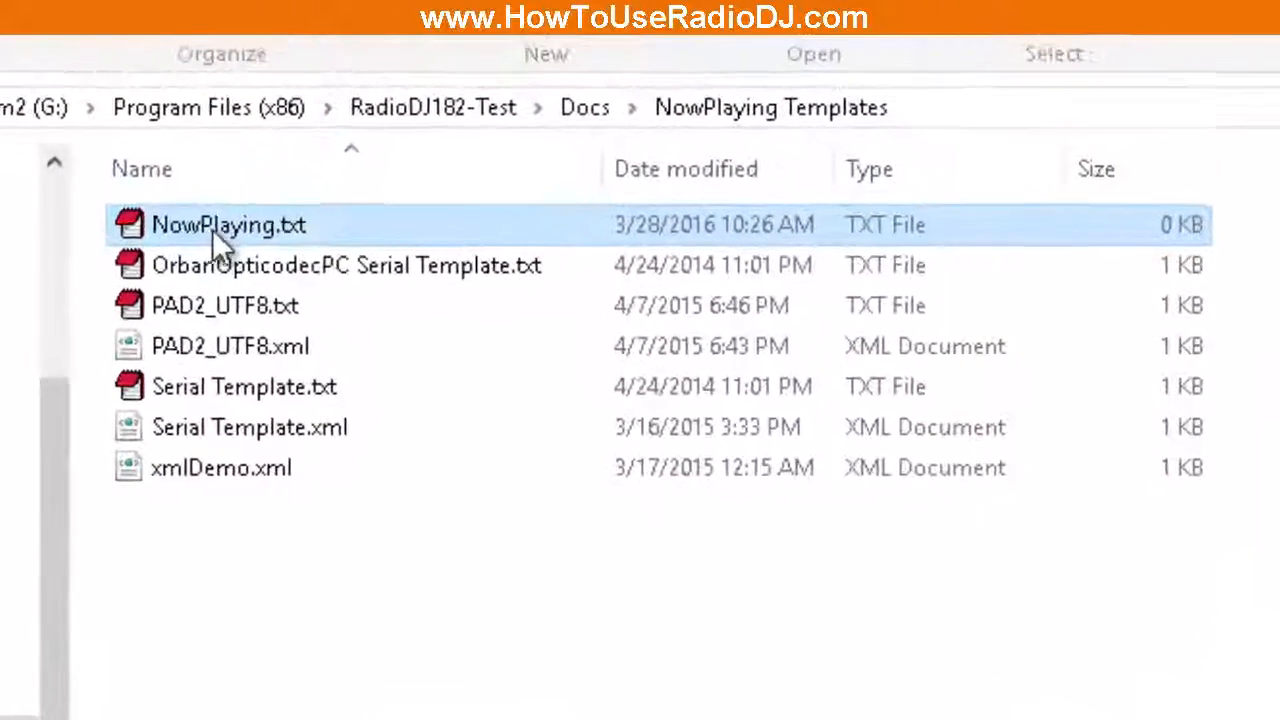
left_click(228, 224)
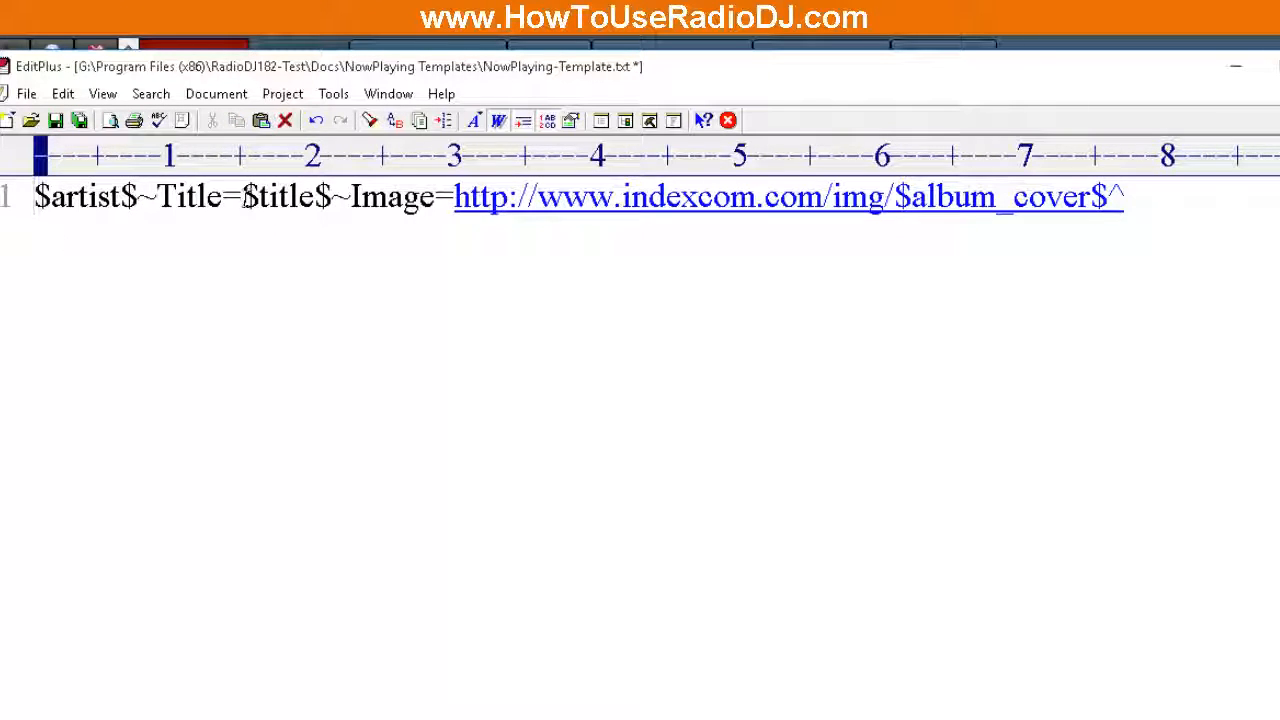
Trim the template line to $artist$ - $title$, removing the ~Title= label and Image URL part
left_click_drag(138, 196, 240, 196)
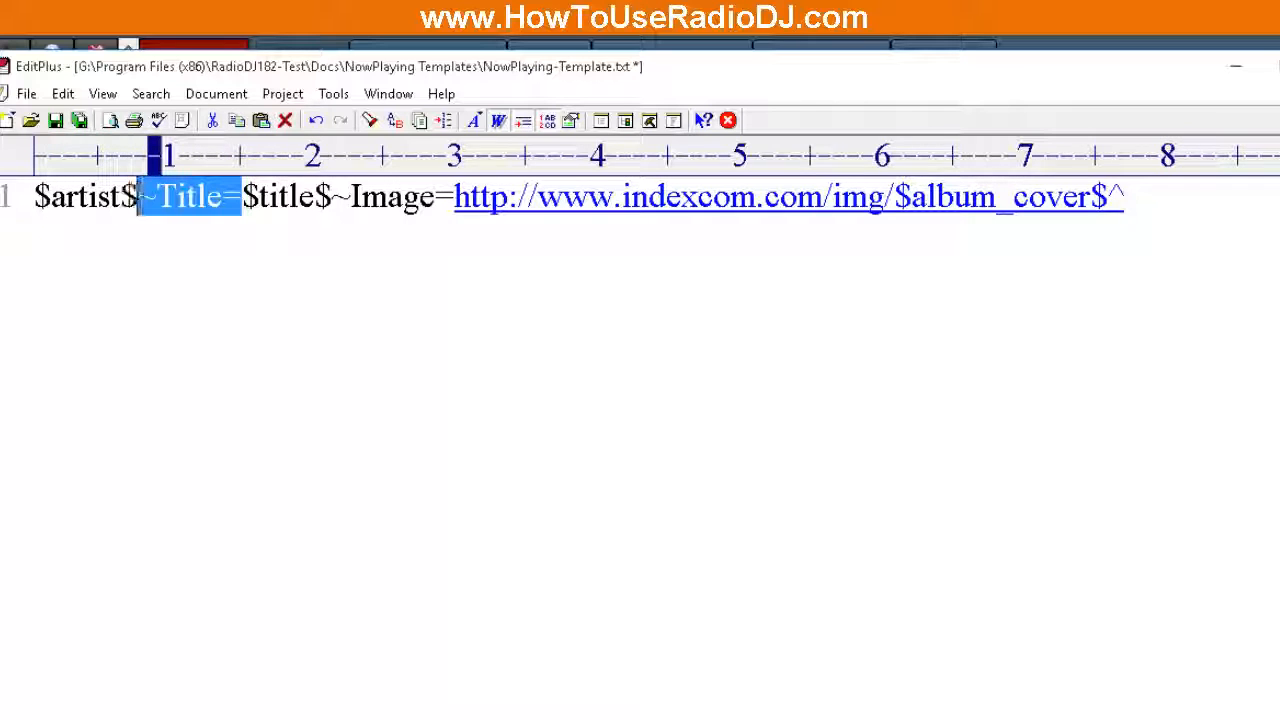
key("Delete")
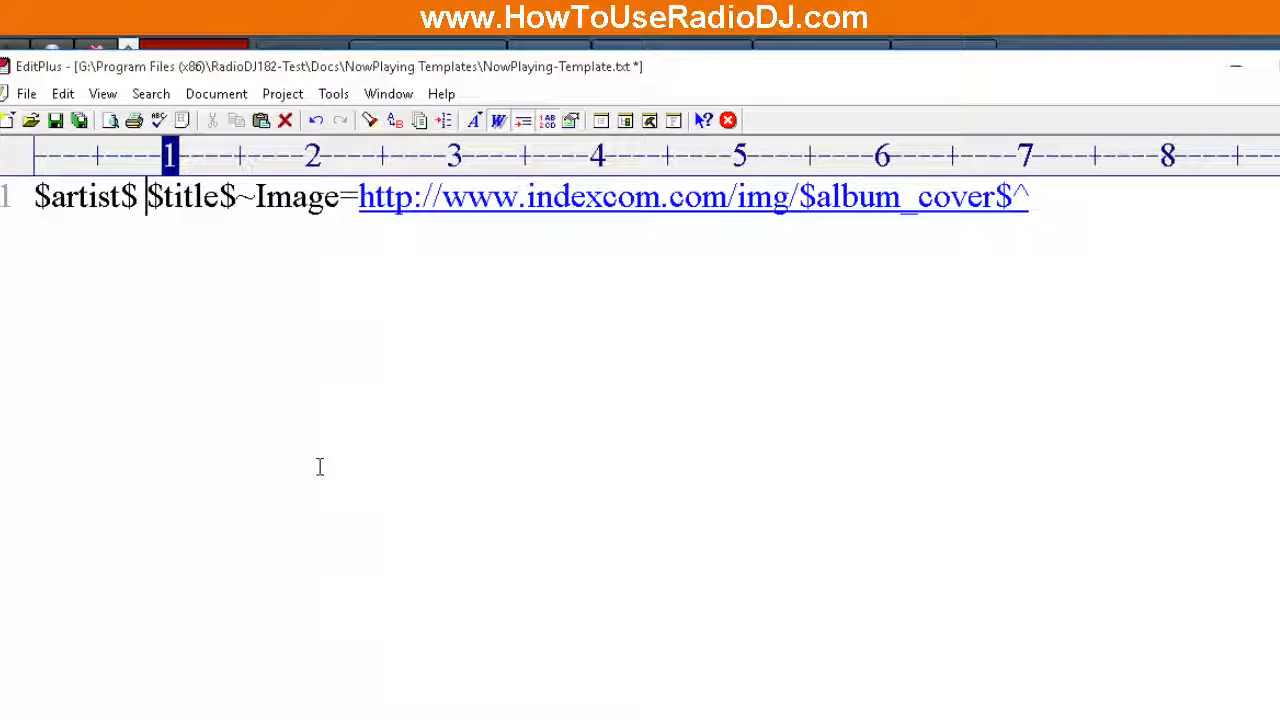
type("-")
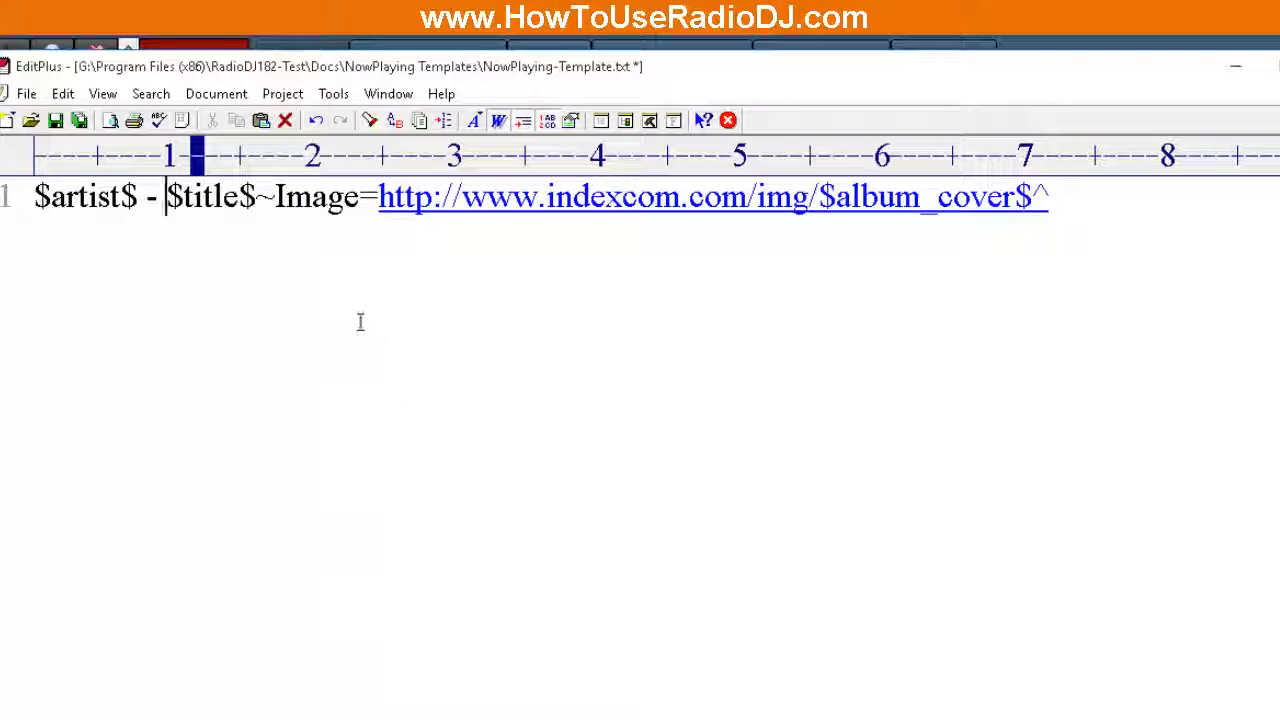
left_click_drag(557, 196, 1048, 196)
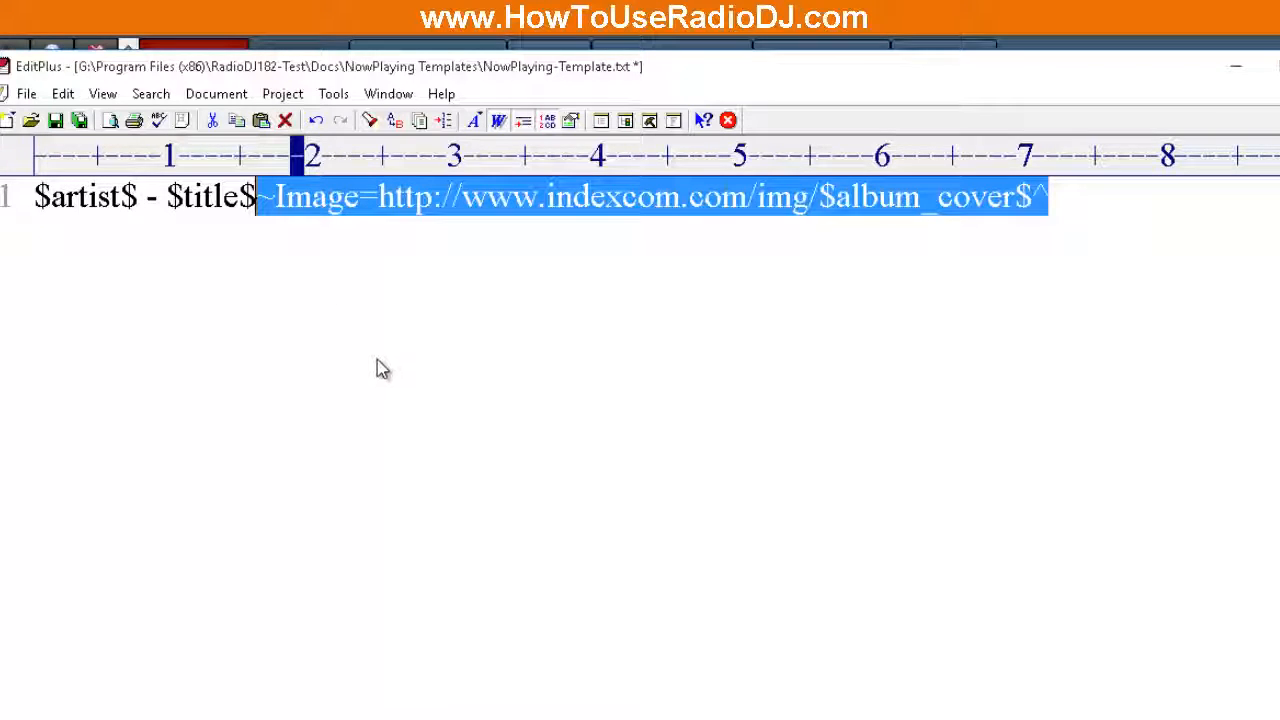
key("Delete")
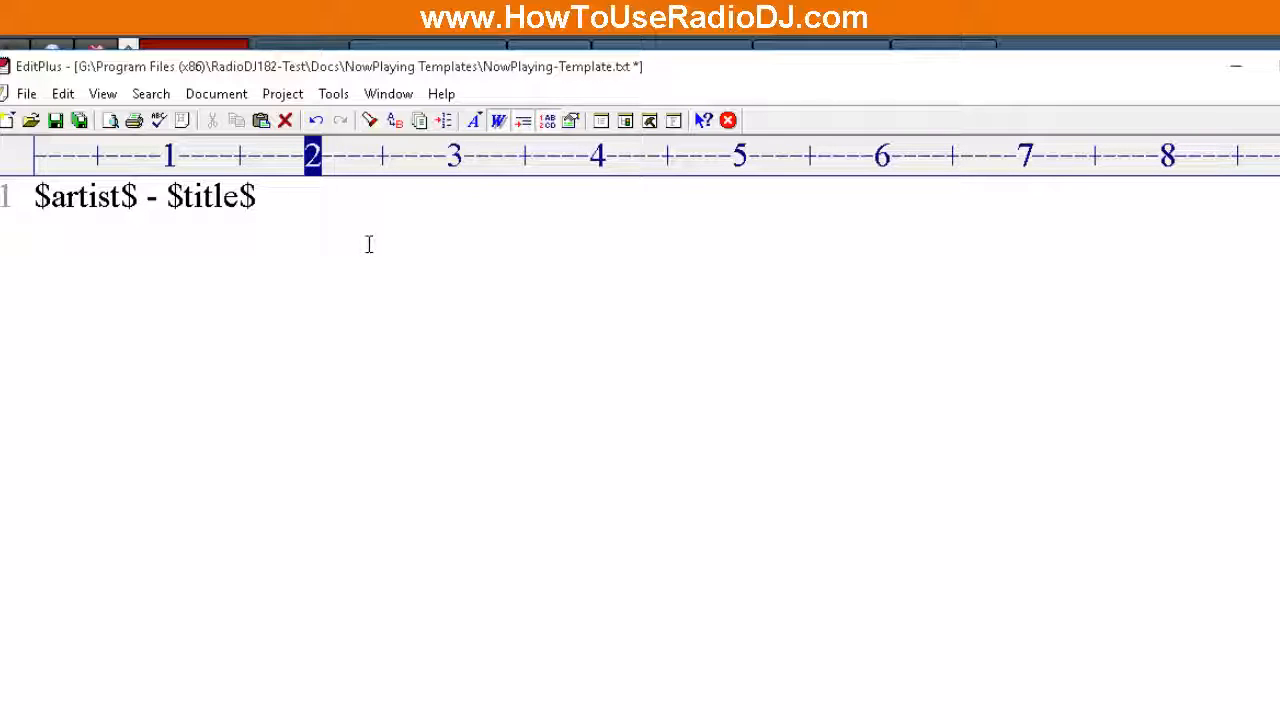
Append (Your Station Name - Station Slogan) after $title$ and save NowPlaying-Template.txt
type("(Your")
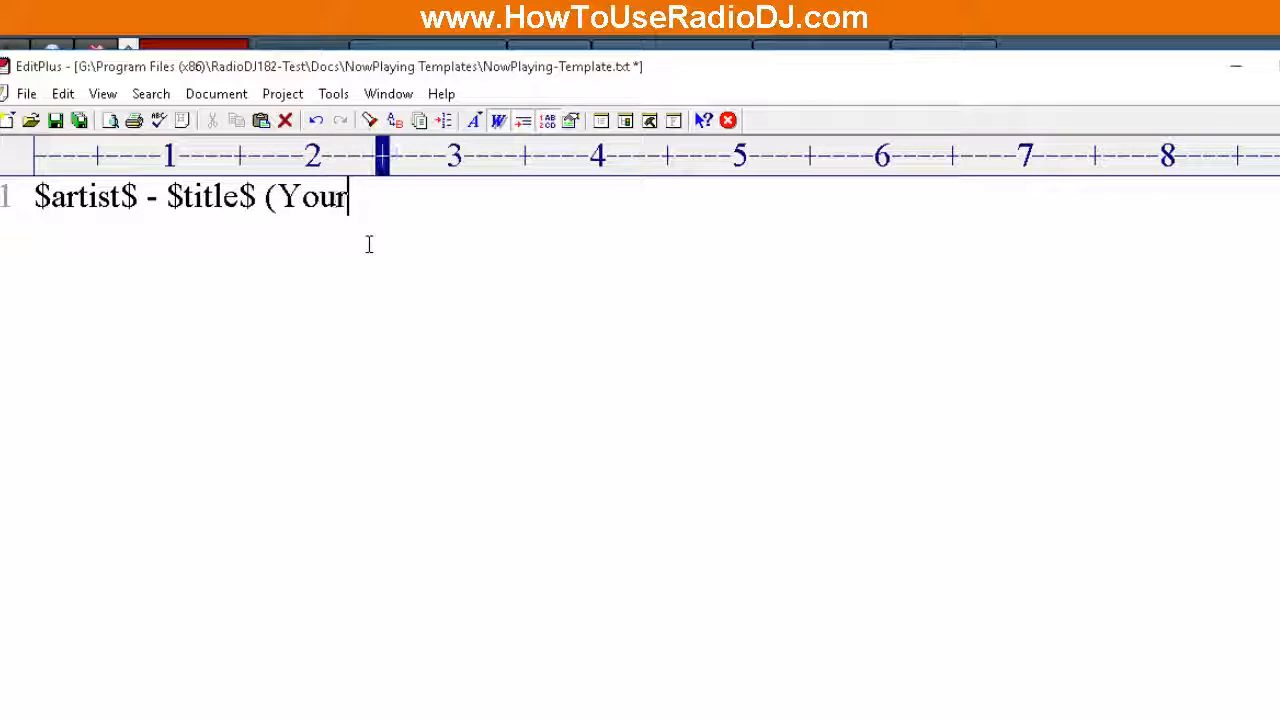
type("Station")
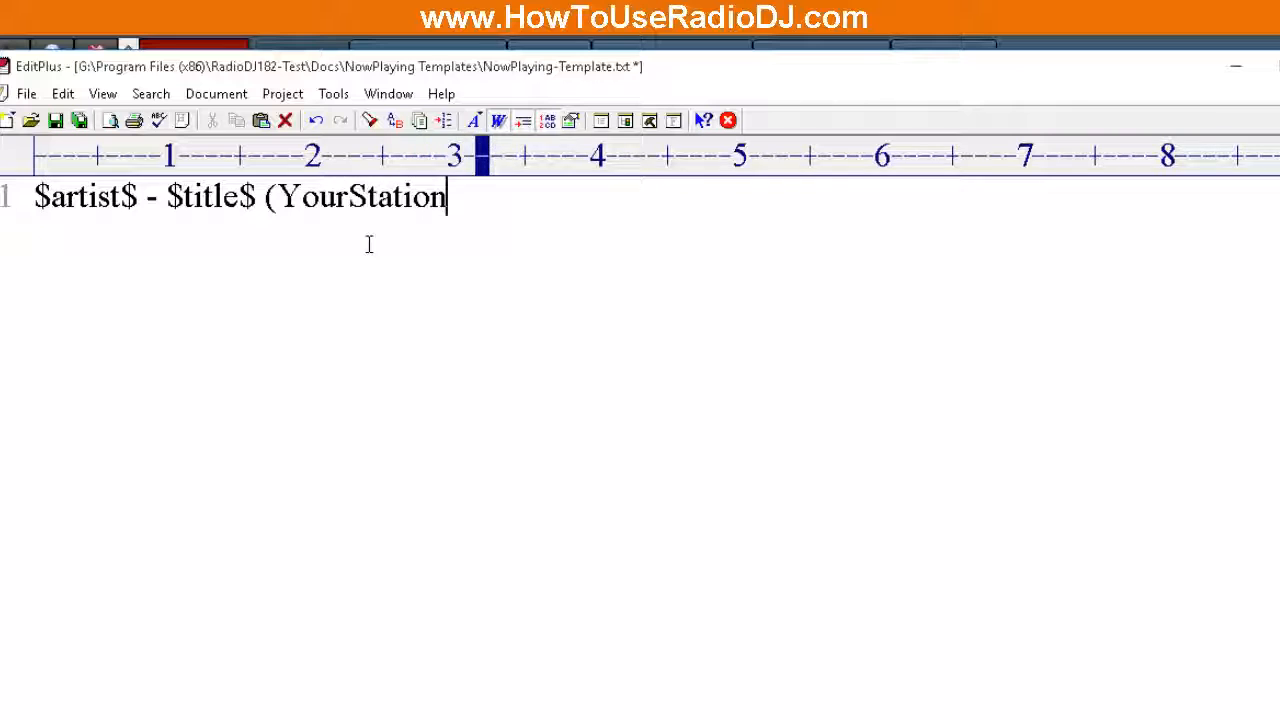
type("Name)")
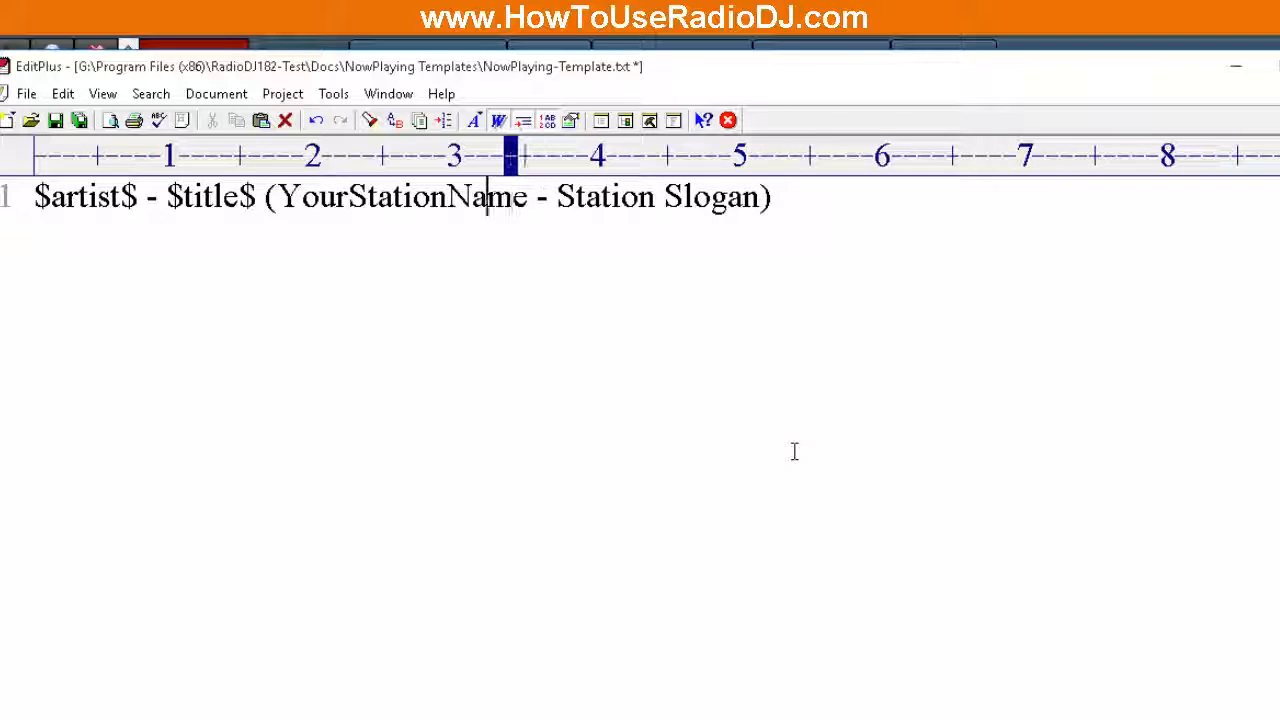
type("\" \"")
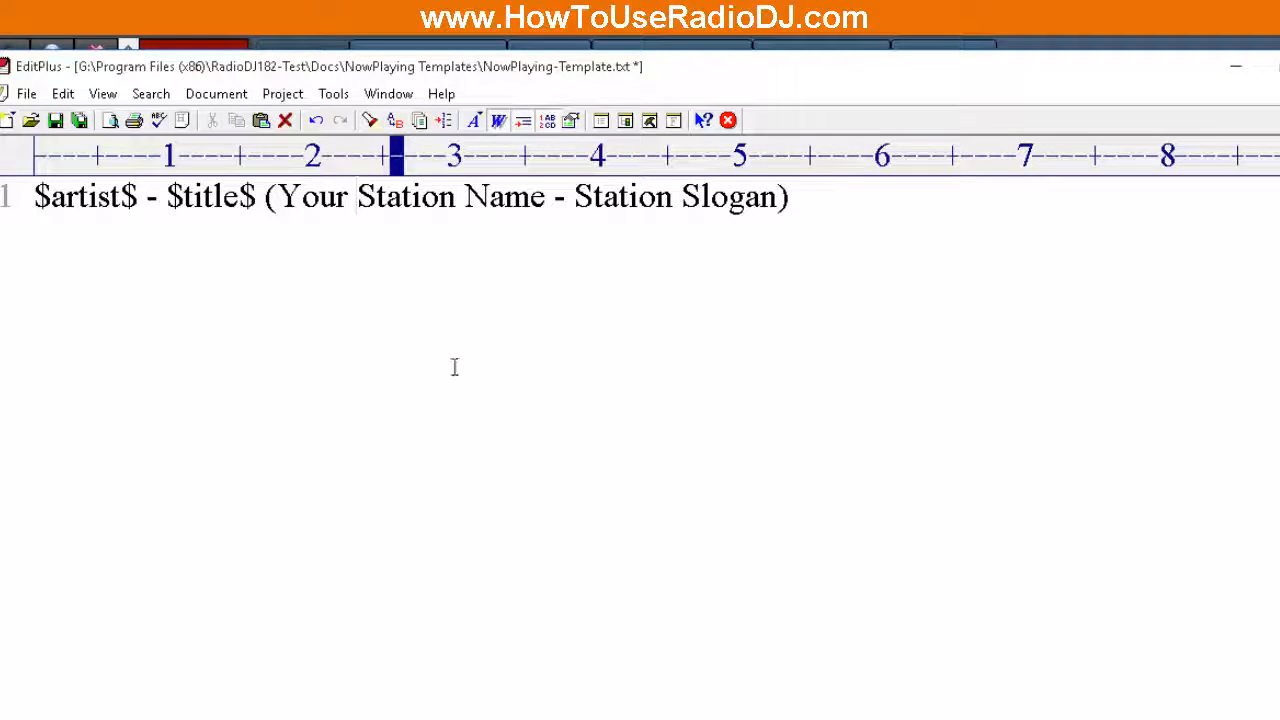
left_click(56, 120)
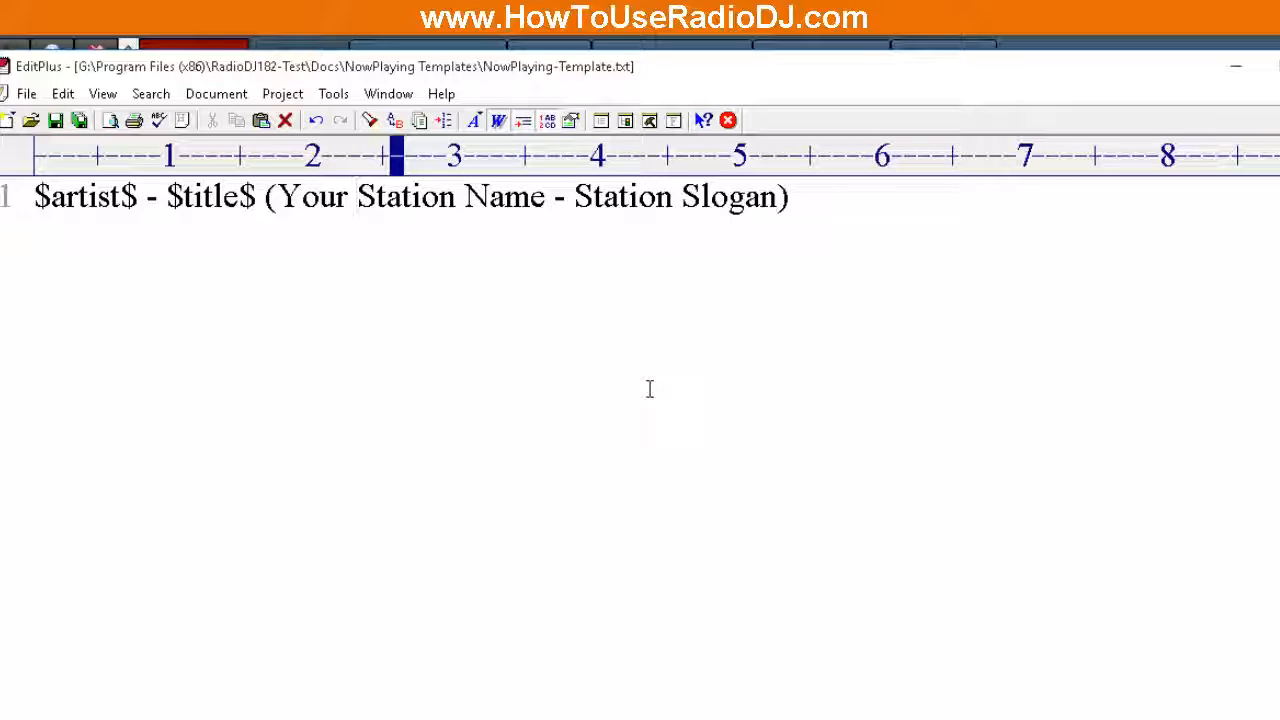
Start another variable ' - $a' between $title$ and the station name text
left_click(357, 196)
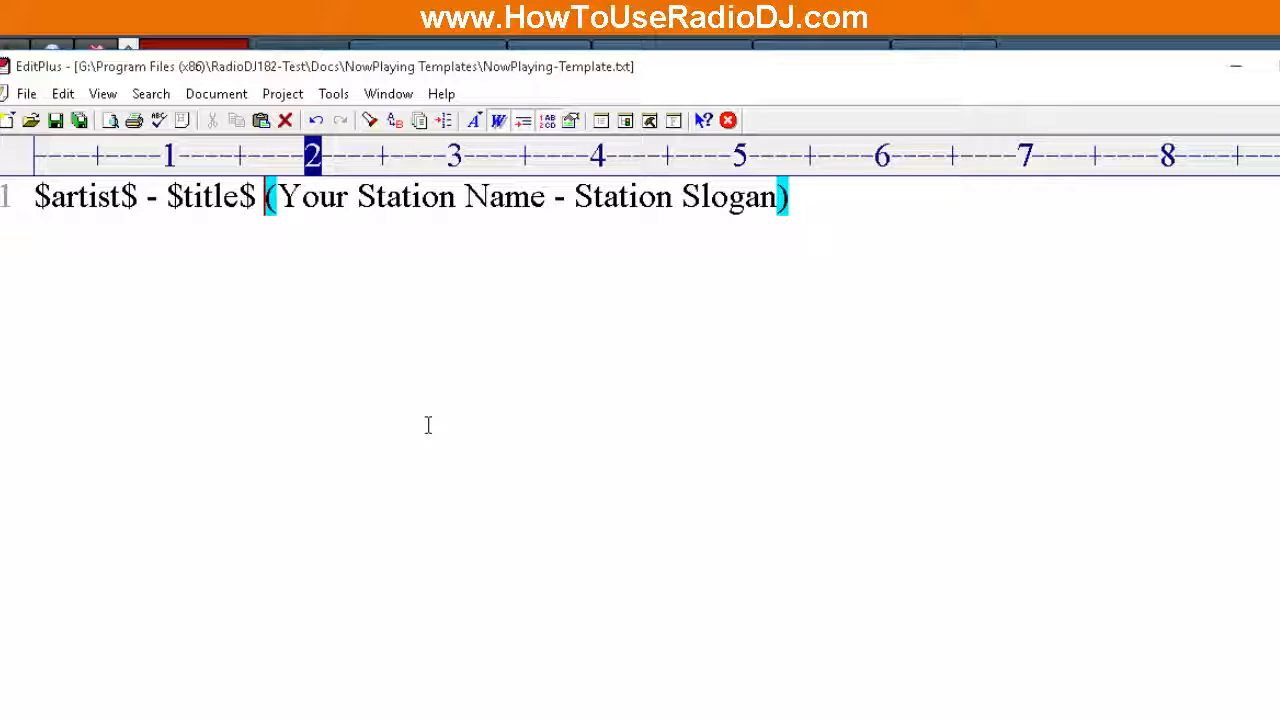
type("-")
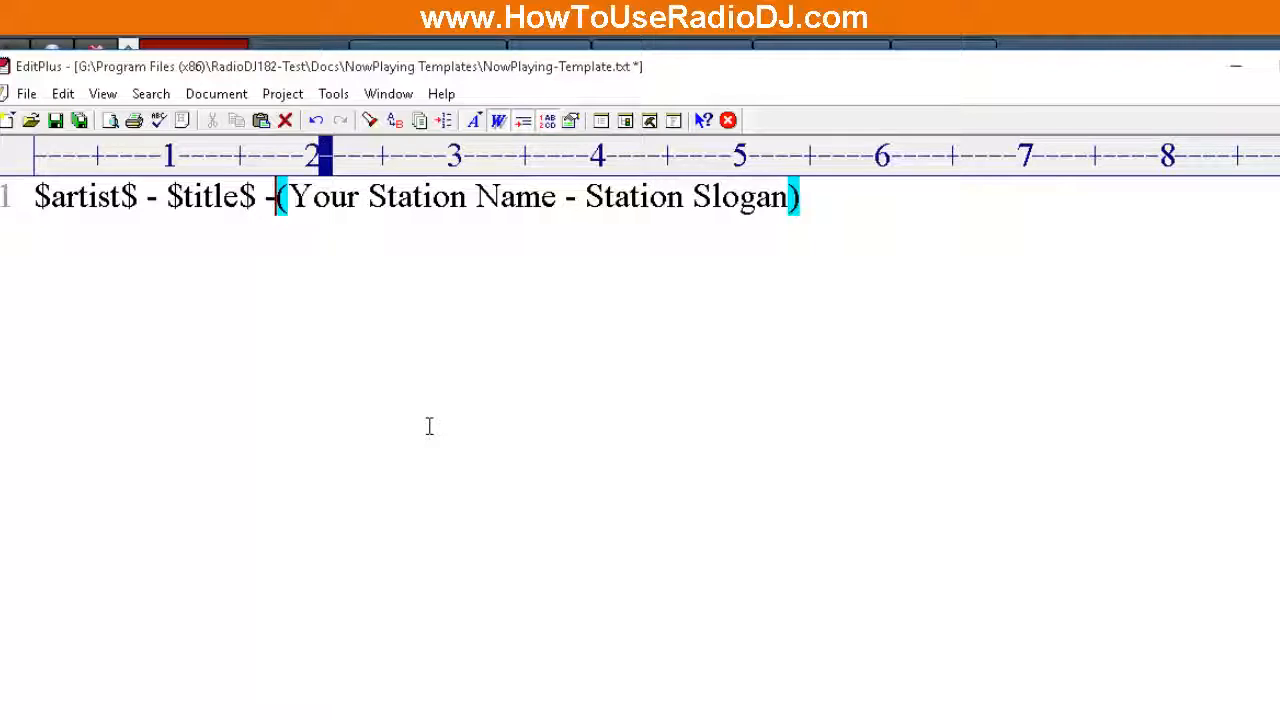
type("$")
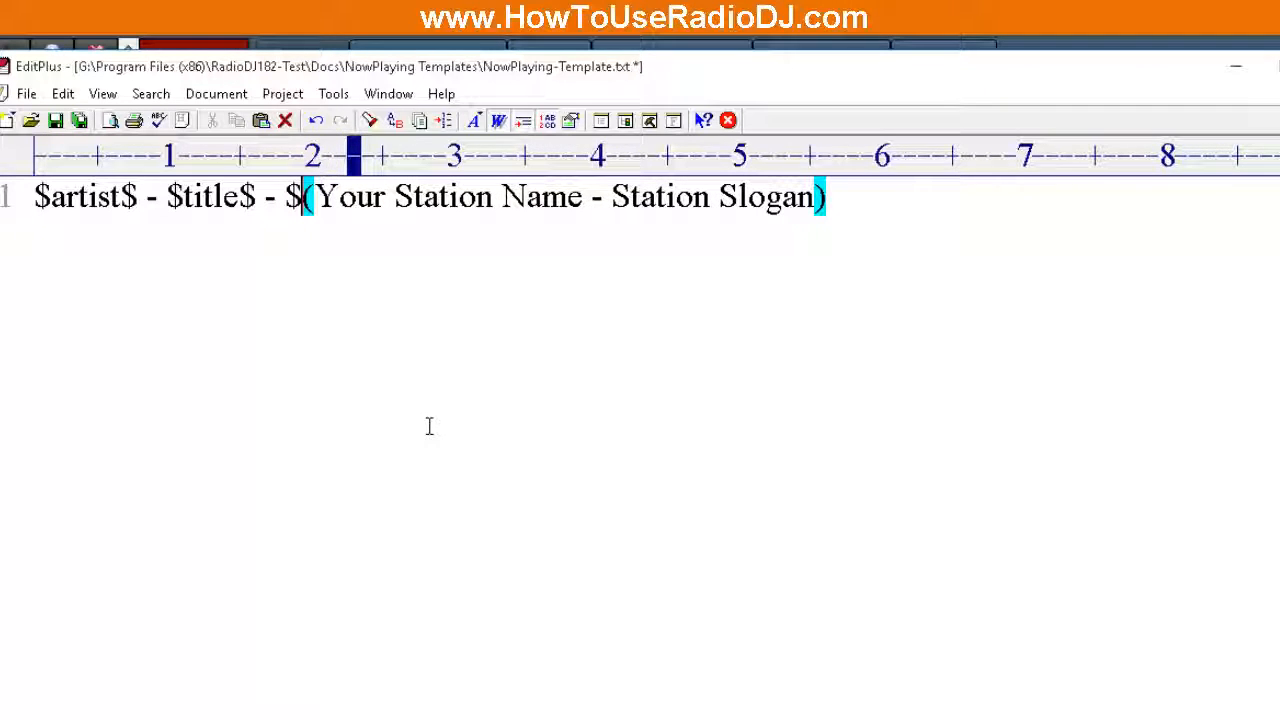
type("a")
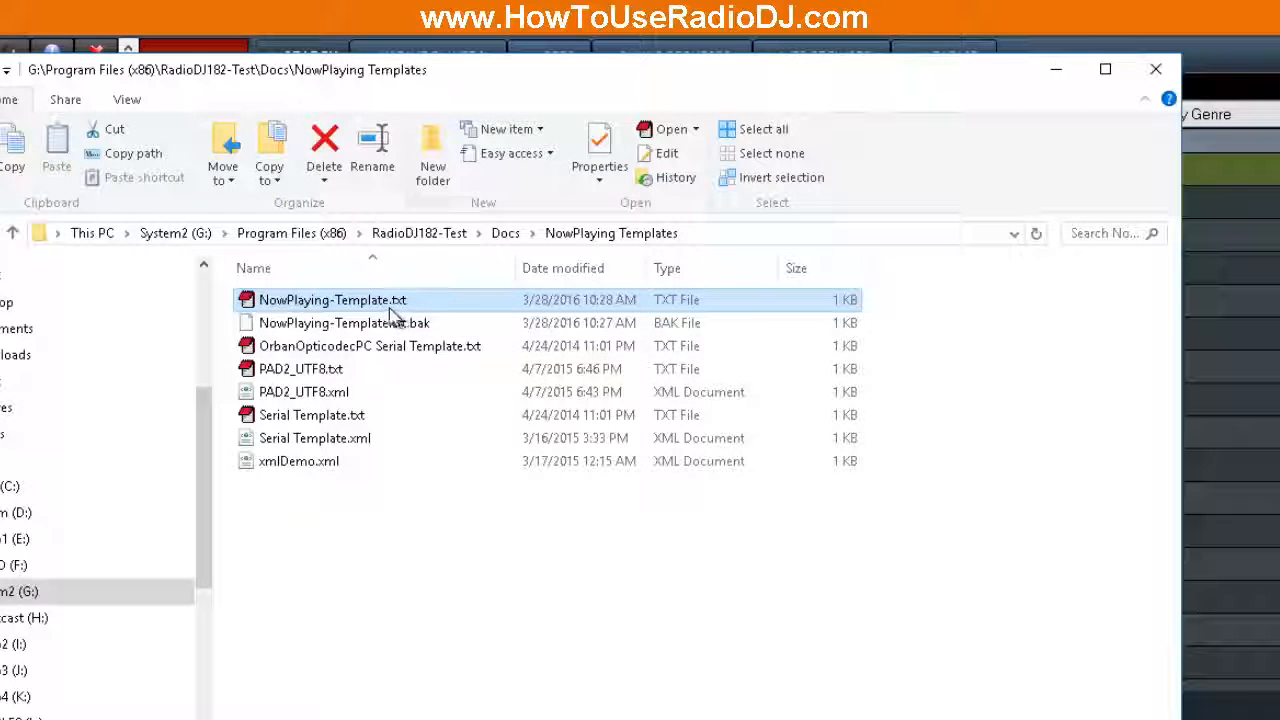
mouse_move(360, 305)
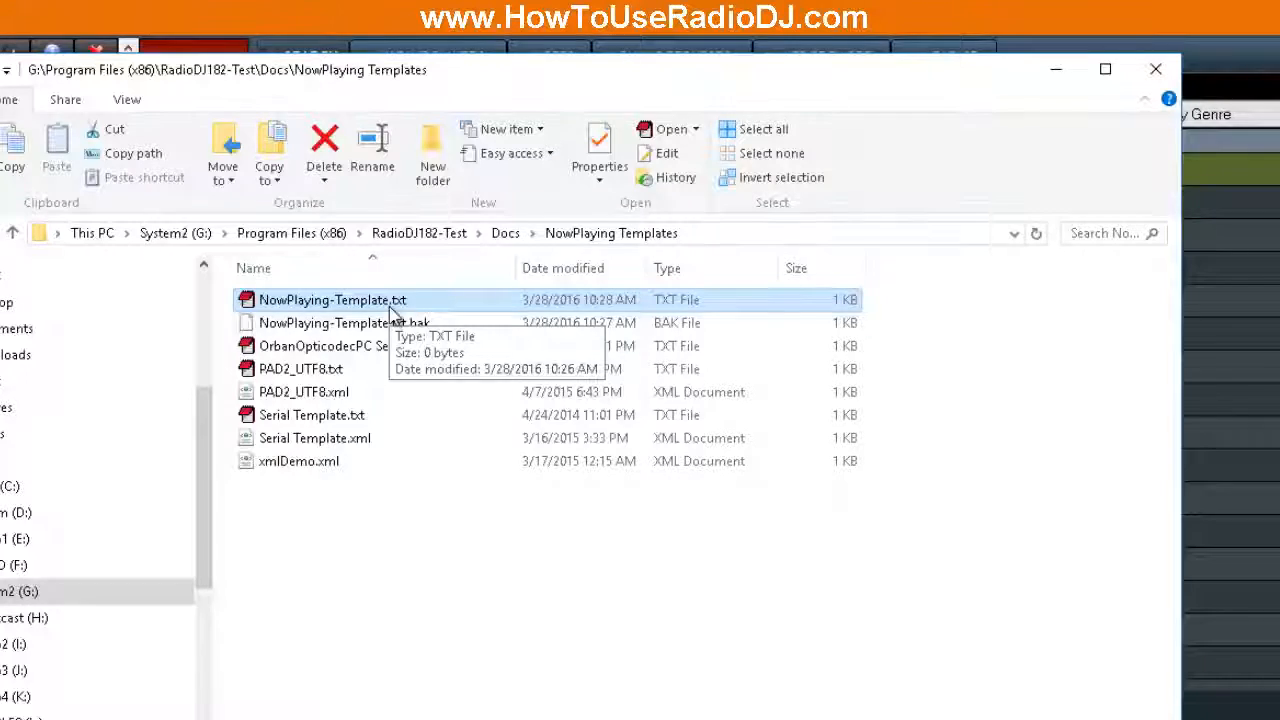
mouse_move(390, 443)
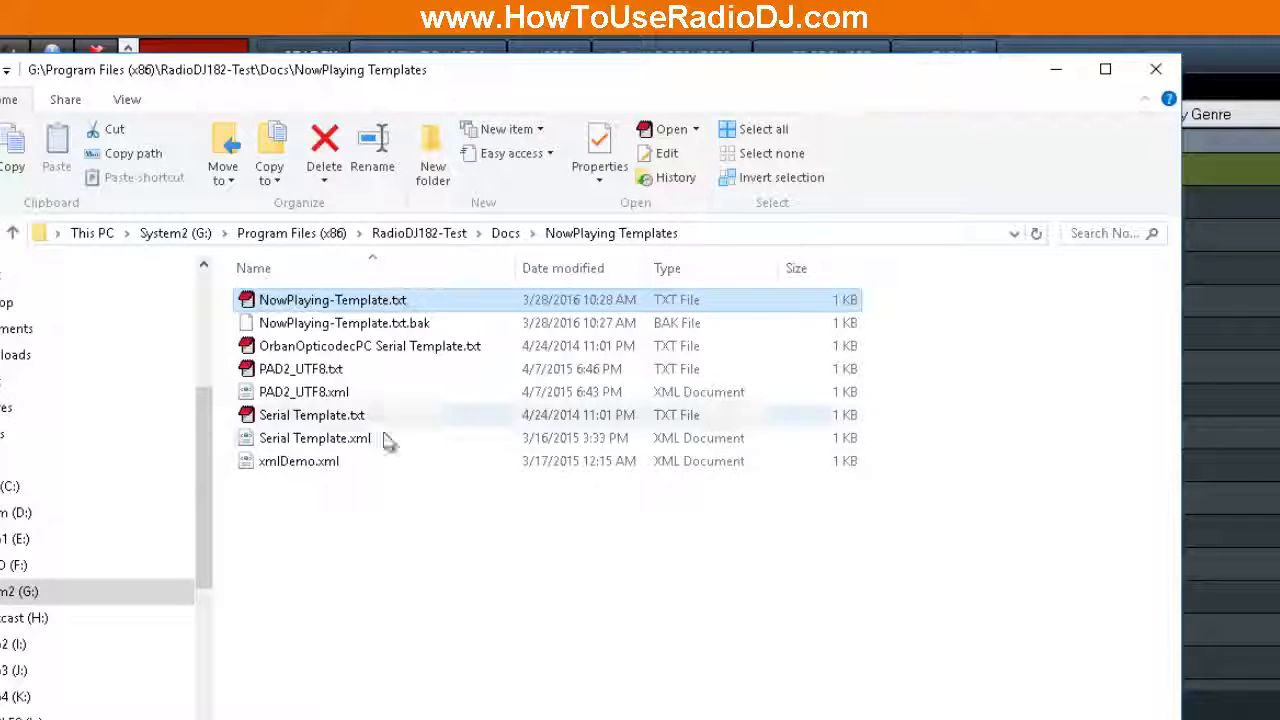
mouse_move(415, 438)
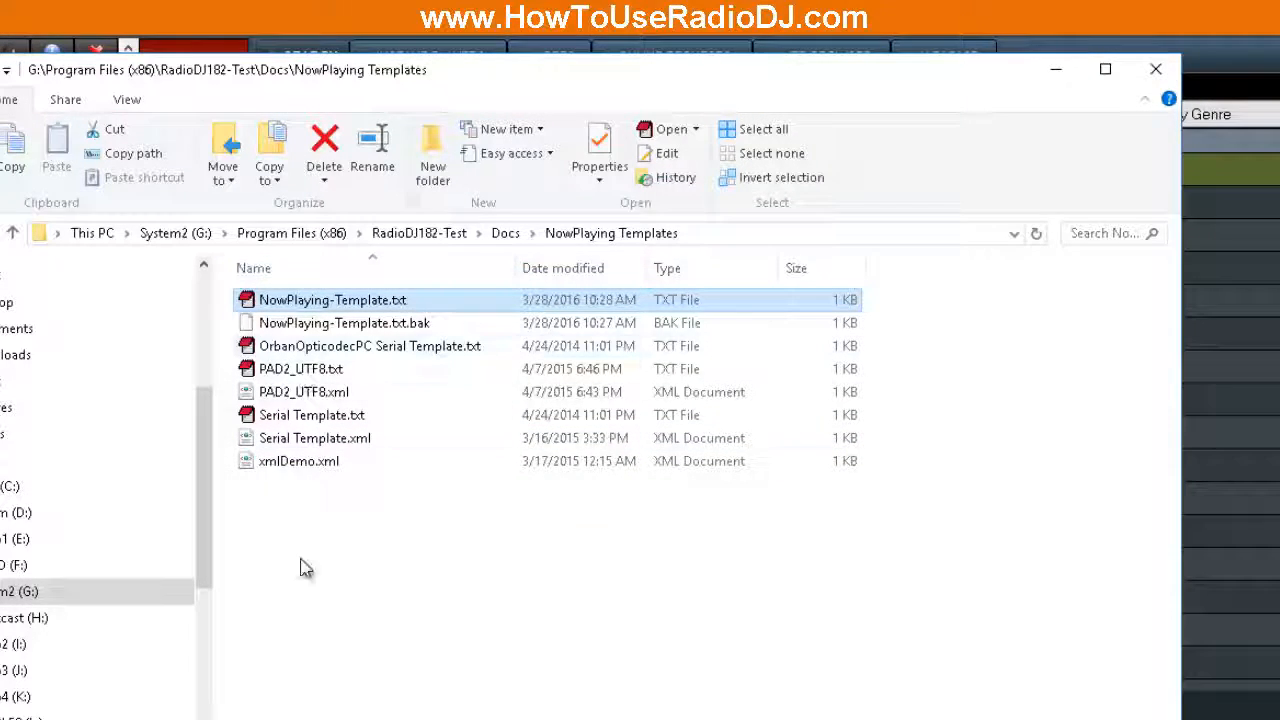
mouse_move(266, 558)
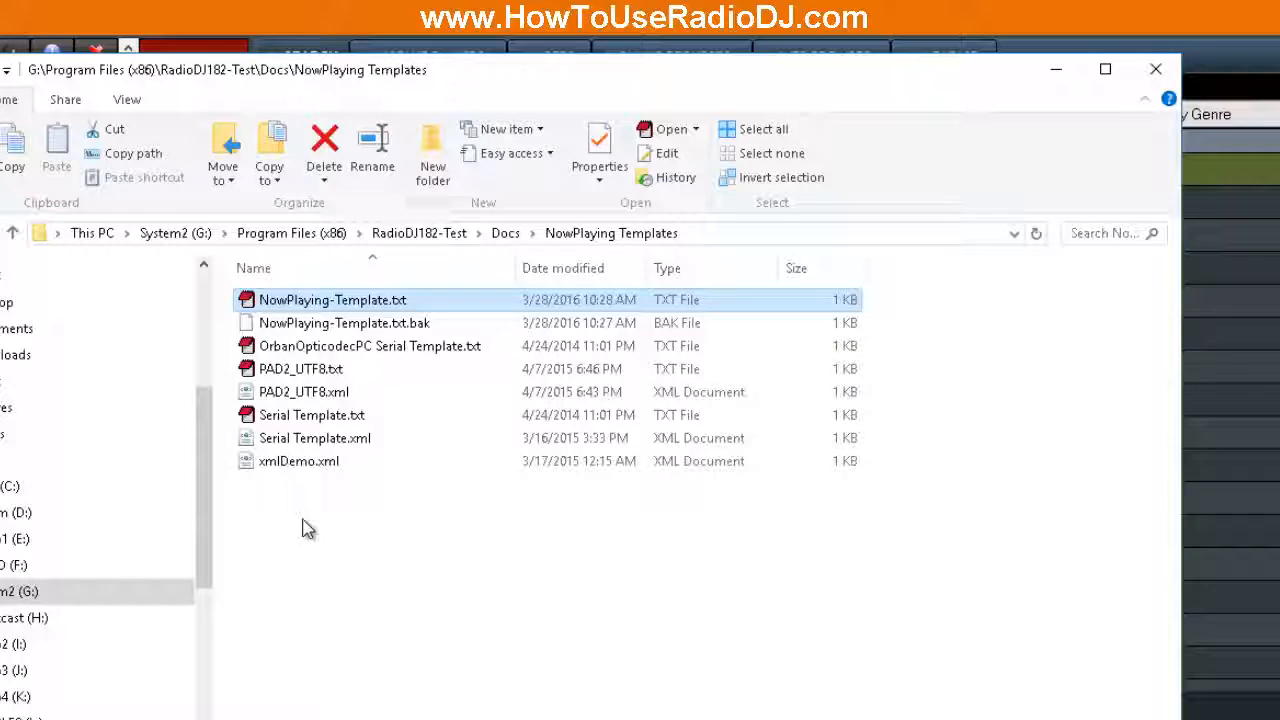
Create an empty 0 KB NowPlaying.txt beside NowPlaying-Template.txt and check both files
right_click(308, 528)
type("NowPlaying.txt")
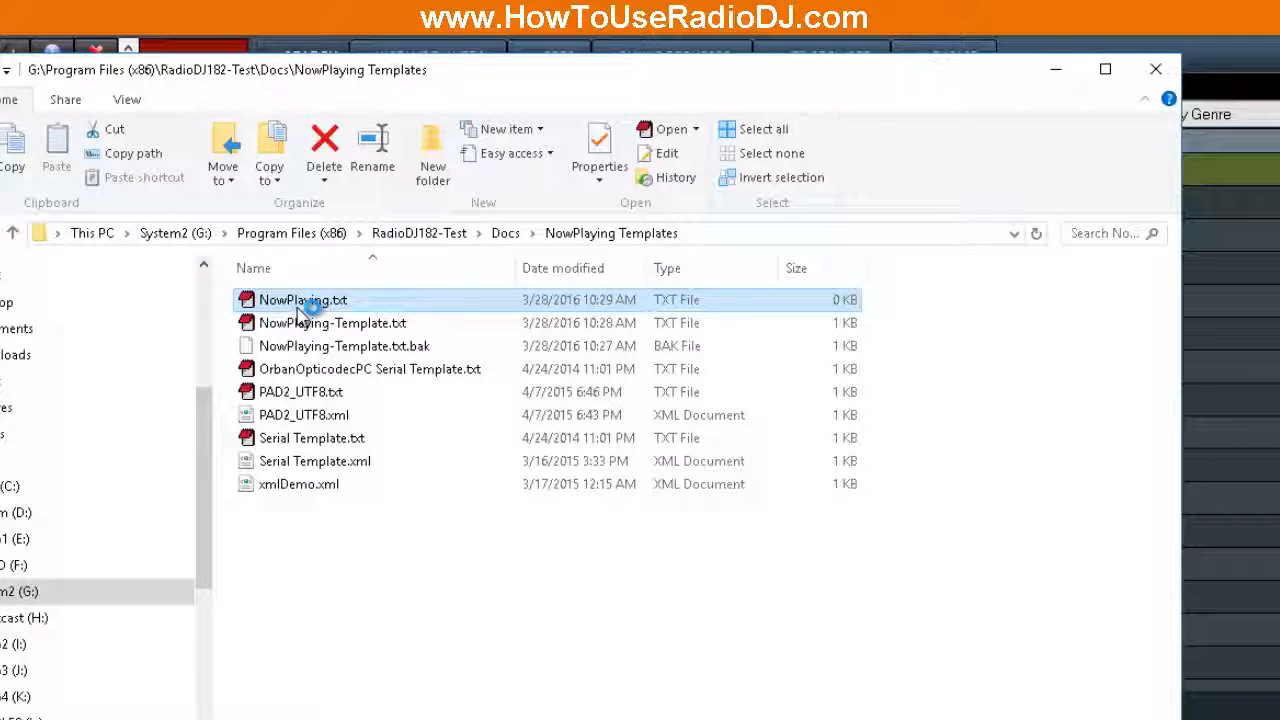
double_click(302, 299)
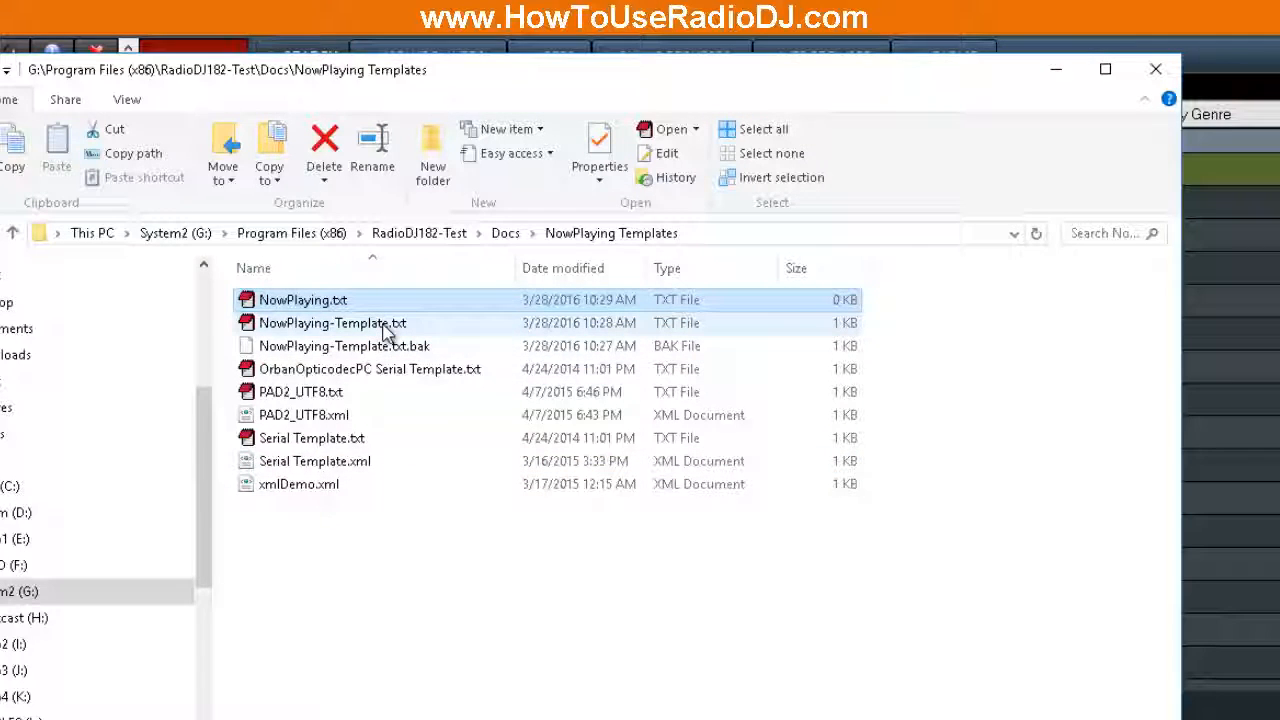
left_click(331, 322)
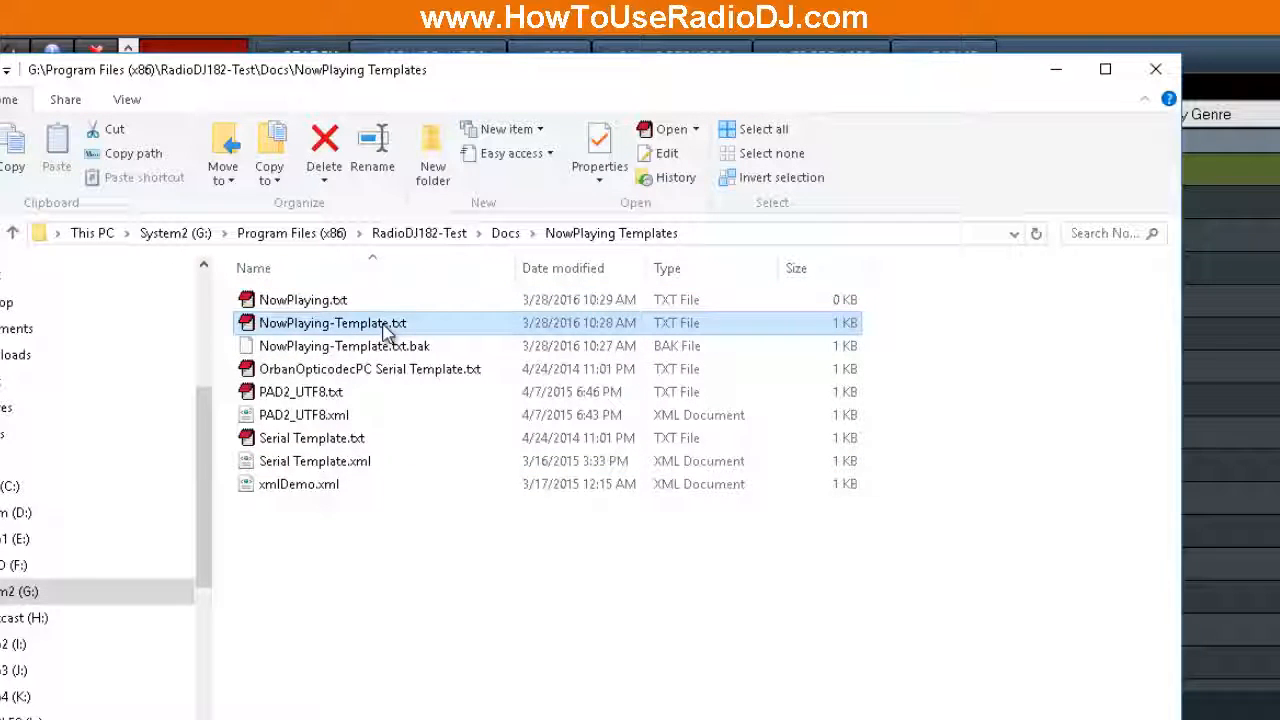
double_click(332, 322)
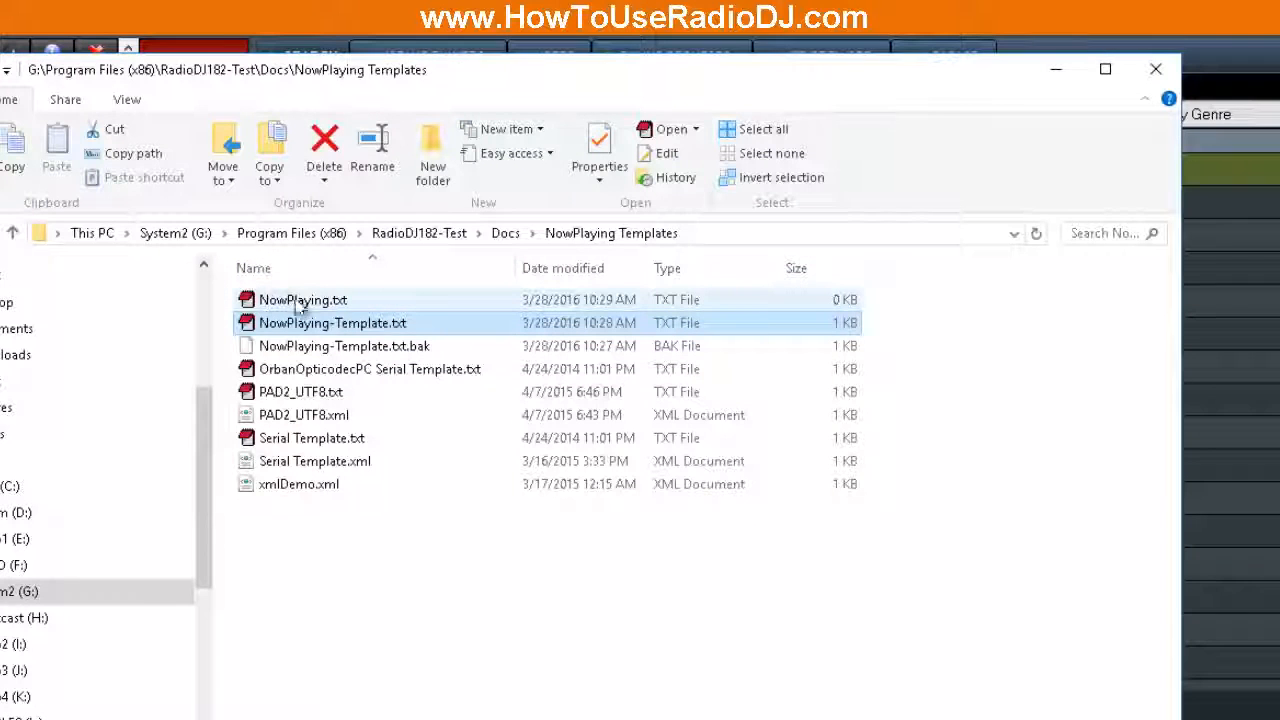
double_click(302, 299)
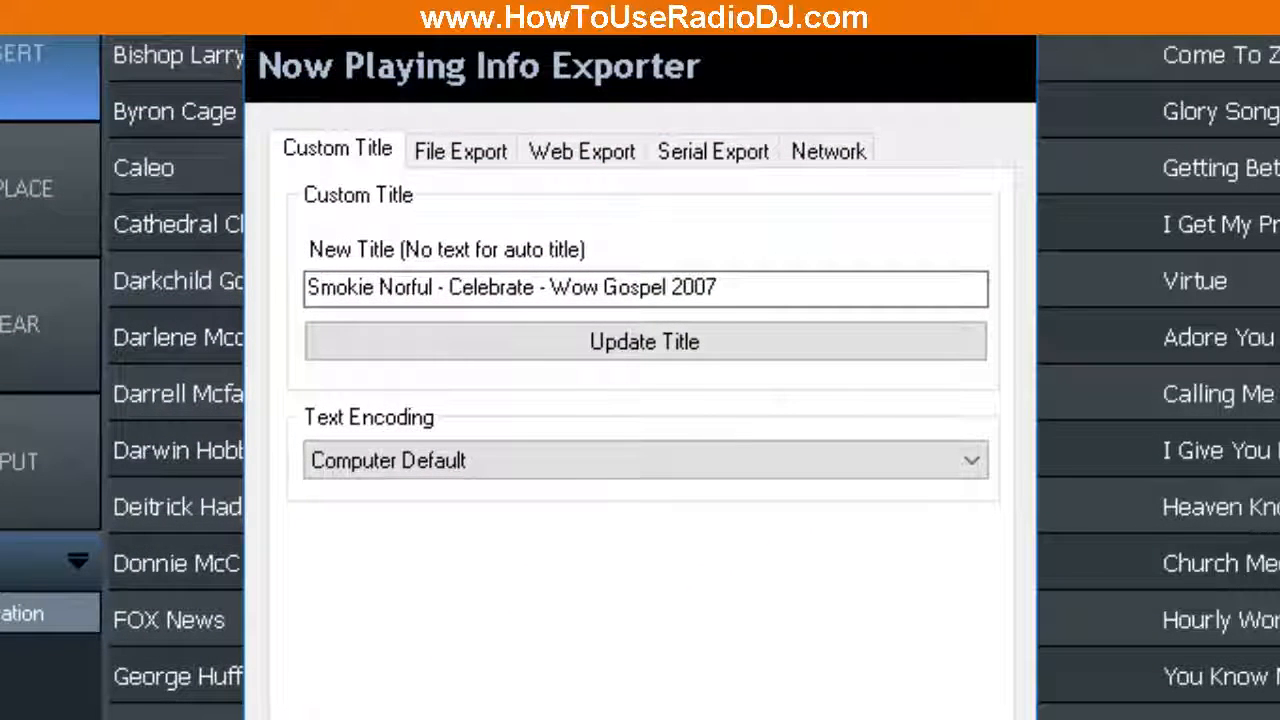
mouse_move(455, 180)
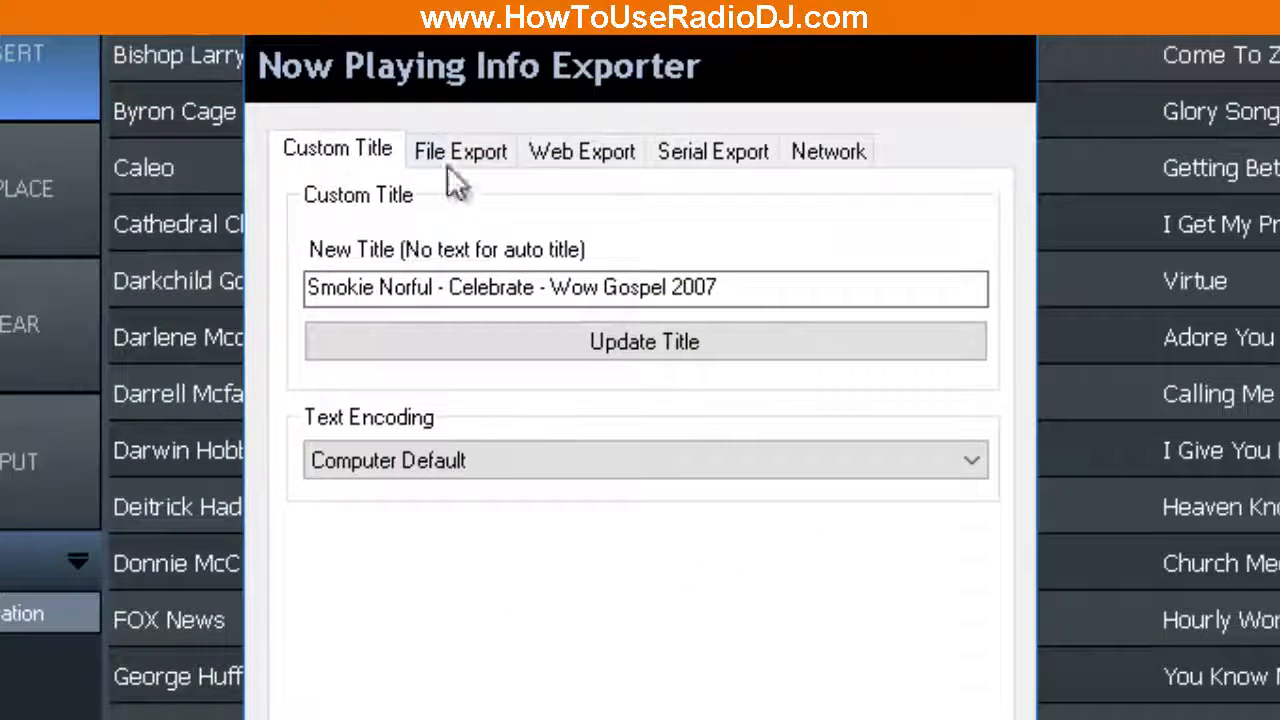
Set the File Export target to Docs\NowPlaying Templates\NowPlaying.txt, confirming replacement
left_click(460, 151)
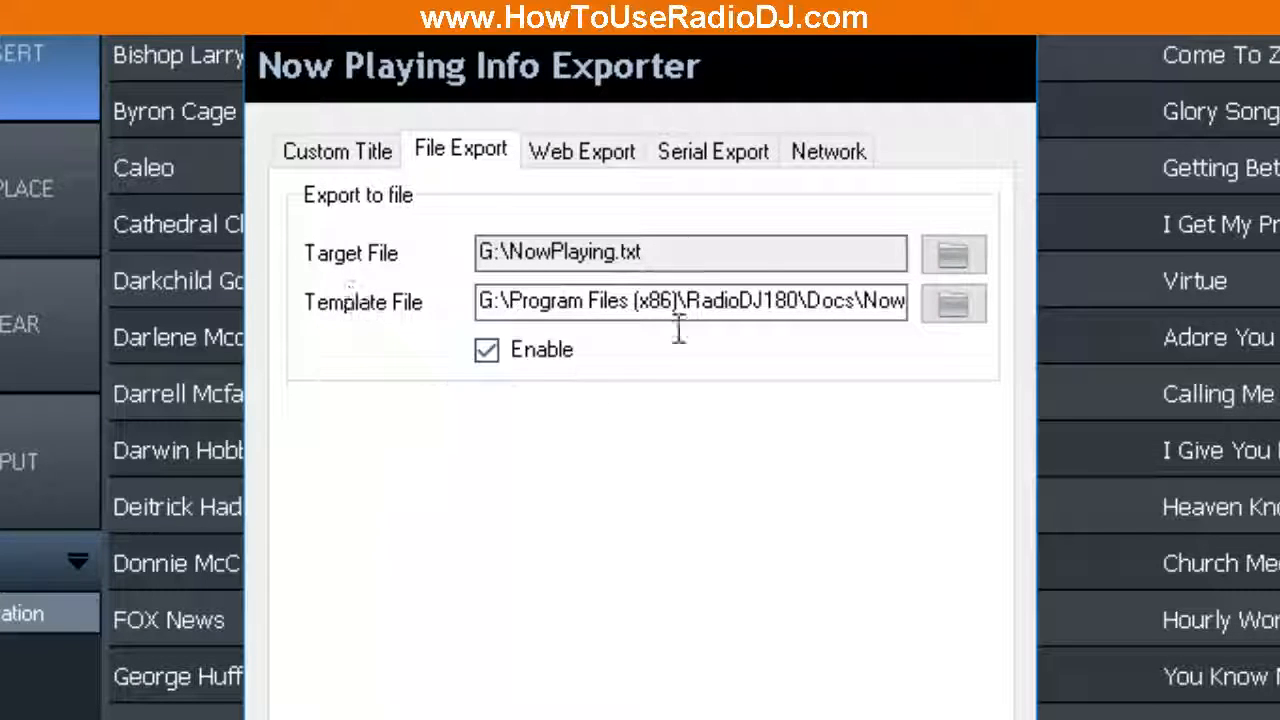
mouse_move(432, 362)
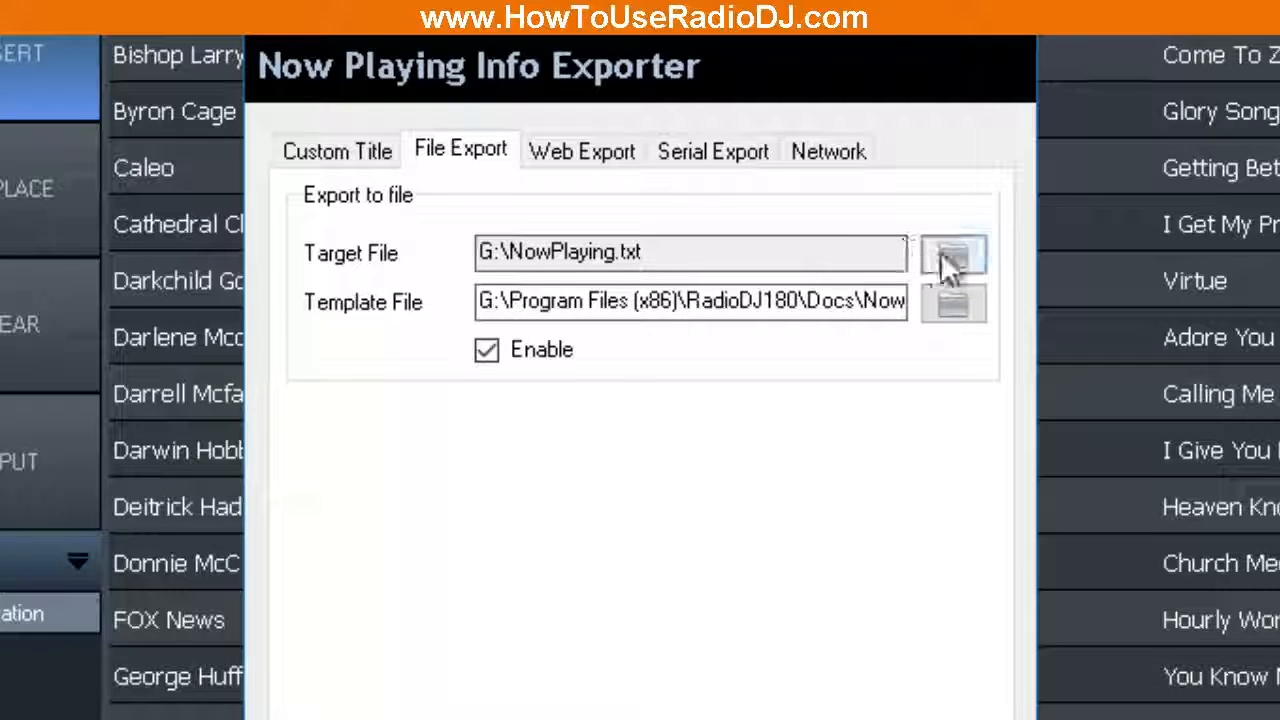
left_click(951, 253)
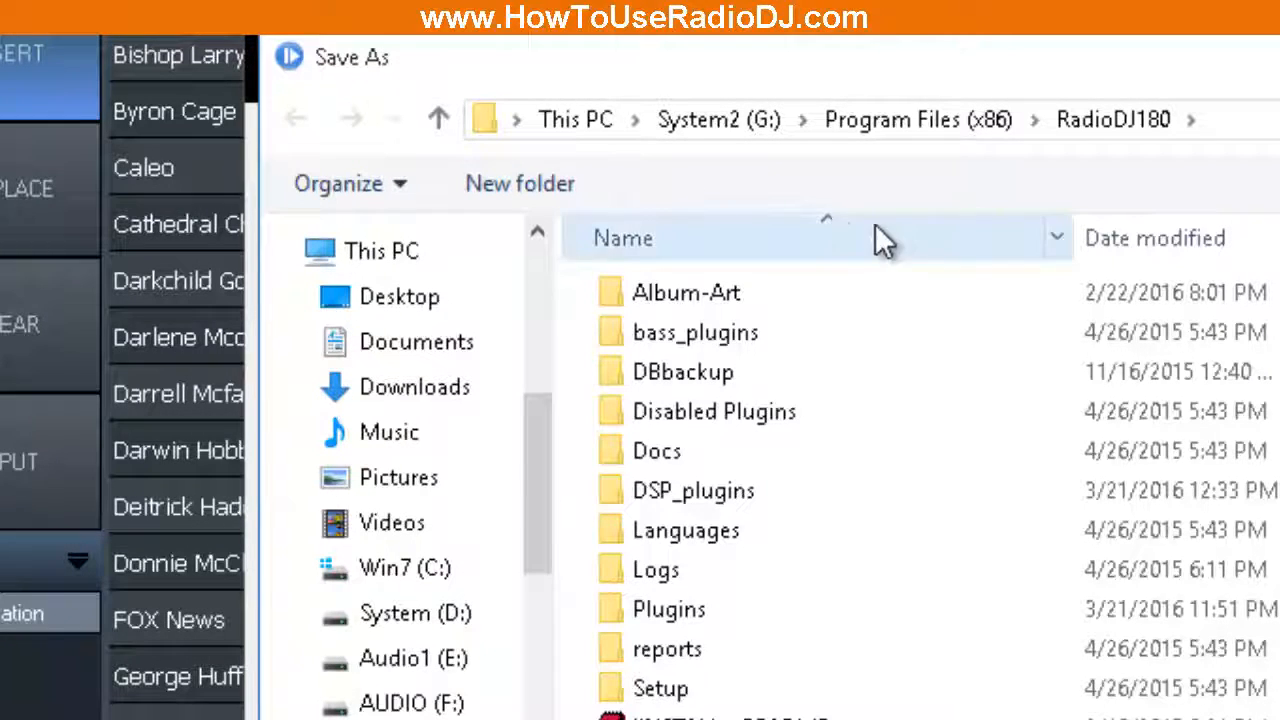
left_click(438, 117)
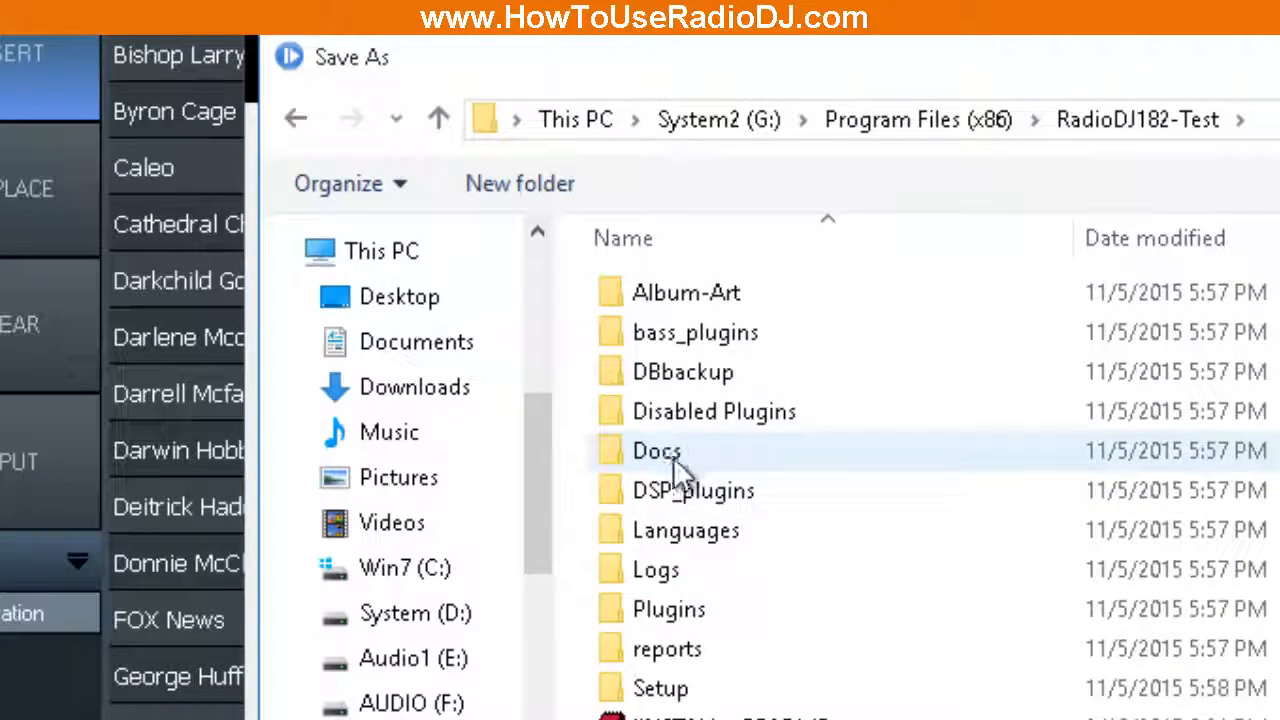
double_click(657, 450)
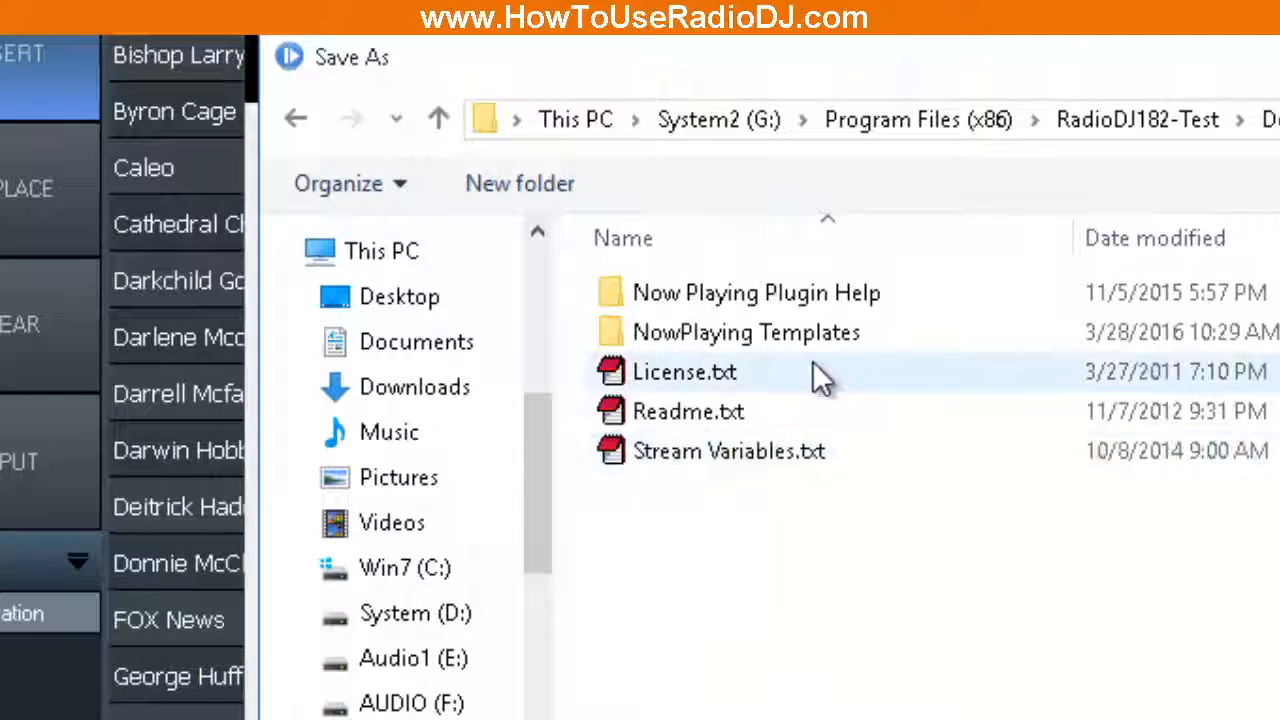
double_click(745, 332)
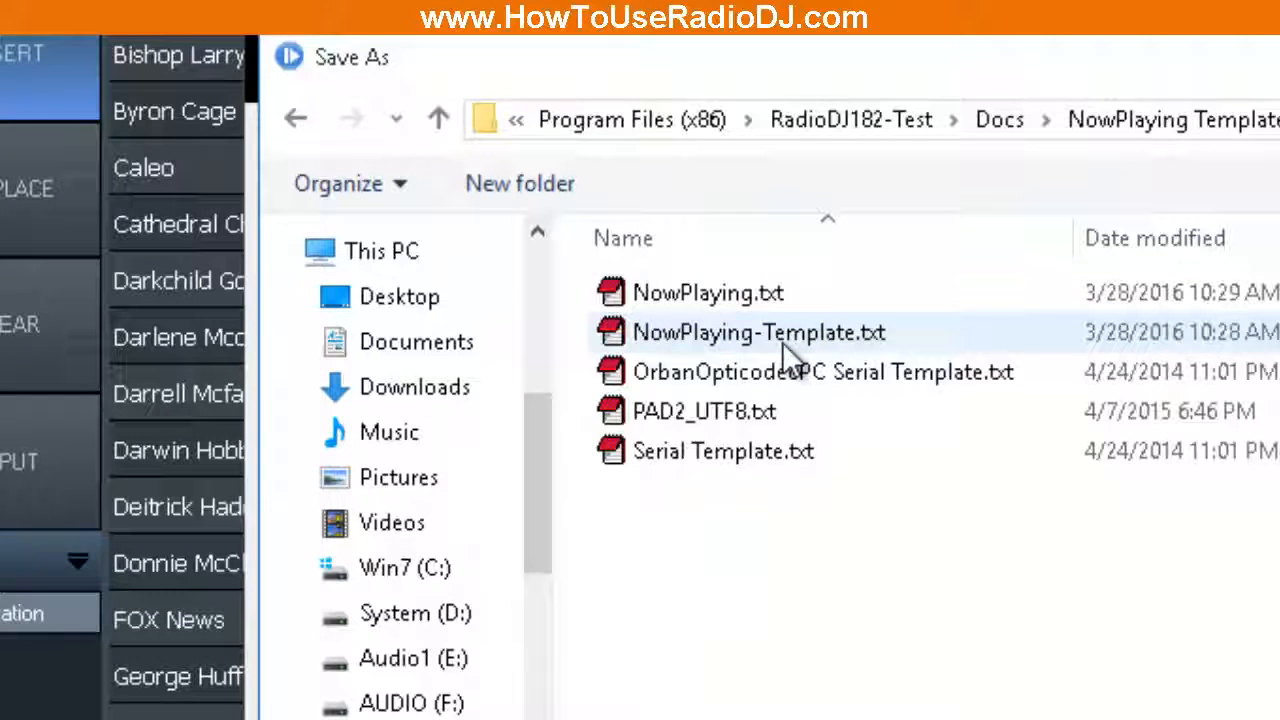
left_click(708, 292)
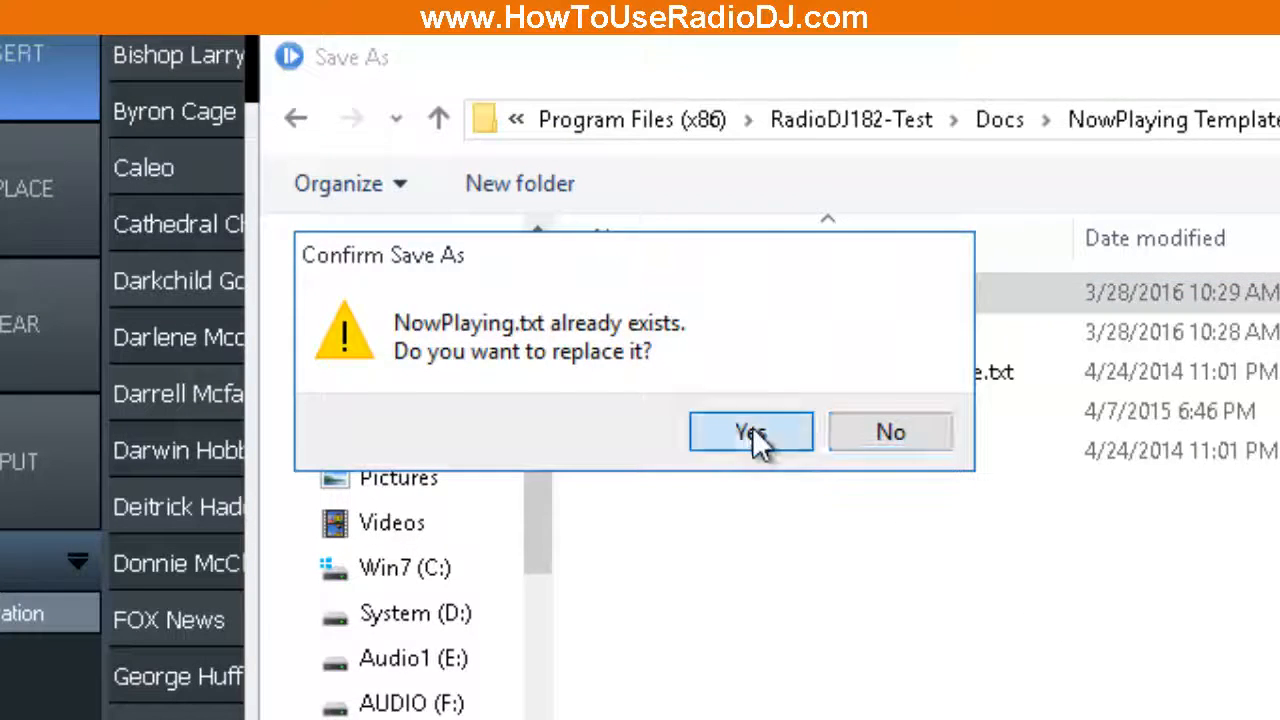
left_click(750, 431)
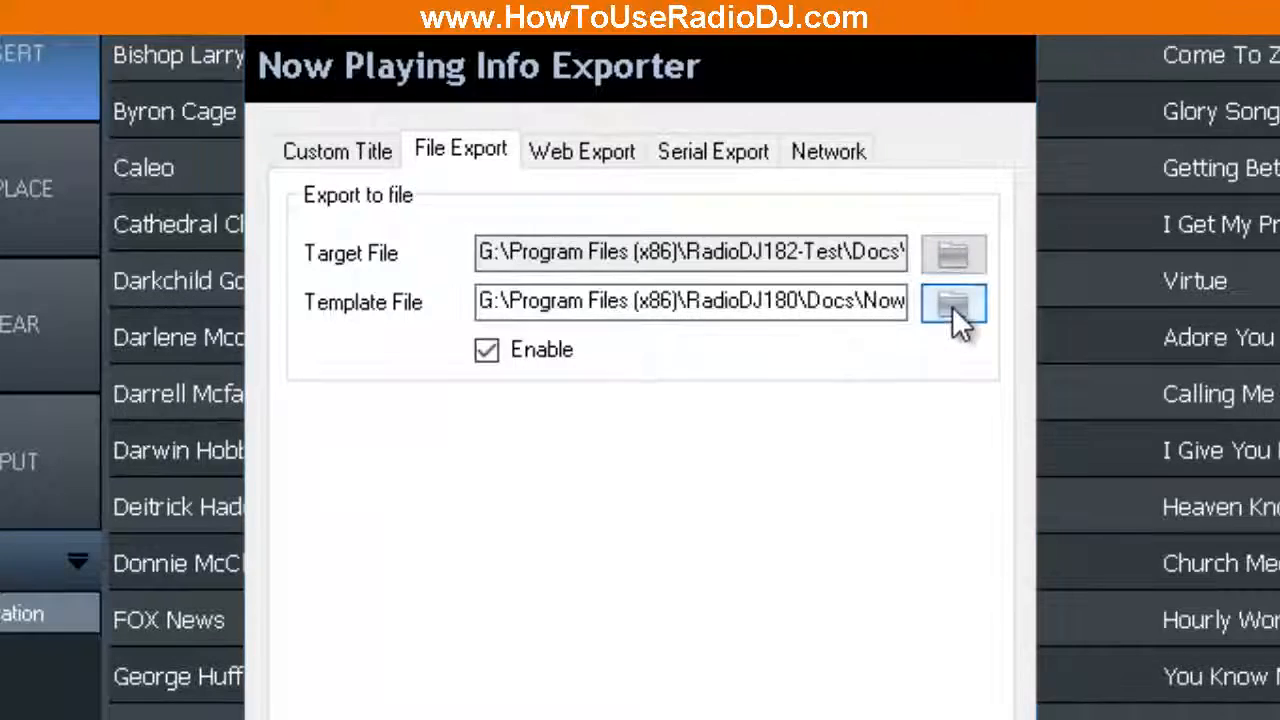
Set NowPlaying-Template.txt as the exporter's template file
left_click(951, 302)
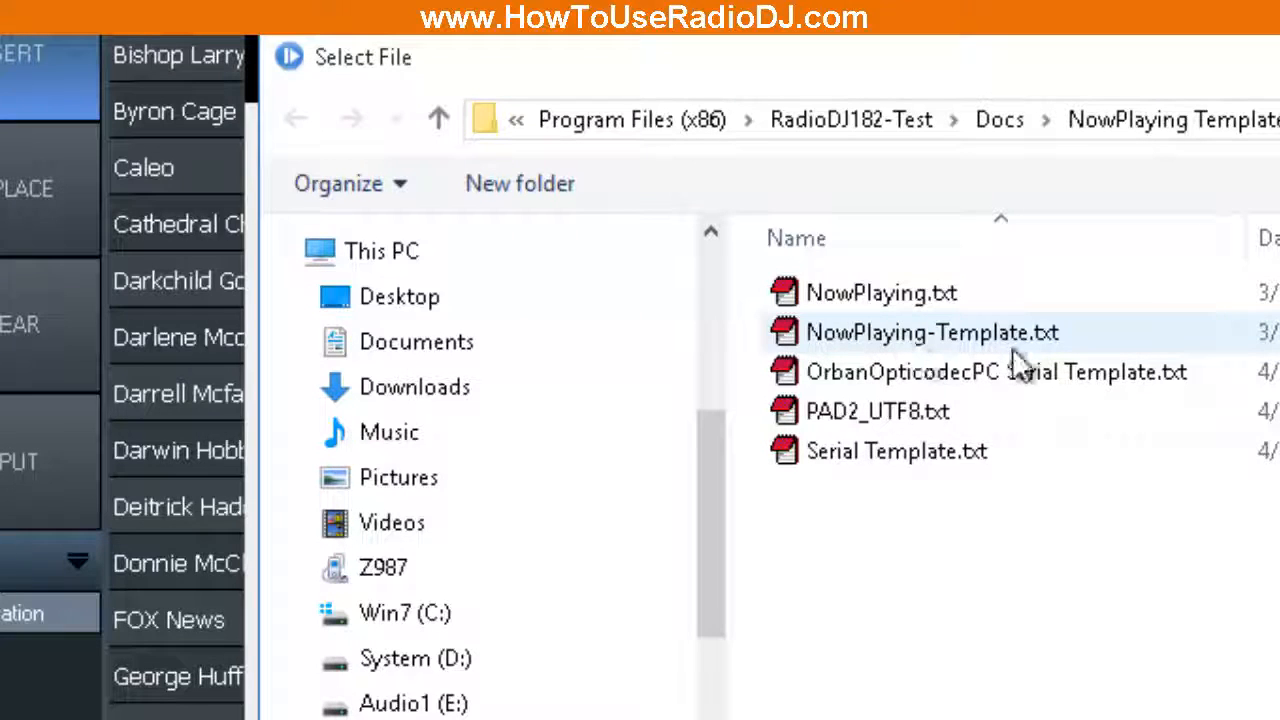
left_click(931, 332)
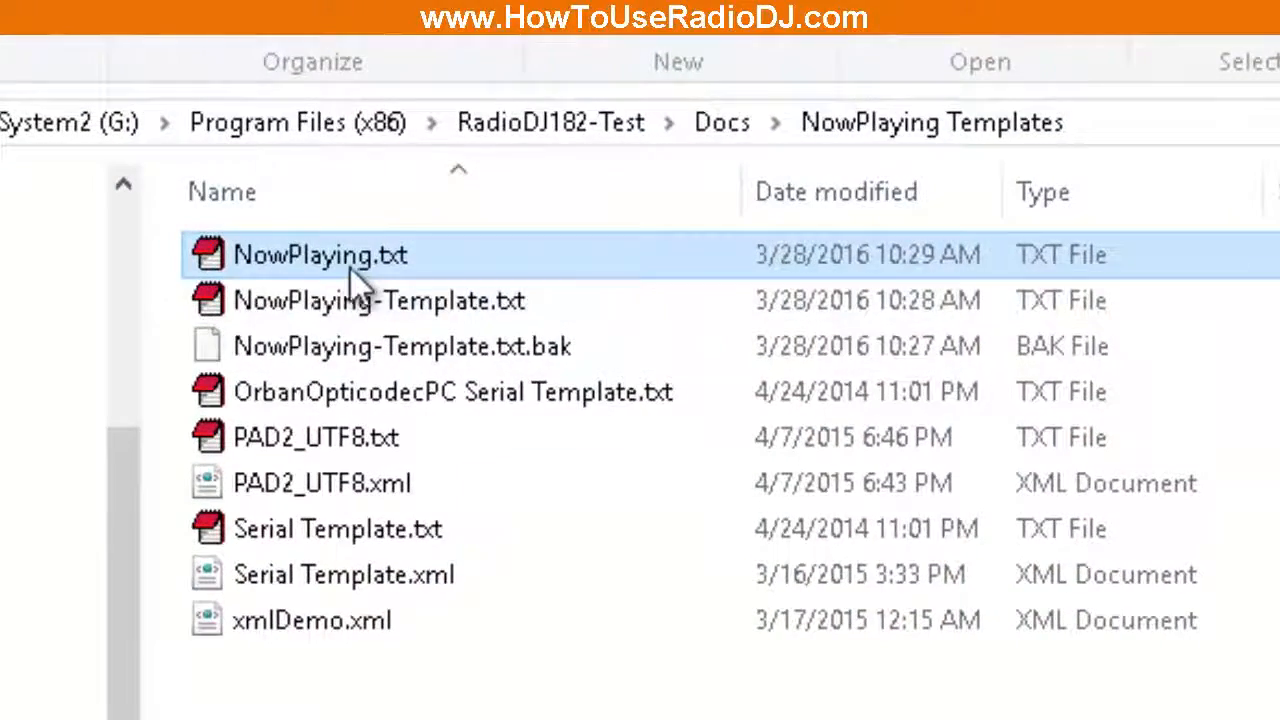
double_click(320, 254)
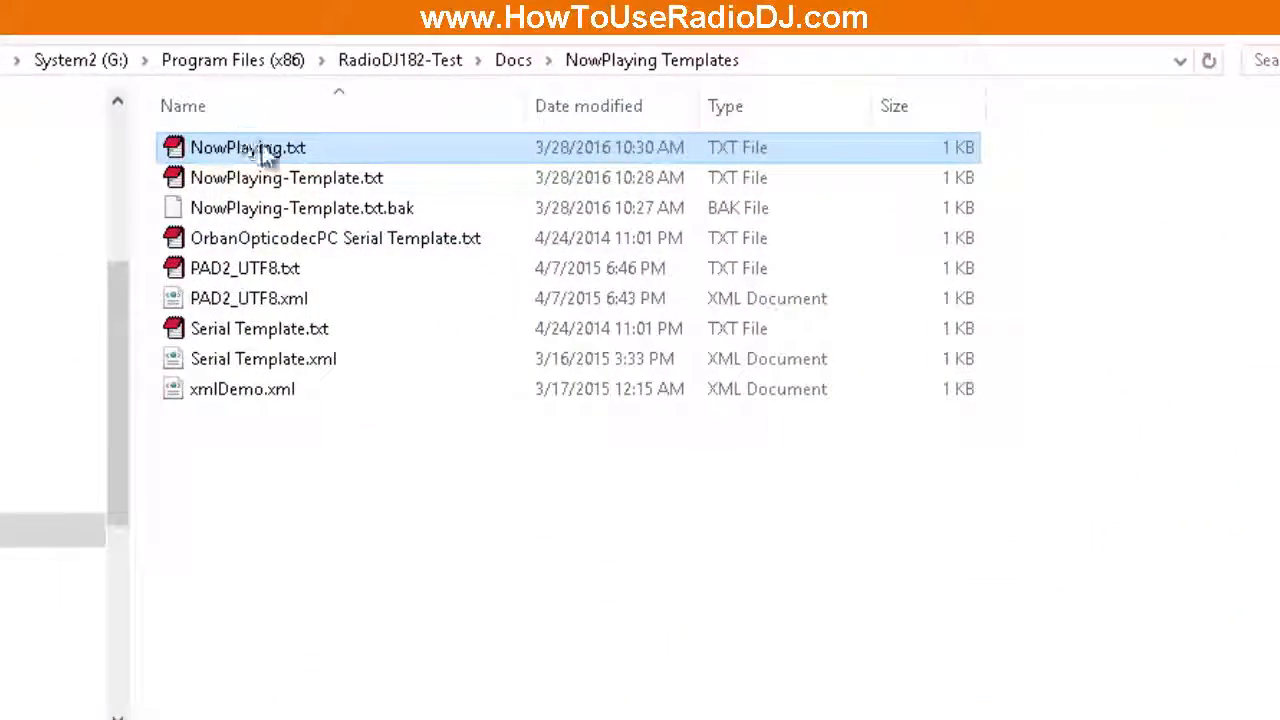
double_click(247, 147)
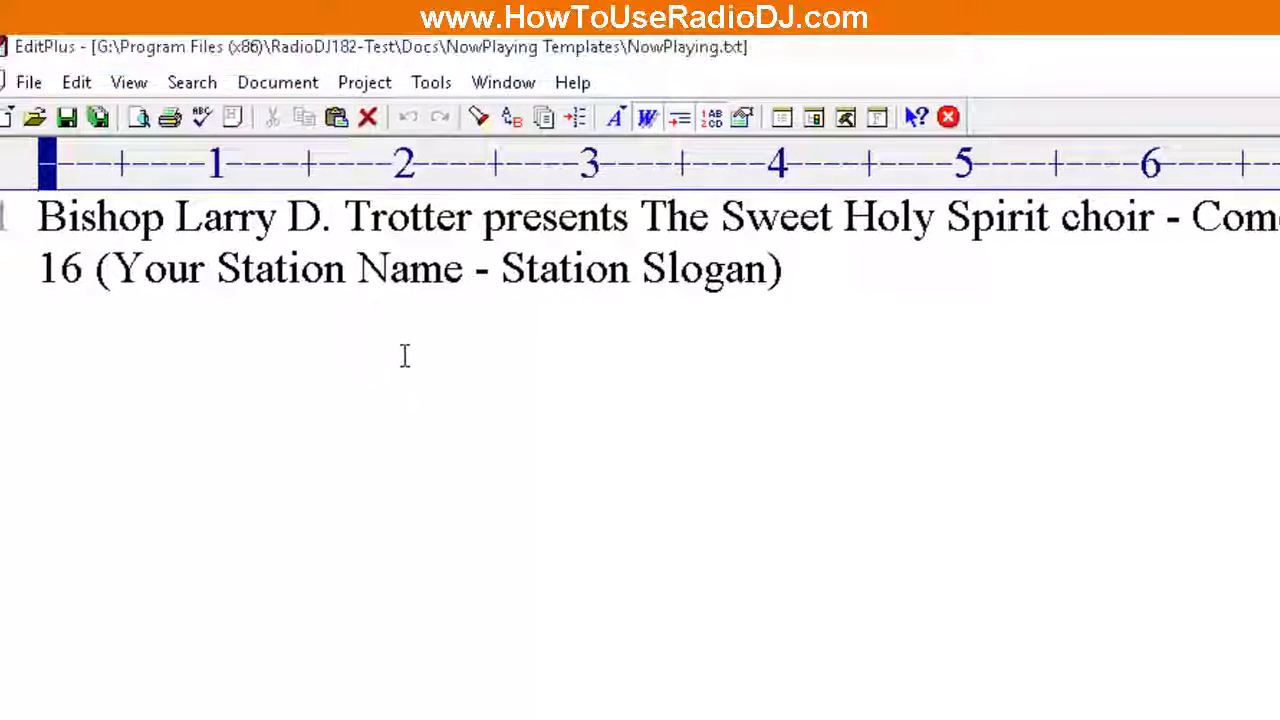
mouse_move(528, 230)
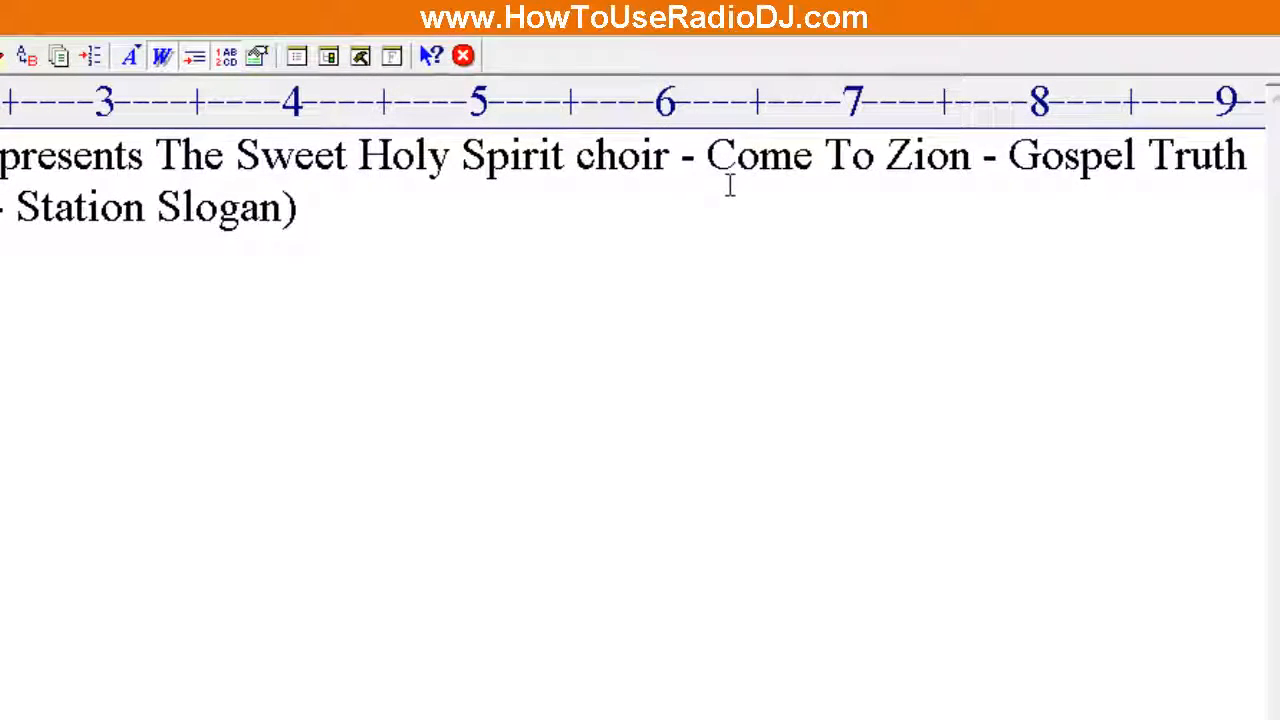
mouse_move(1013, 190)
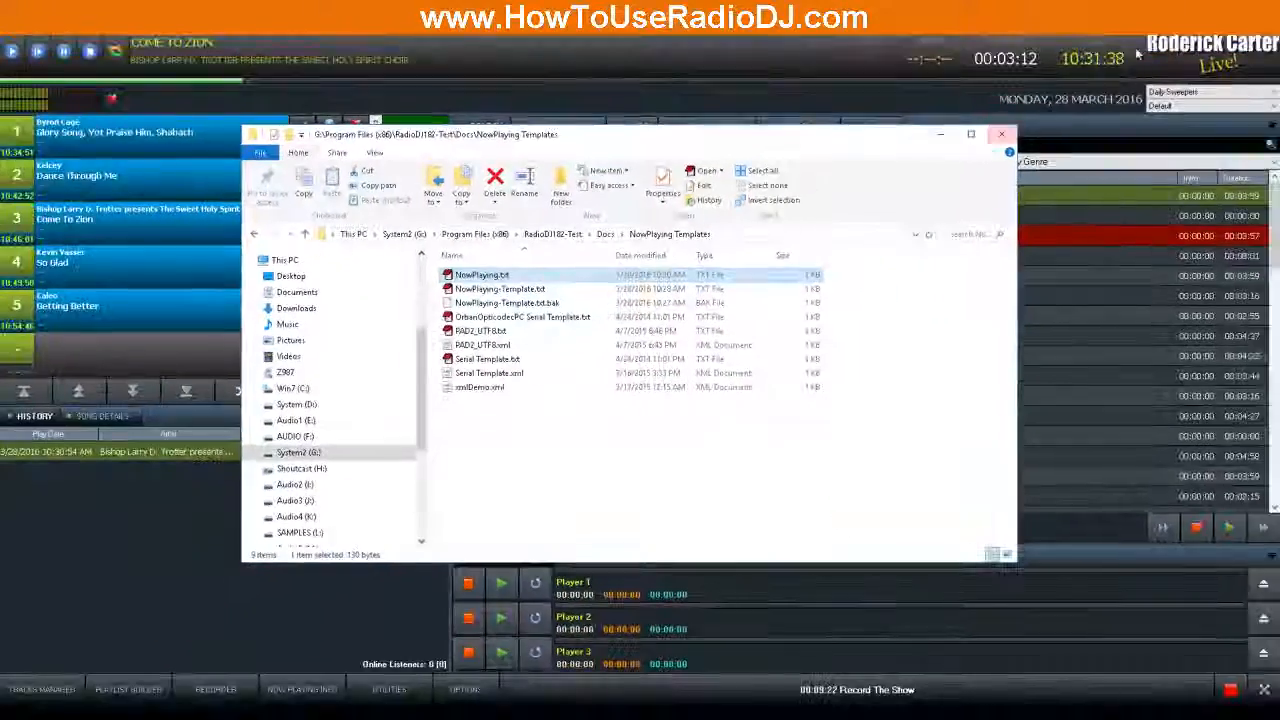
Switch away from RadioDJ to move on to the butt streaming tool
left_click(1000, 134)
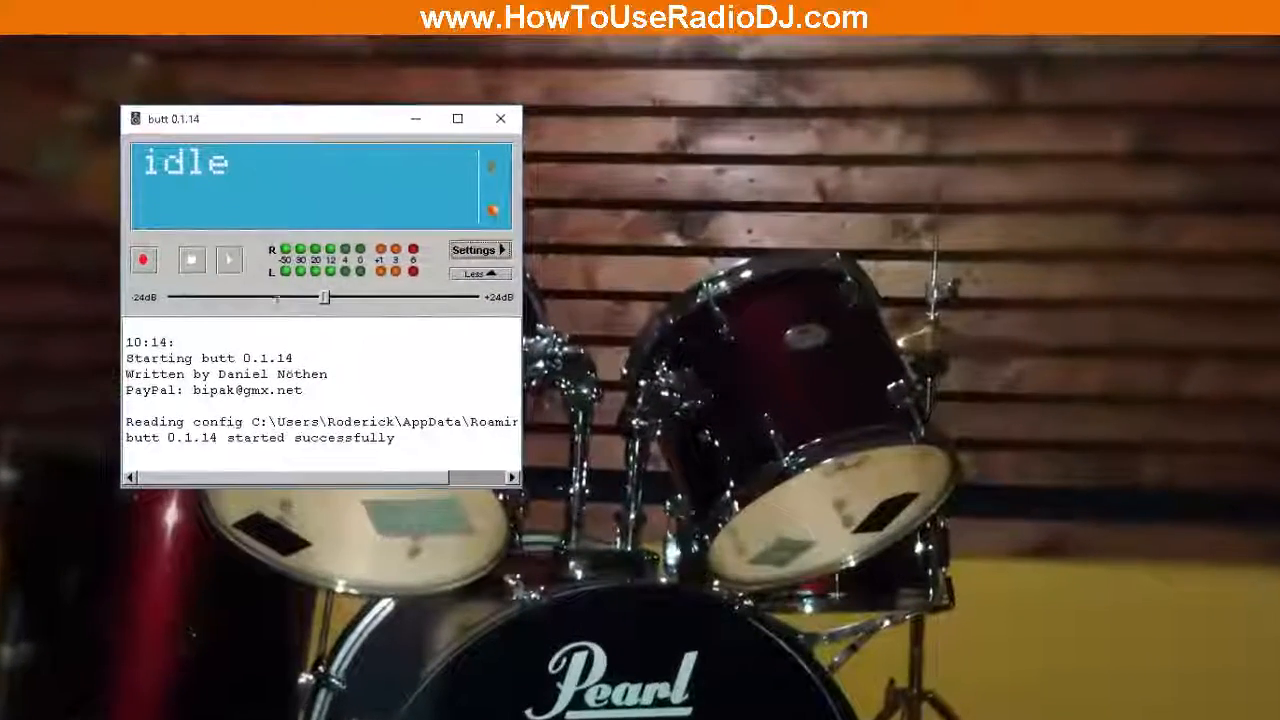
Point butt's song-name-from-file setting to NowPlaying.txt in NowPlaying Templates and activate it
left_click(474, 250)
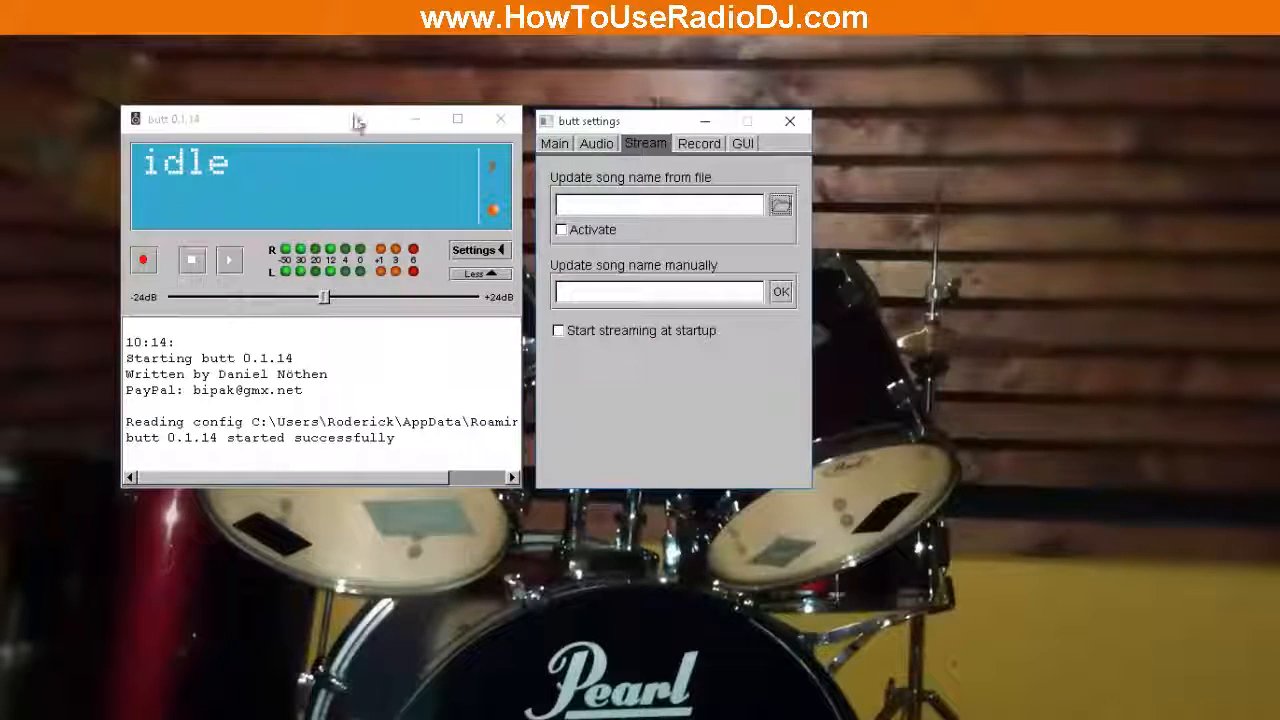
left_click(596, 143)
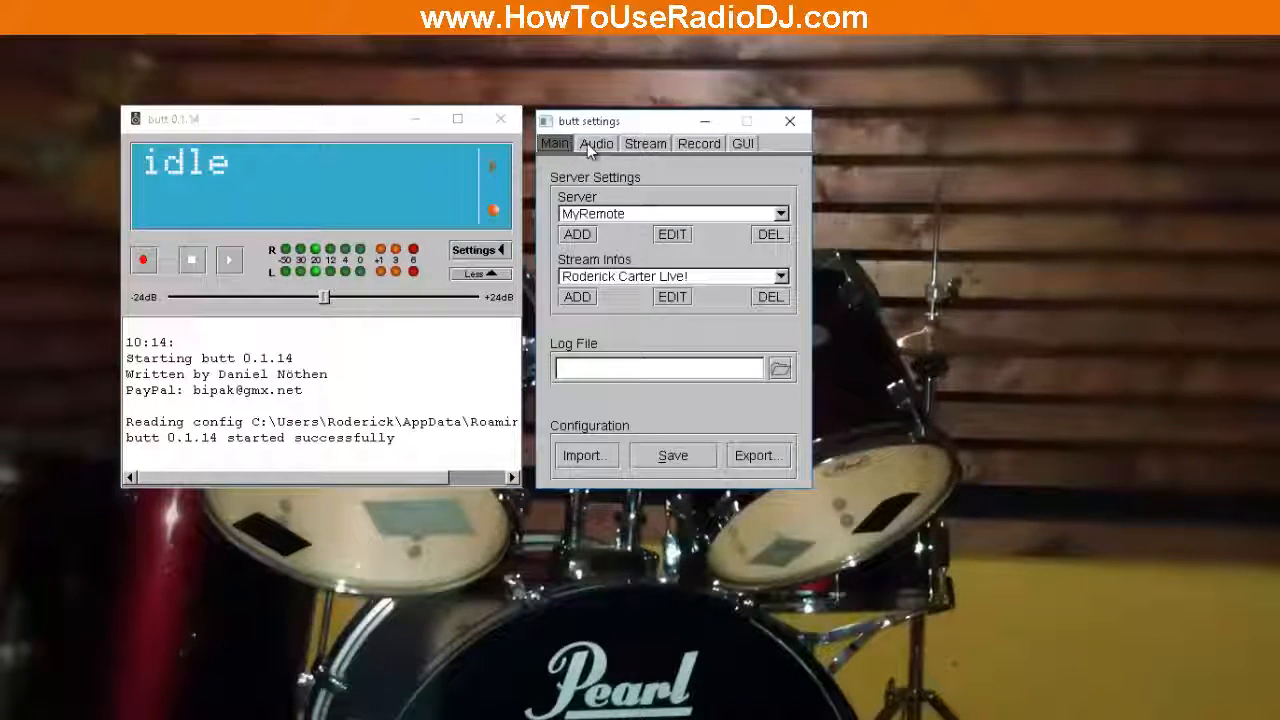
left_click(779, 135)
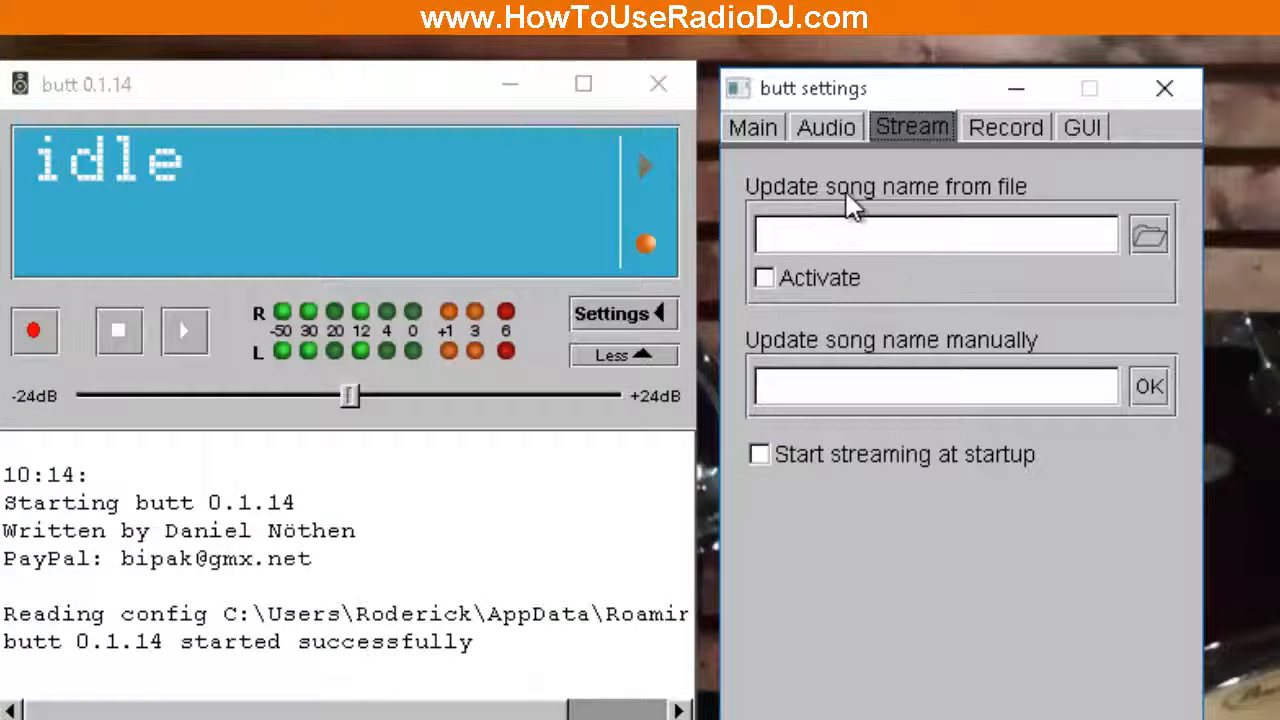
mouse_move(1030, 210)
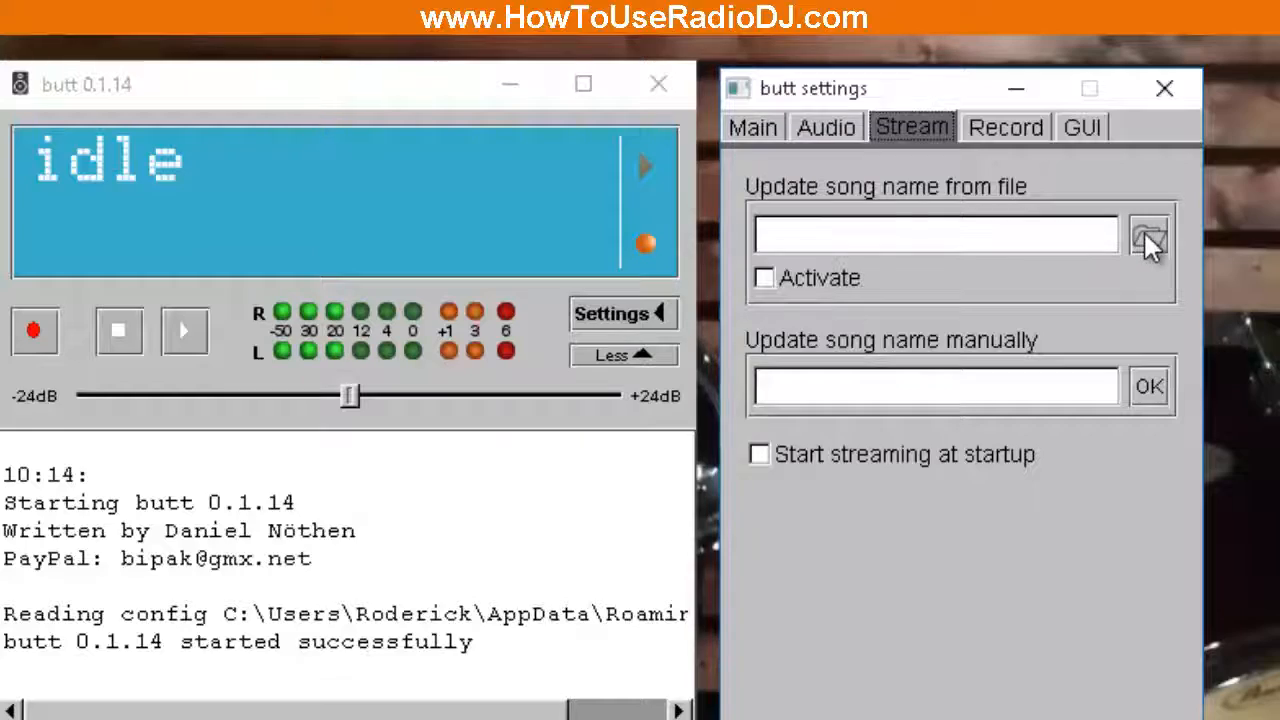
left_click(1148, 234)
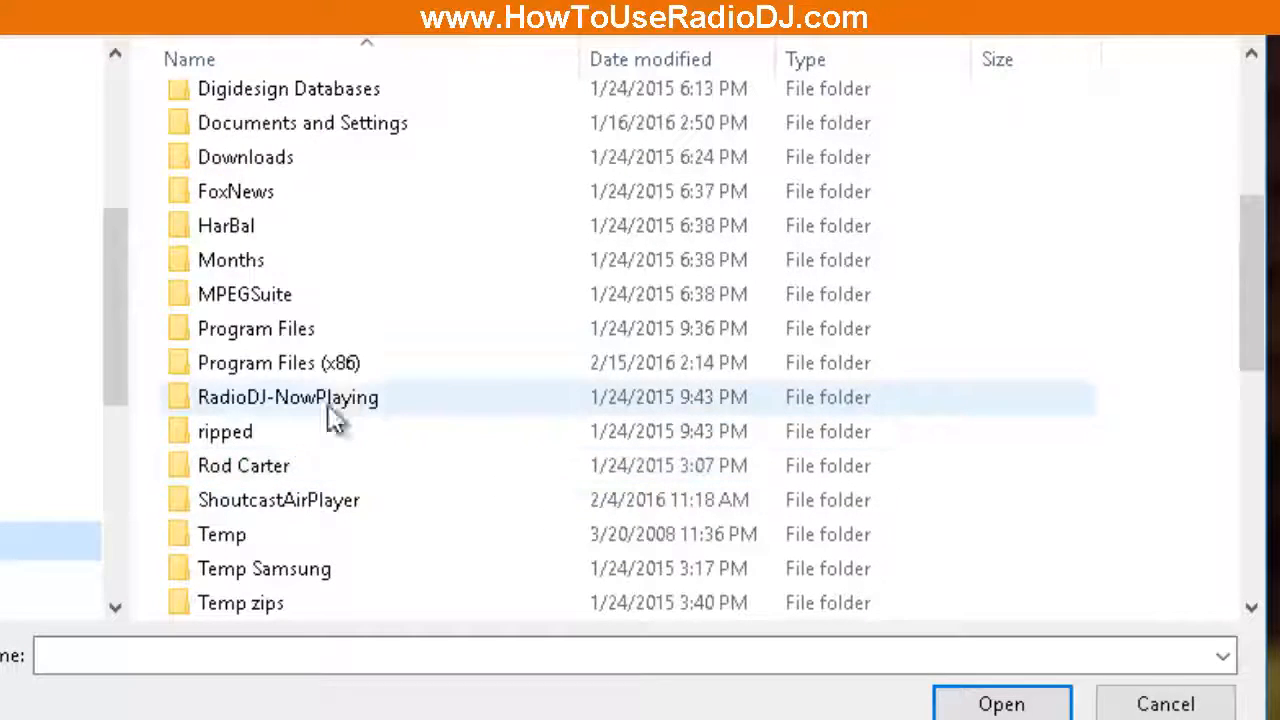
left_click(278, 362)
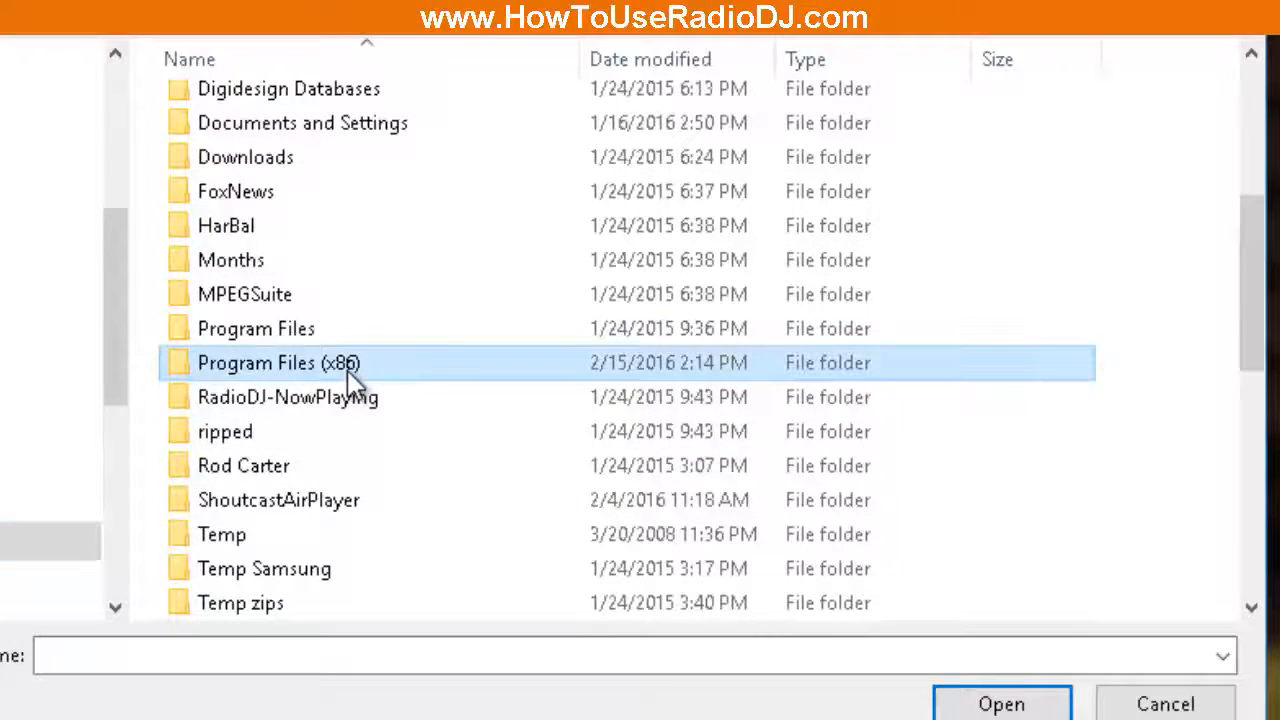
double_click(278, 362)
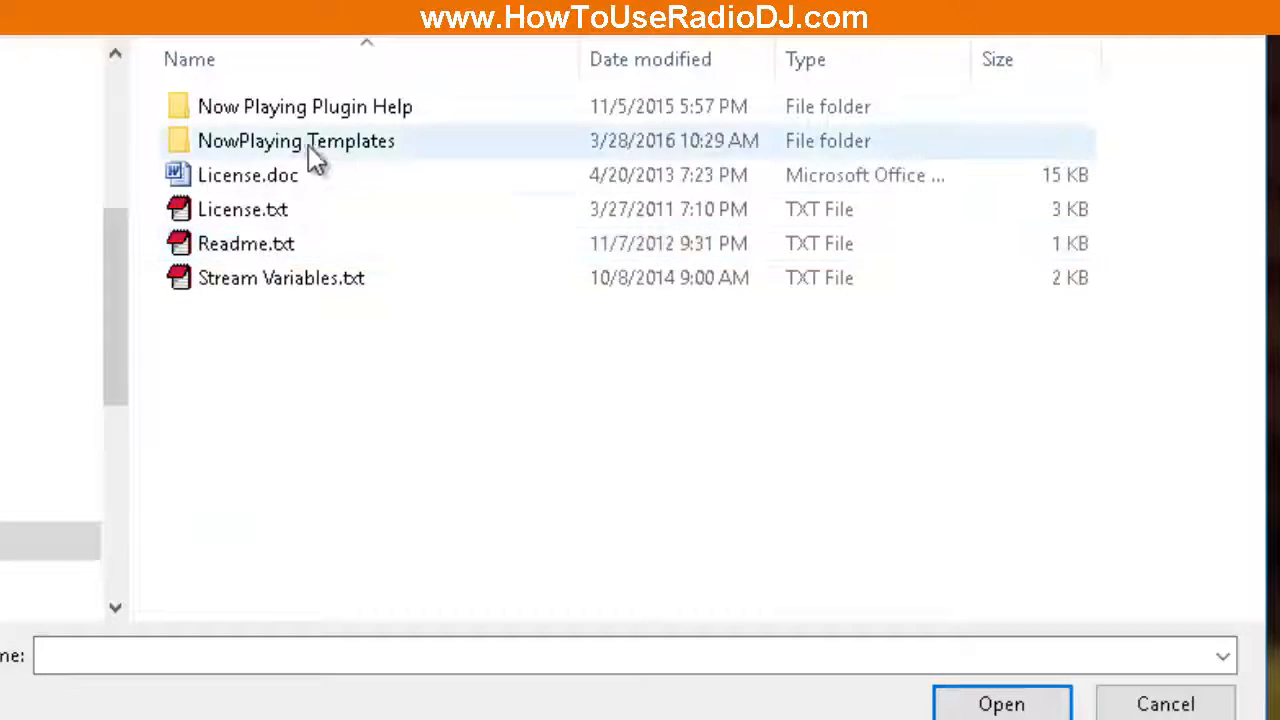
double_click(295, 140)
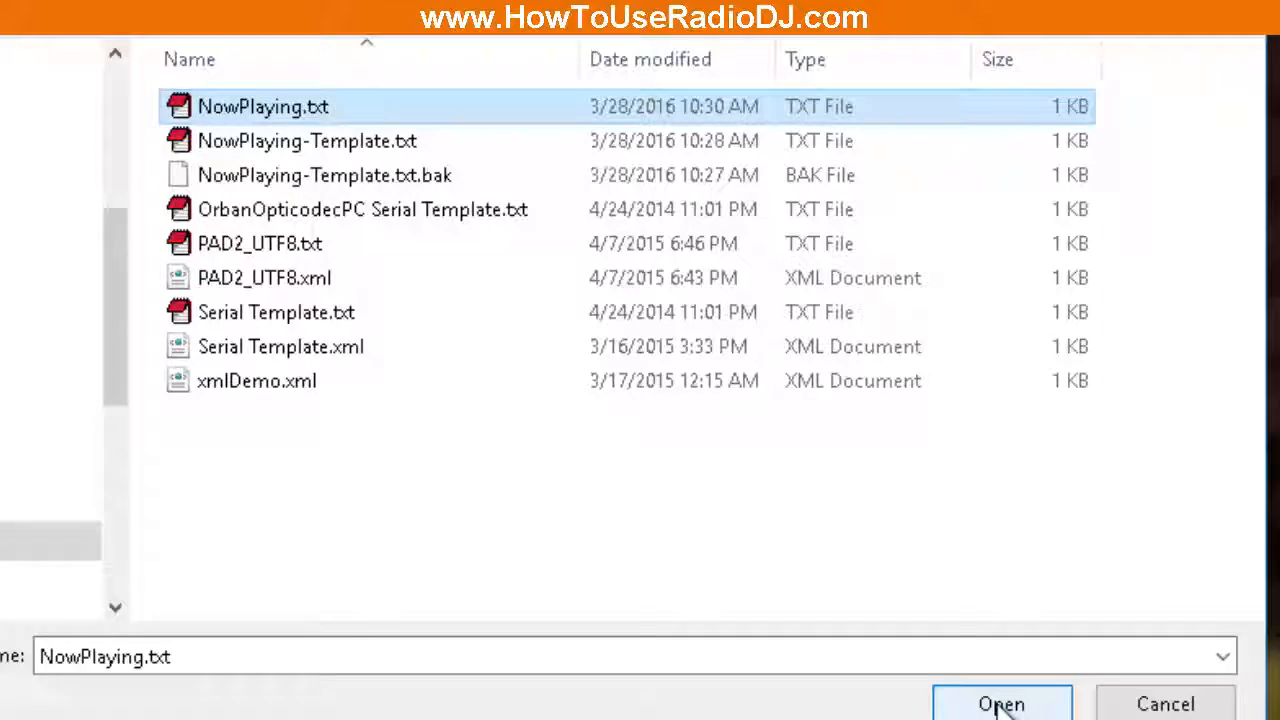
left_click(1002, 703)
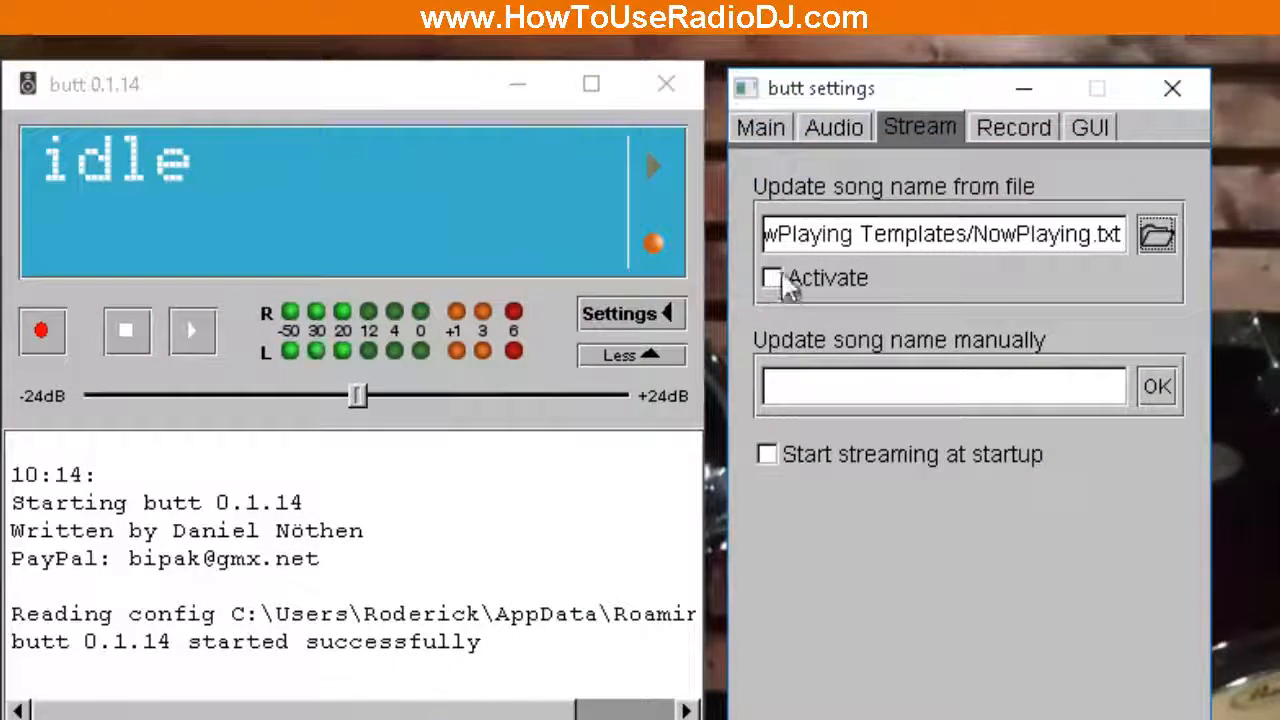
left_click(771, 277)
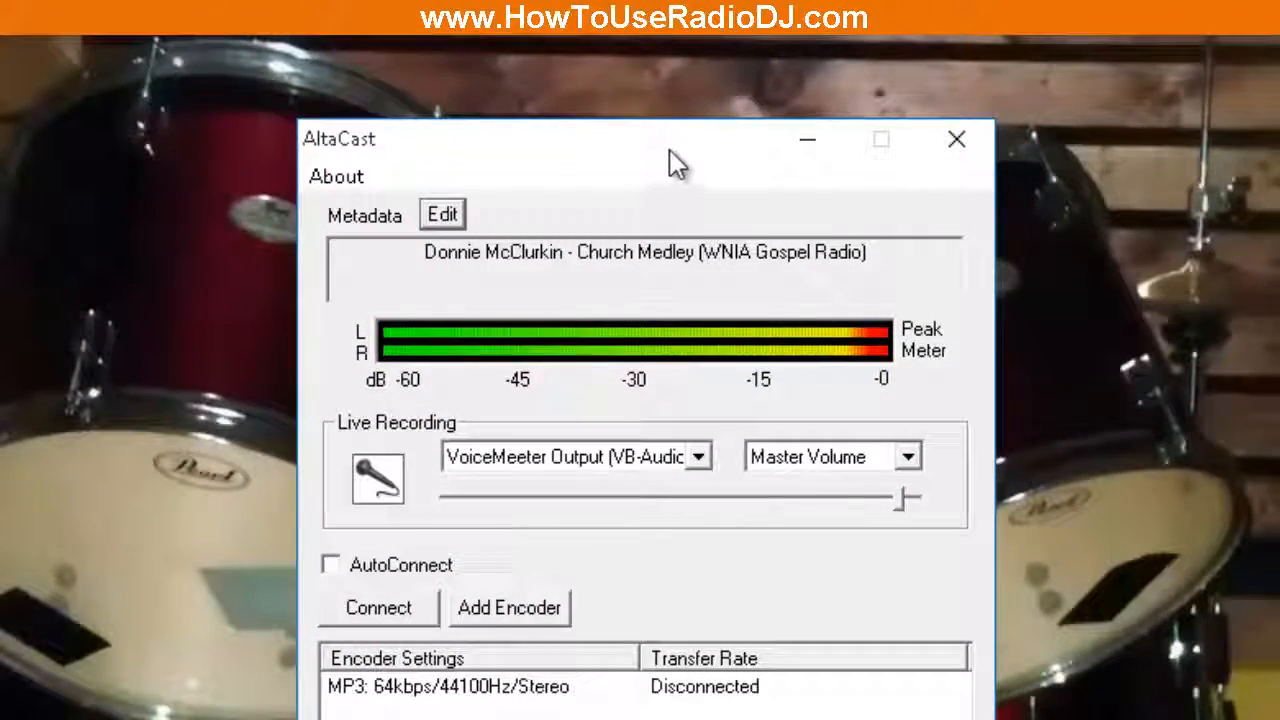
mouse_move(383, 233)
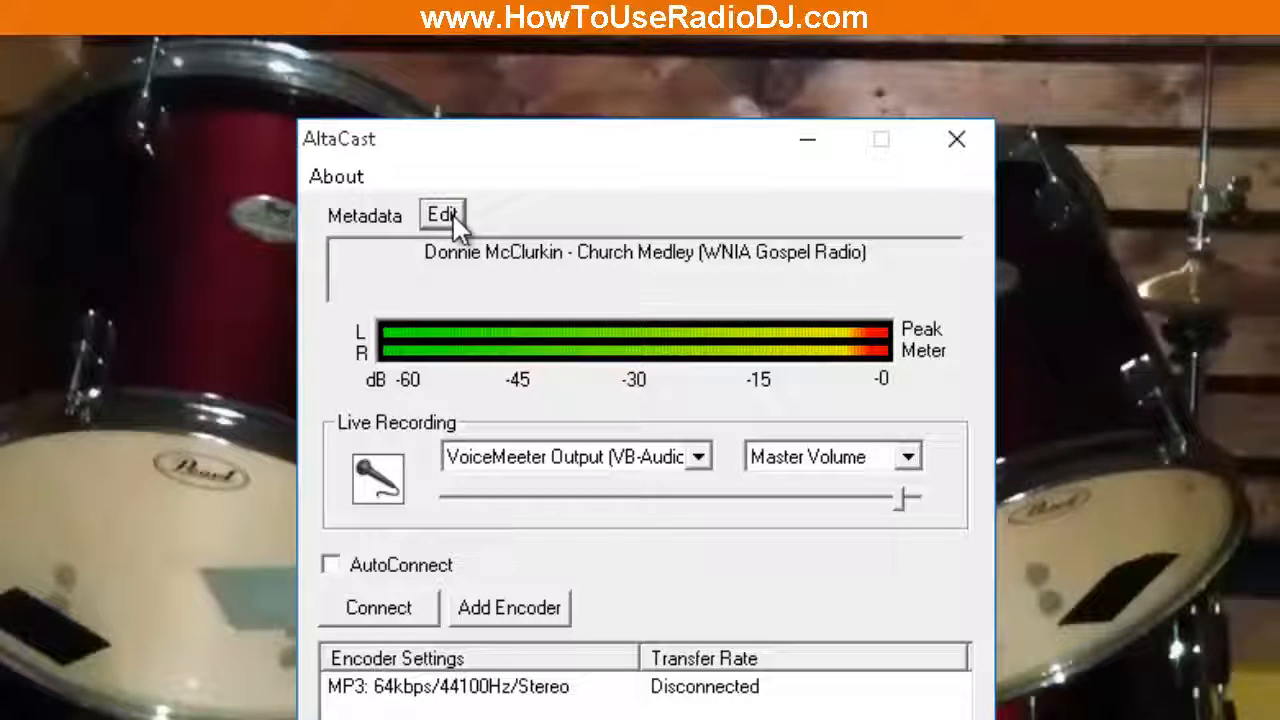
In Set / Lock Metadata, choose File as the external metadata source
left_click(441, 214)
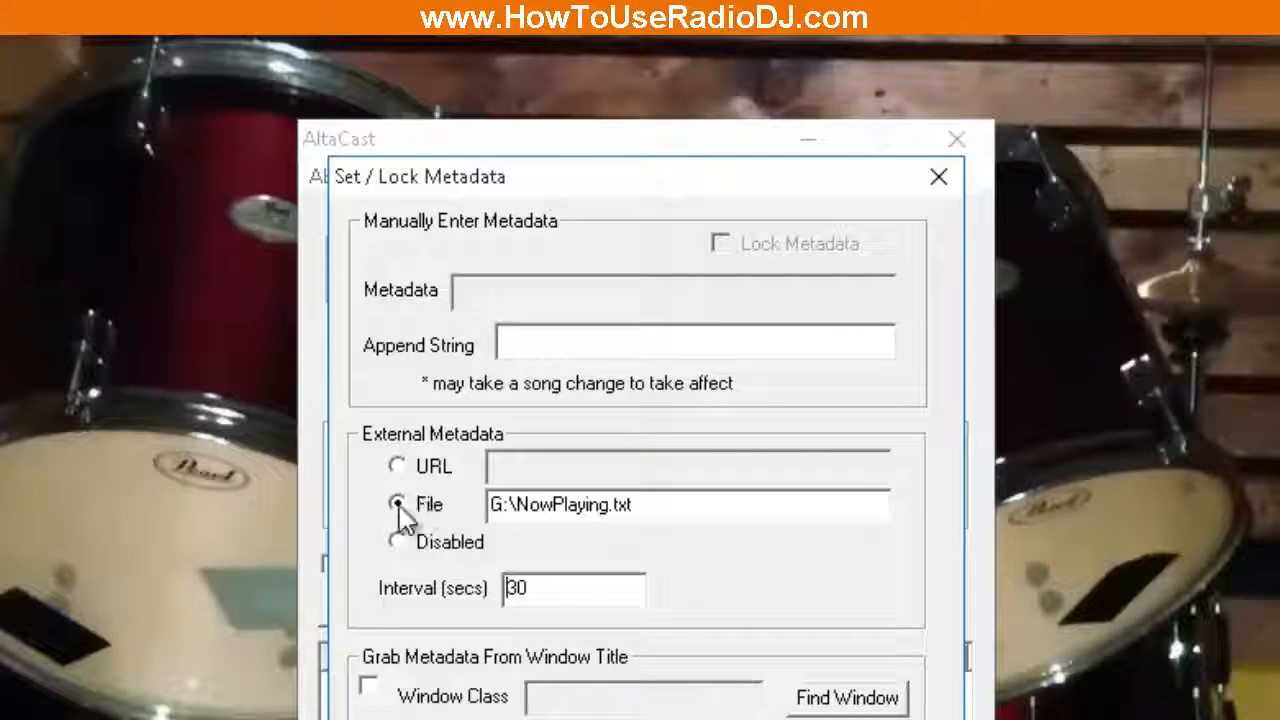
left_click(397, 504)
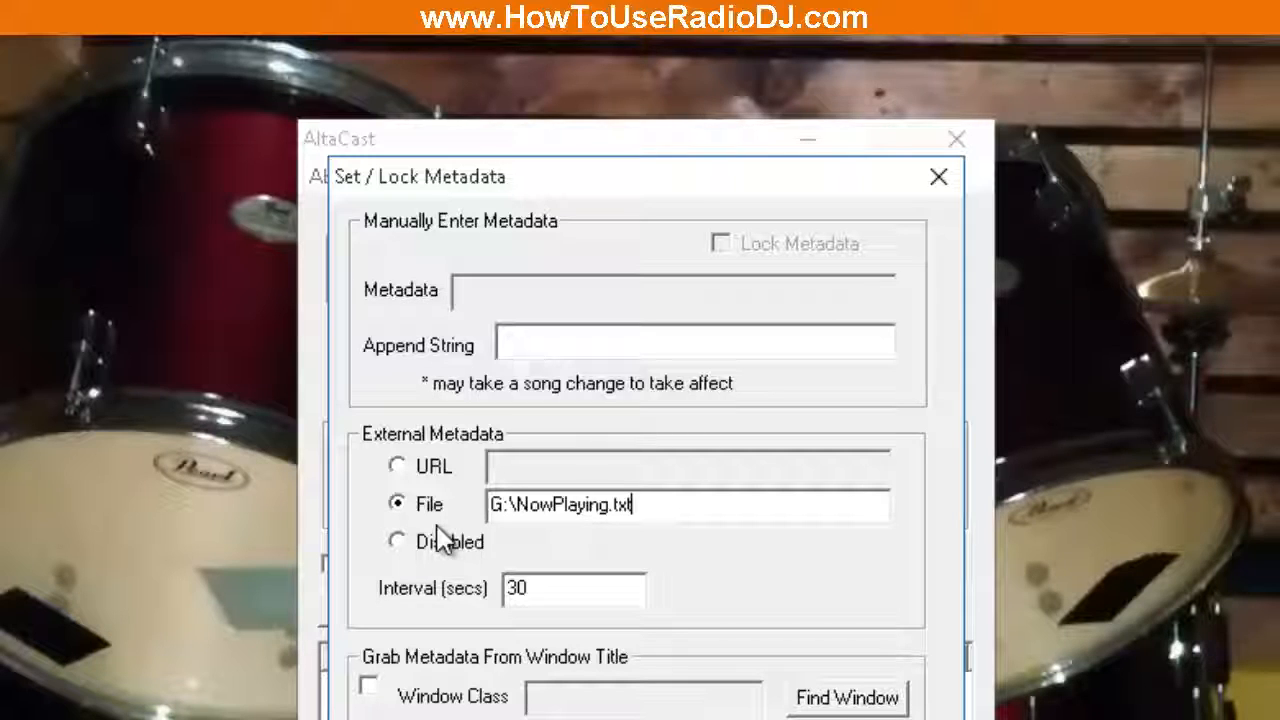
mouse_move(490, 505)
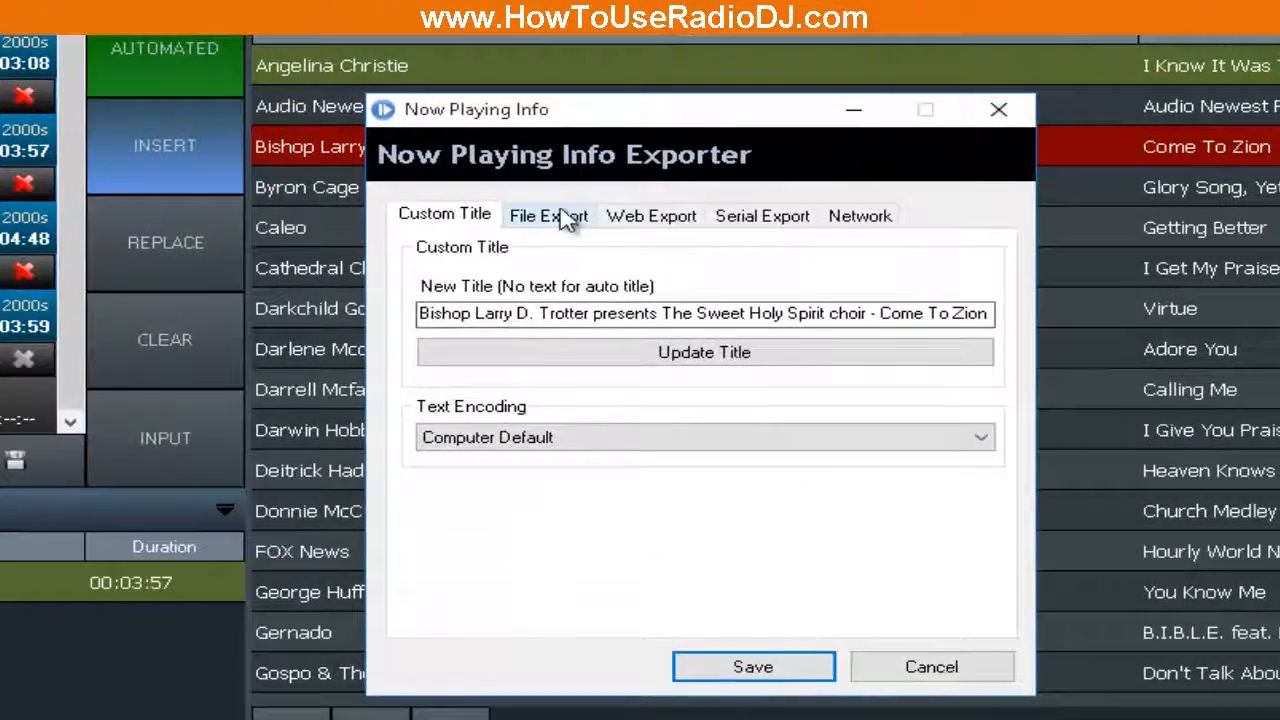
Copy the full Target File path to NowPlaying.txt from the File Export settings
left_click(548, 215)
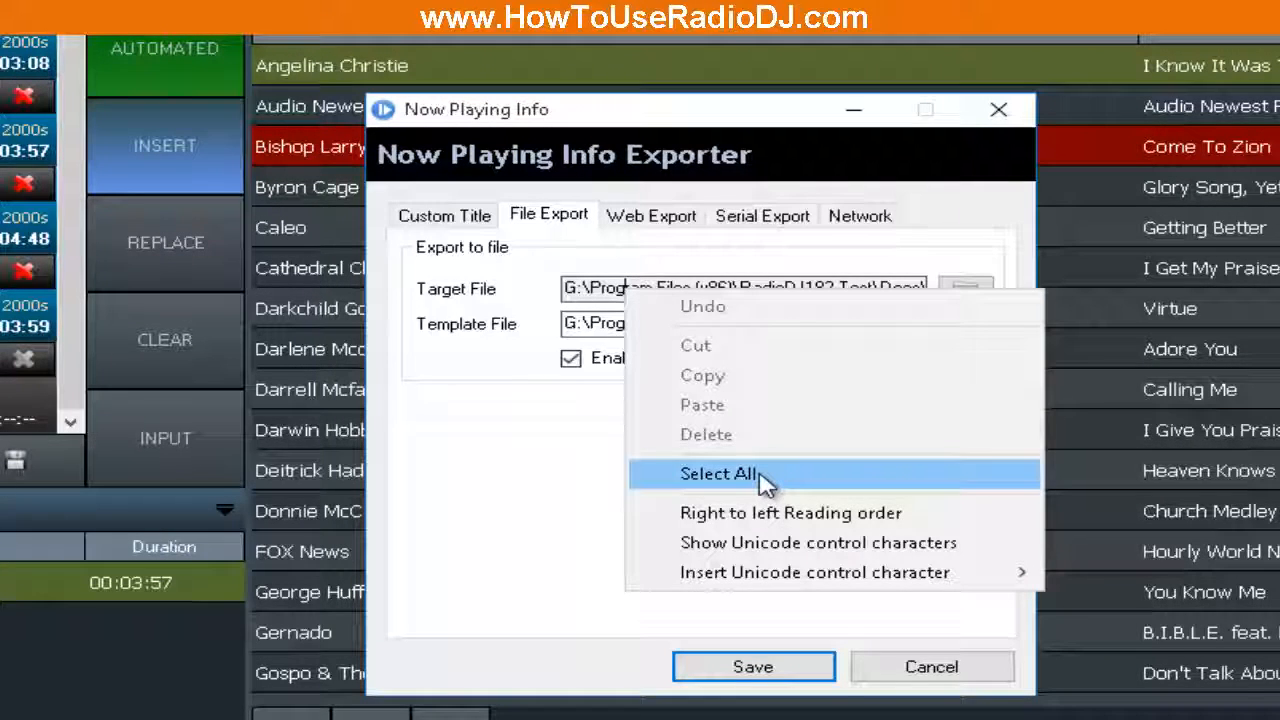
left_click(718, 473)
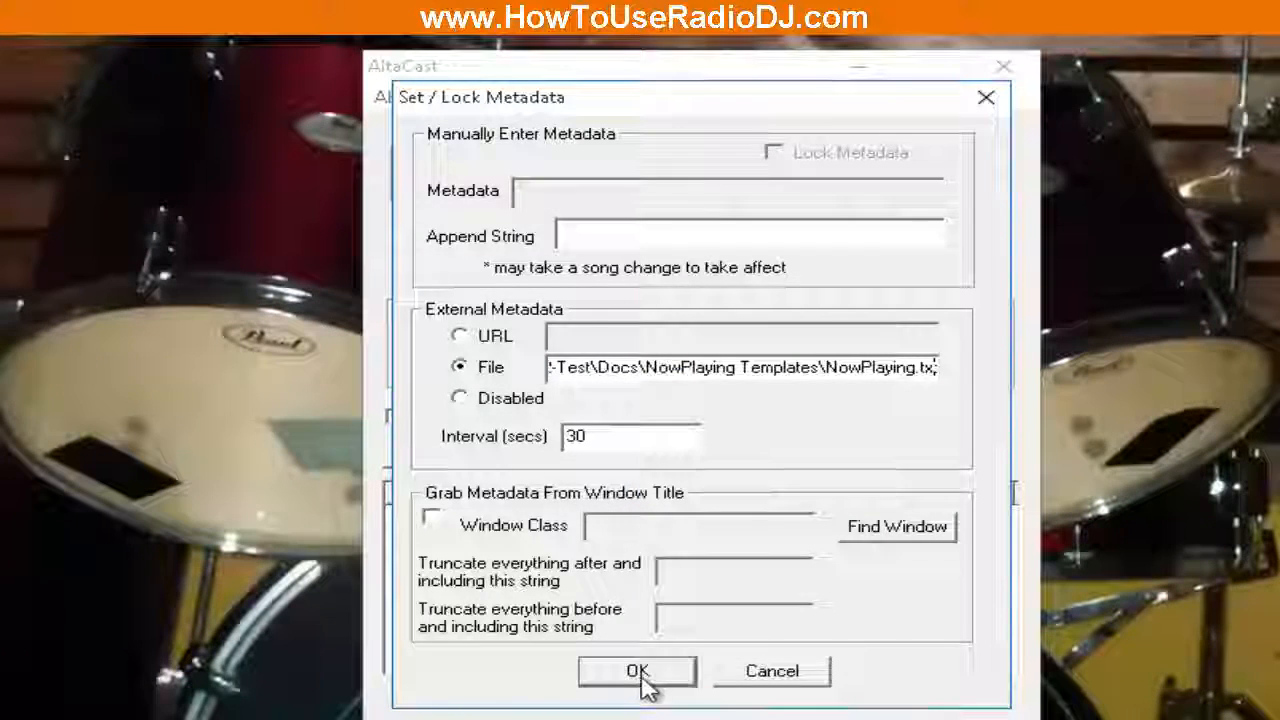
Confirm NowPlaying.txt as AltaCast's external metadata file with a 30-second interval
left_click(637, 671)
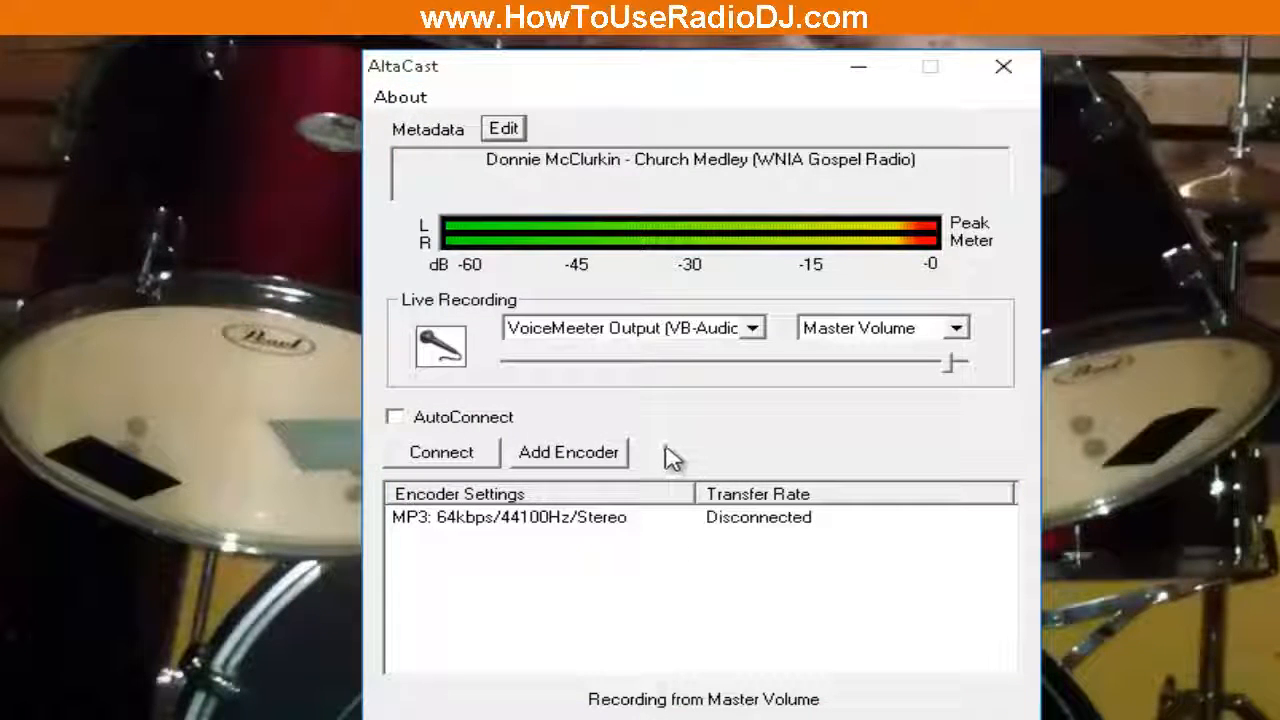
mouse_move(648, 432)
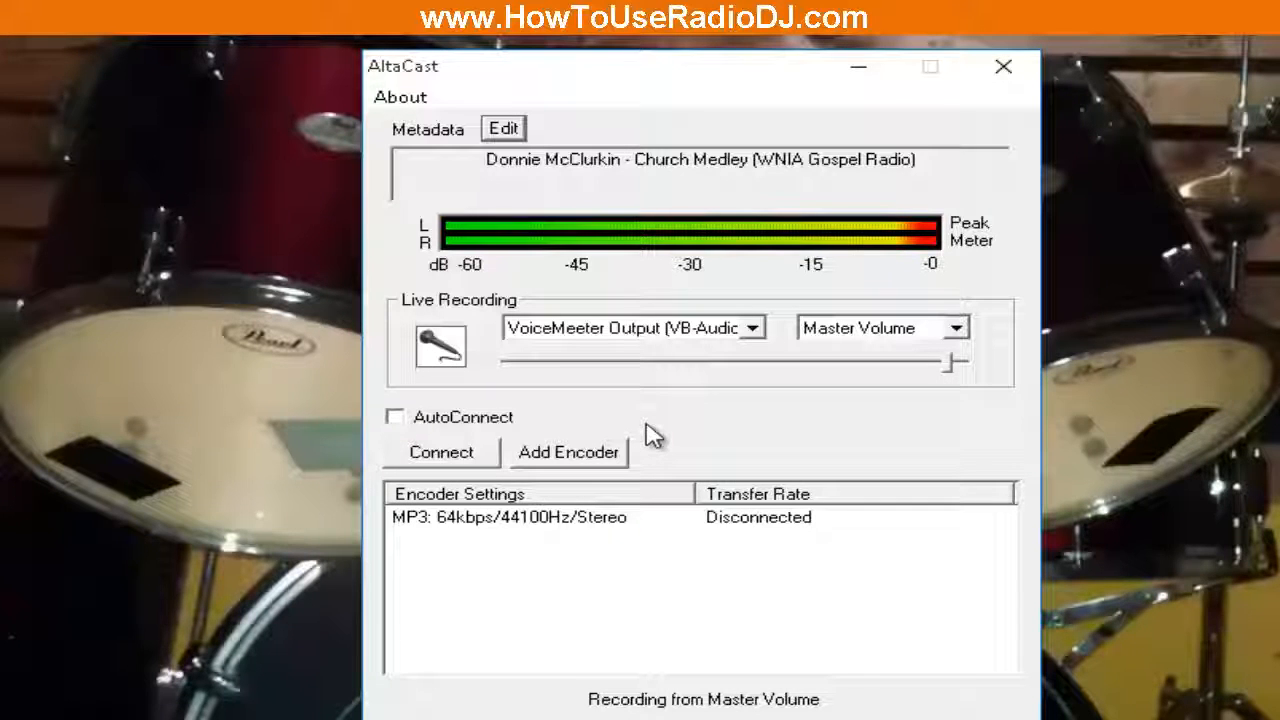
mouse_move(483, 160)
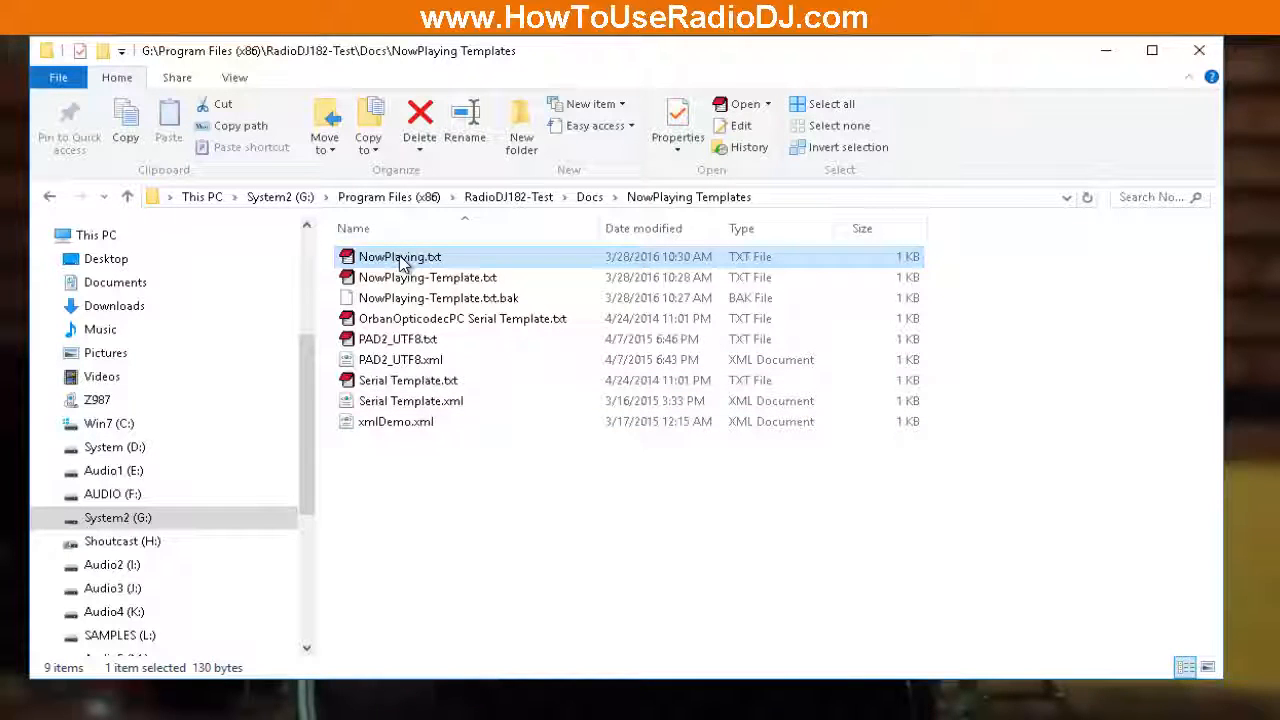
View NowPlaying.txt in EditPlus showing Byron Cage's Glory Song with station name and slogan
double_click(399, 257)
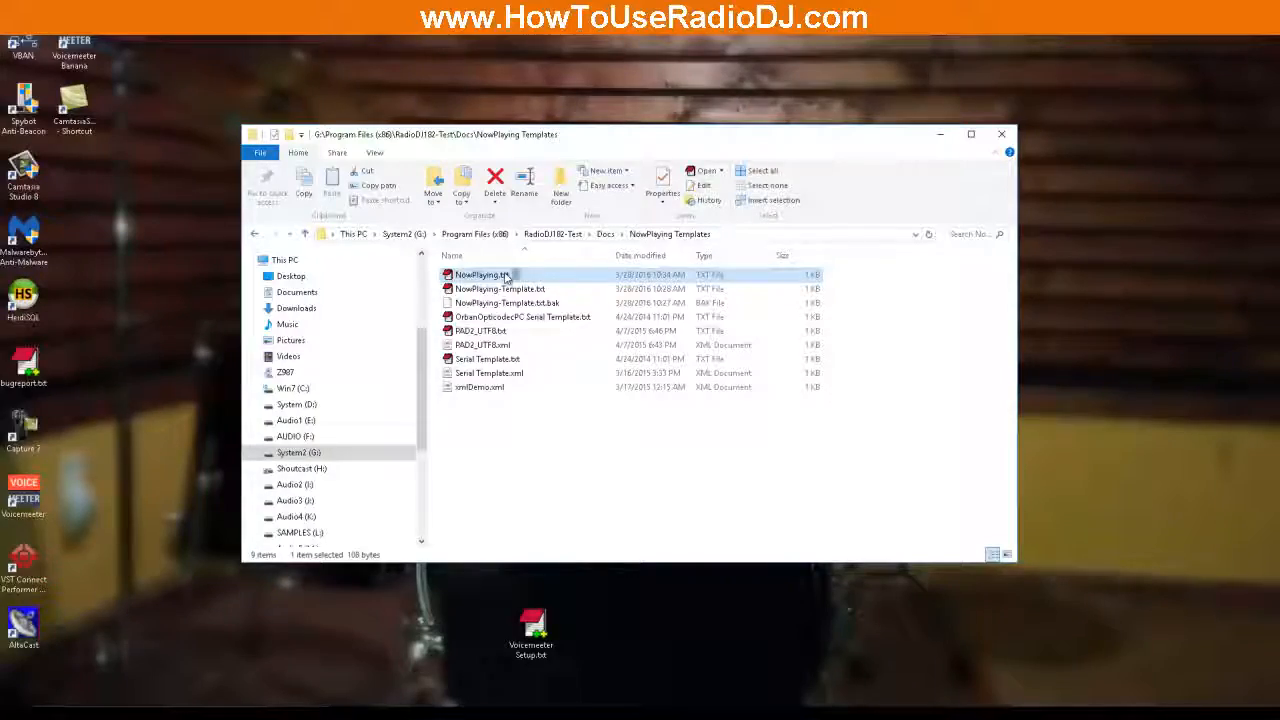
double_click(480, 274)
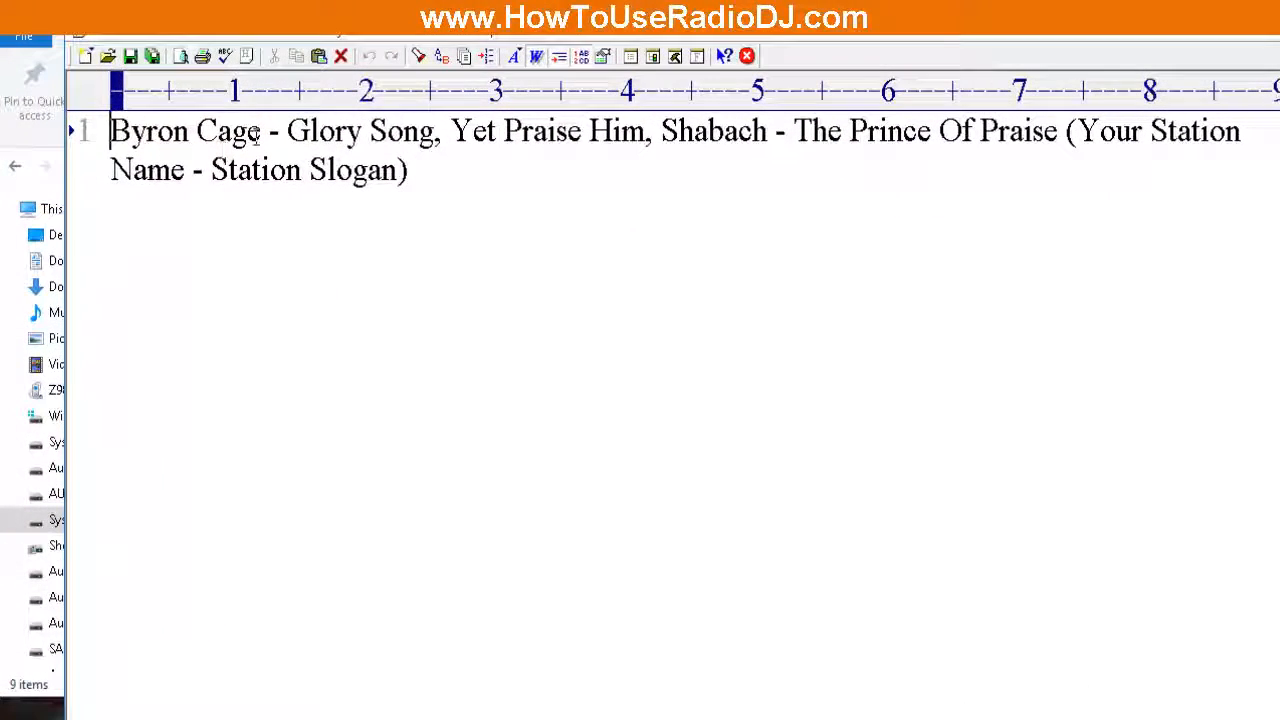
mouse_move(928, 217)
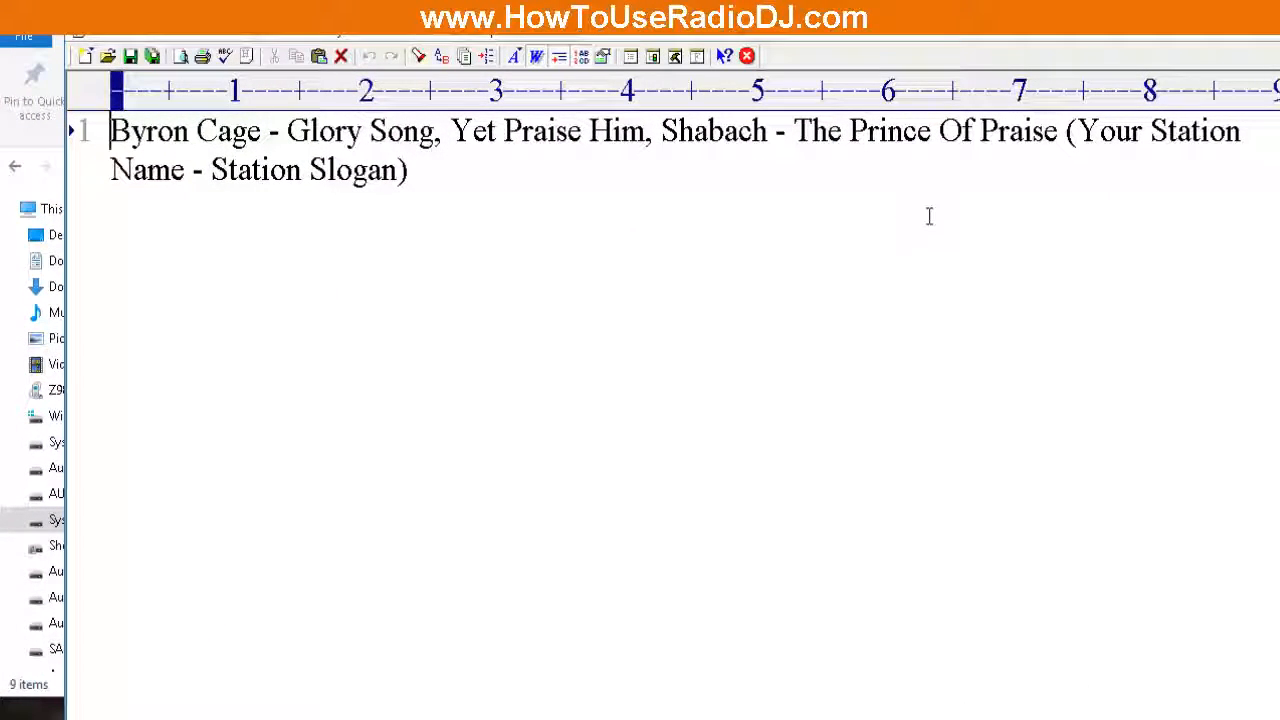